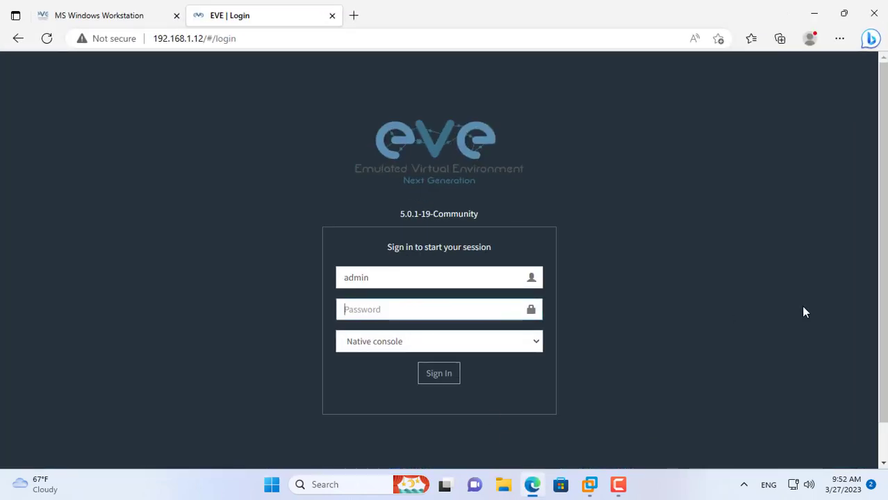
Sign in as admin and begin a new lab named Windows11
left_click(439, 373)
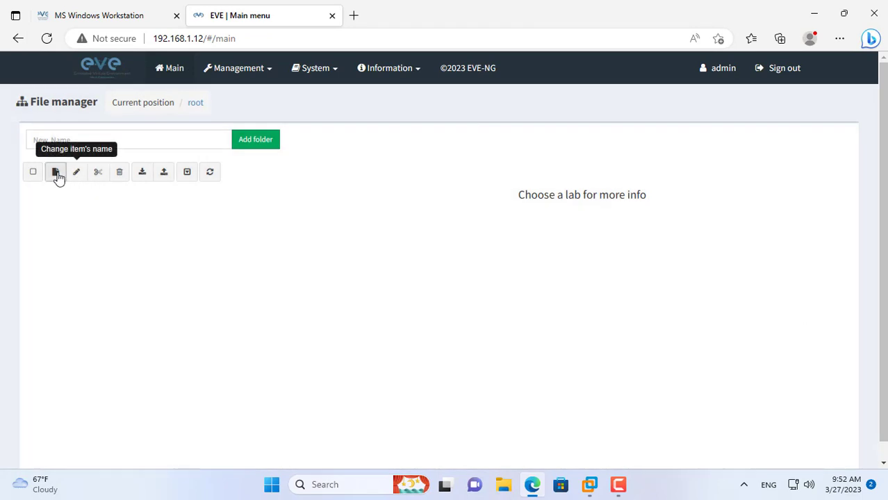
left_click(55, 172)
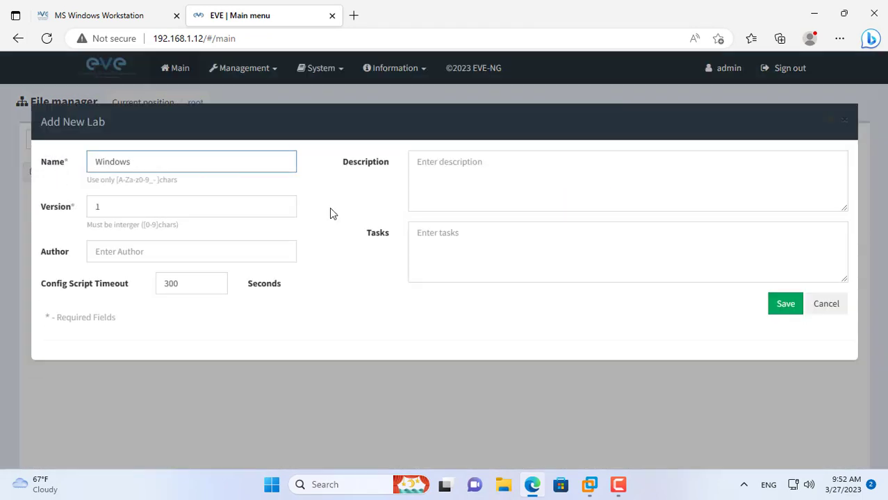
type("11")
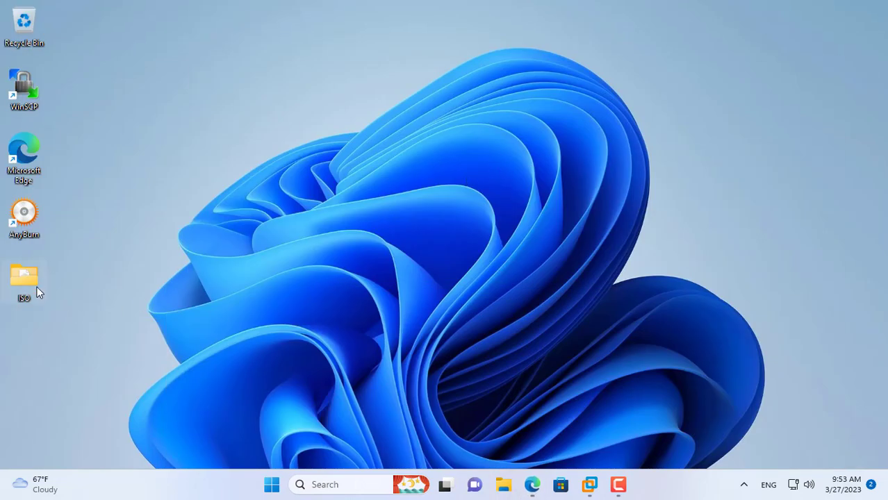
Mount Win11_22H2_English_x64v1.iso from the ISO folder and browse into its sources folder
double_click(23, 276)
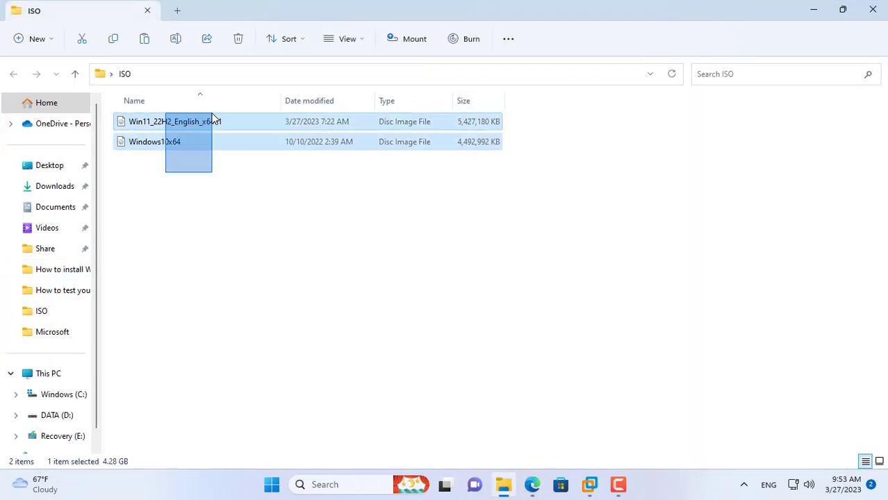
right_click(174, 122)
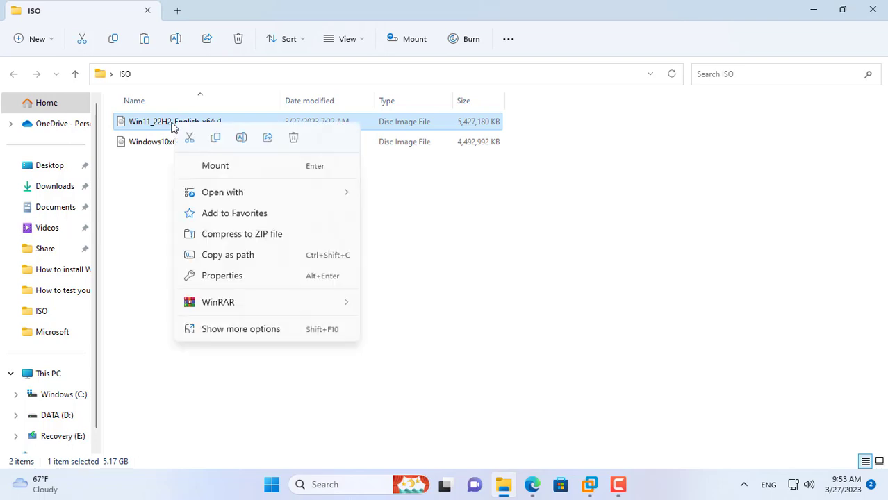
left_click(214, 166)
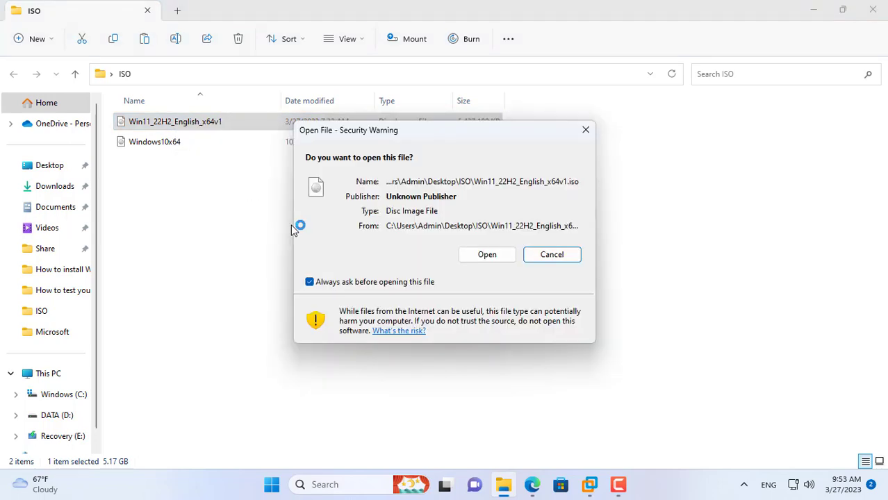
left_click(486, 255)
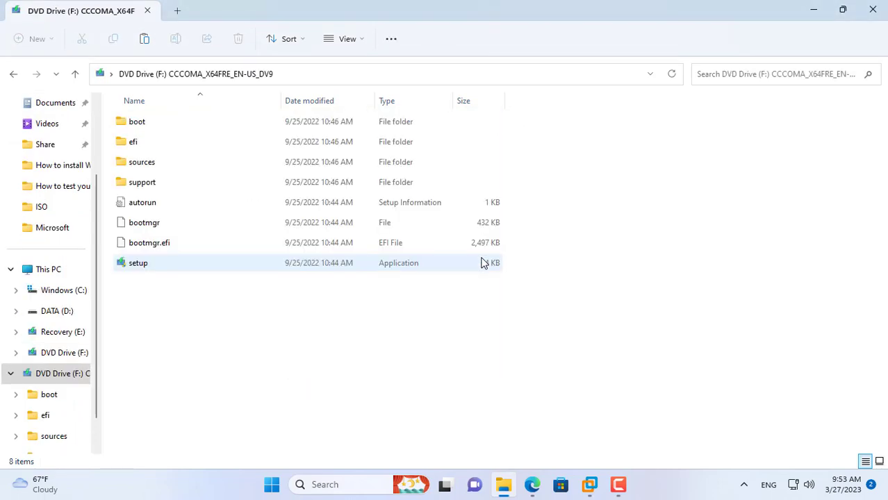
double_click(141, 161)
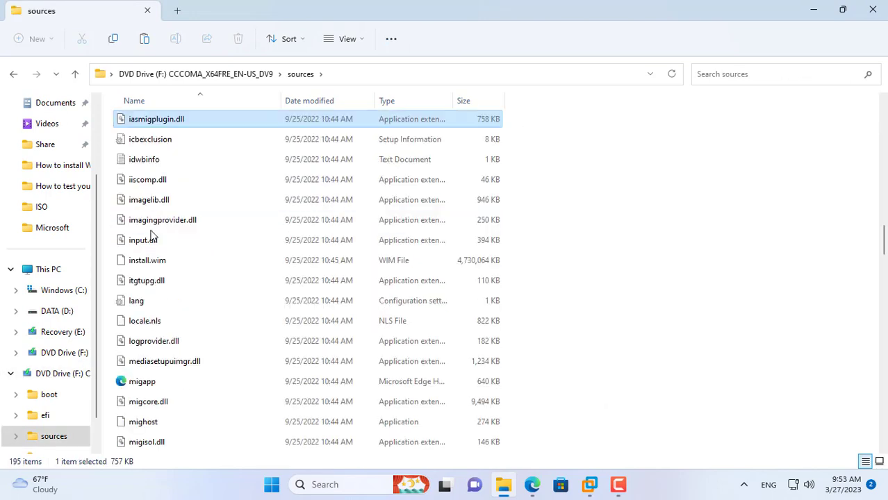
Copy install.wim and paste it into the Desktop ISO folder
left_click(148, 260)
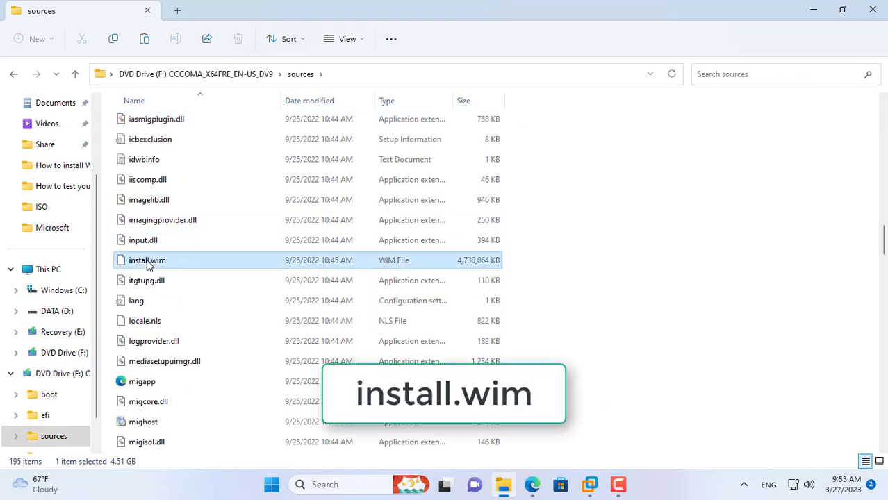
right_click(146, 260)
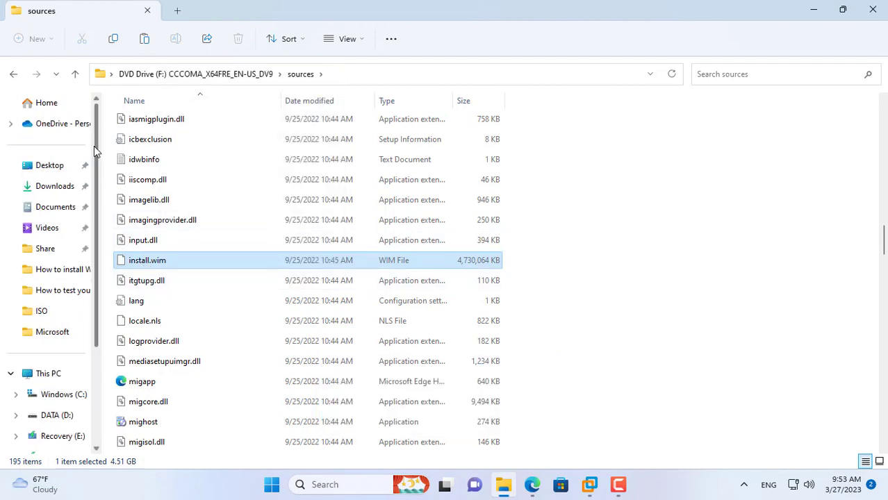
left_click(49, 165)
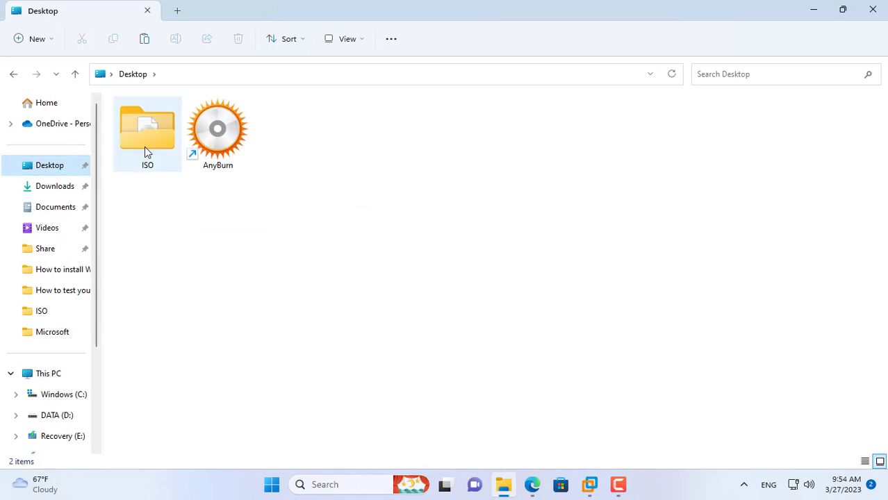
double_click(147, 129)
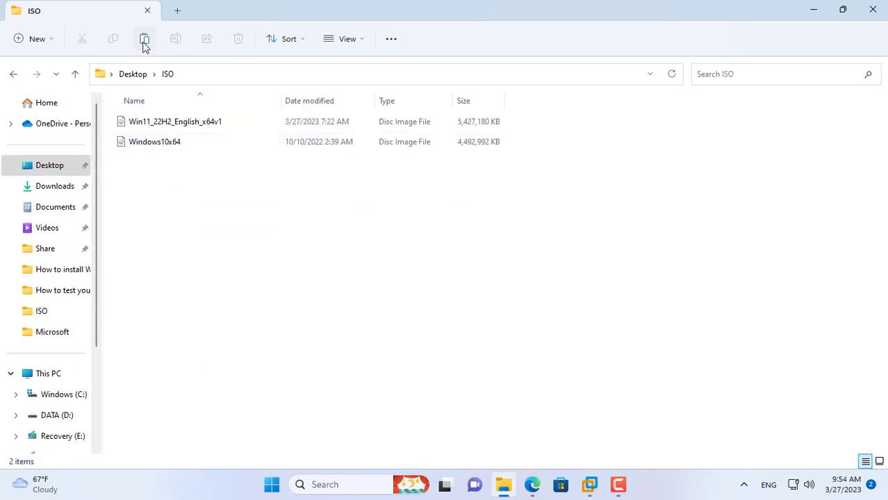
left_click(145, 39)
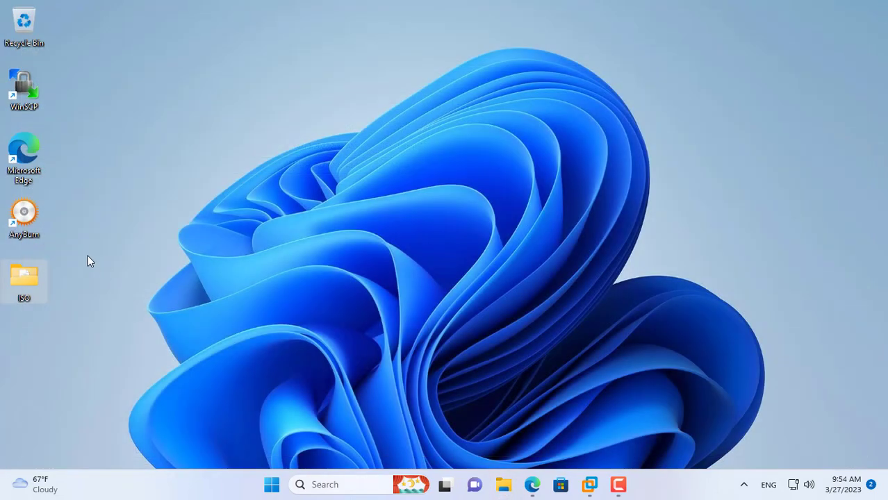
Load Windows10x64.iso into AnyBurn's Edit image file and view its contents
double_click(23, 215)
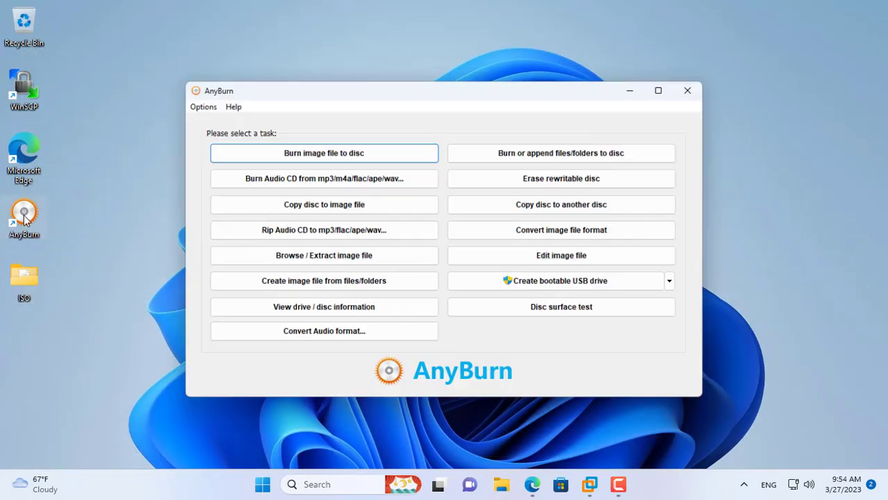
left_click(561, 255)
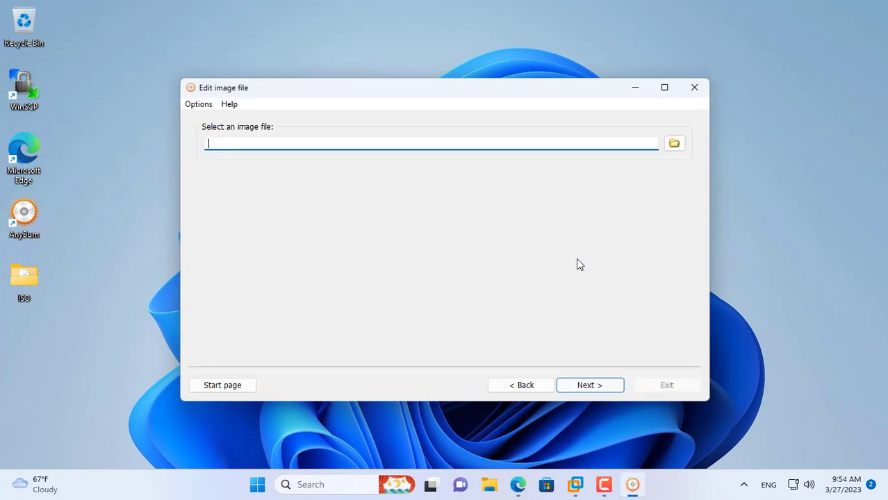
left_click(673, 143)
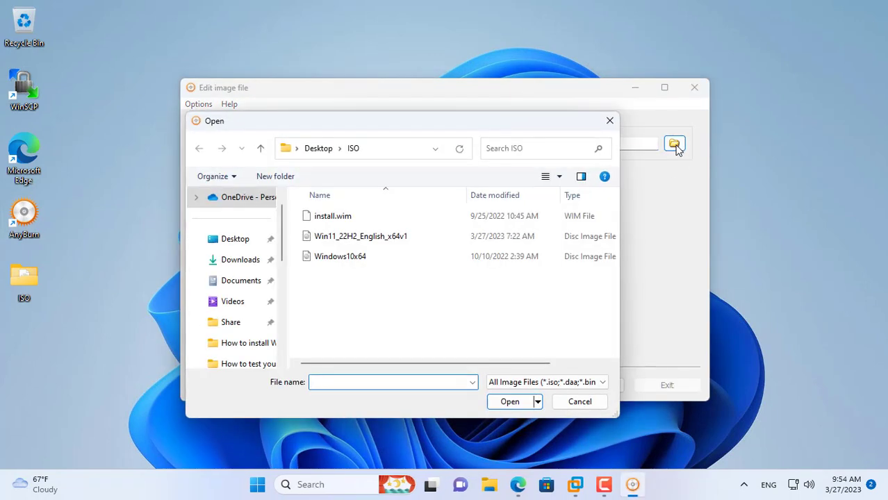
left_click(341, 257)
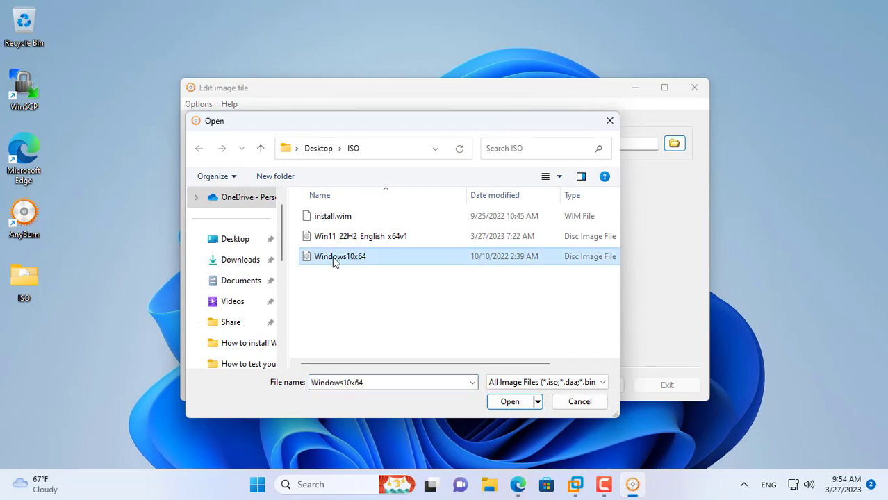
left_click(509, 401)
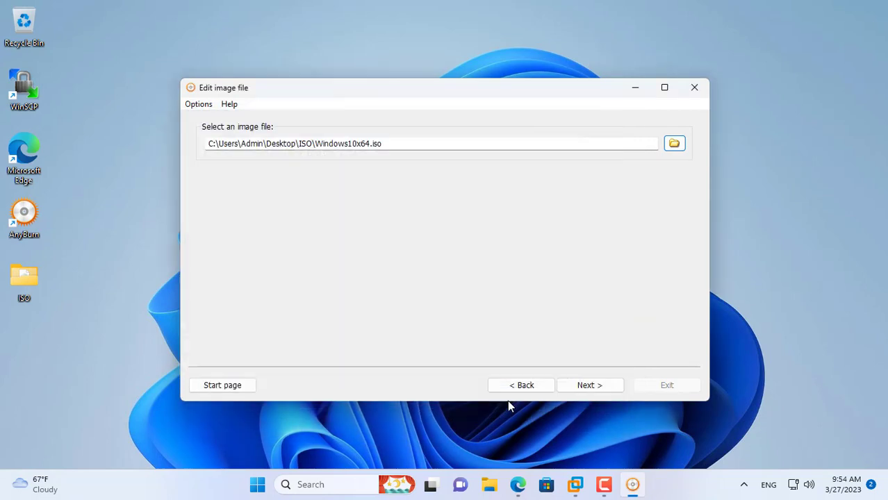
left_click(589, 384)
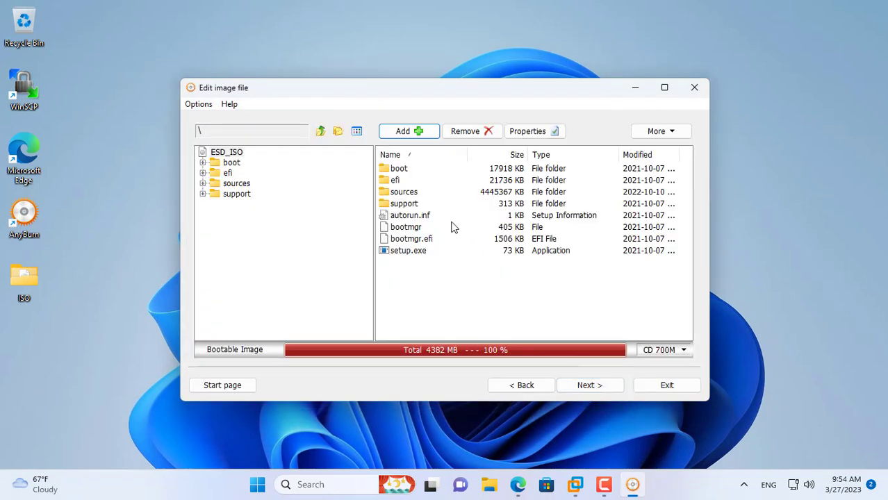
Replace sources\install.esd in the image with install.wim
double_click(404, 192)
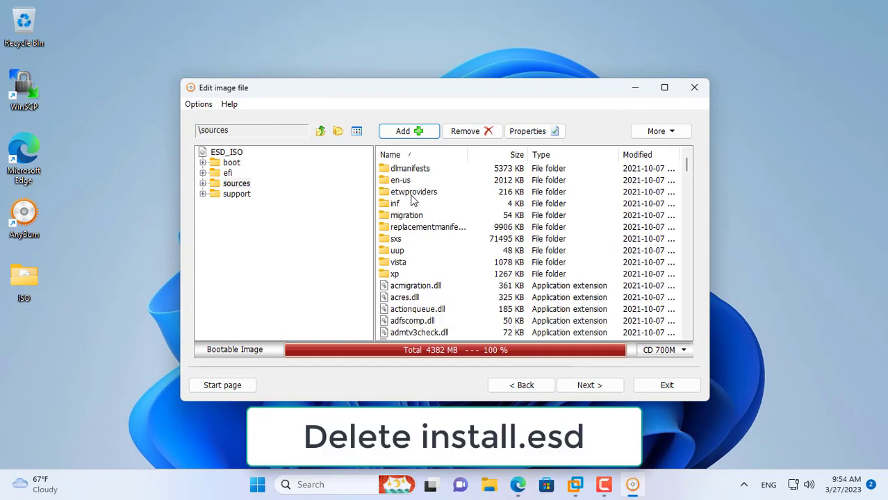
scroll("down", 3)
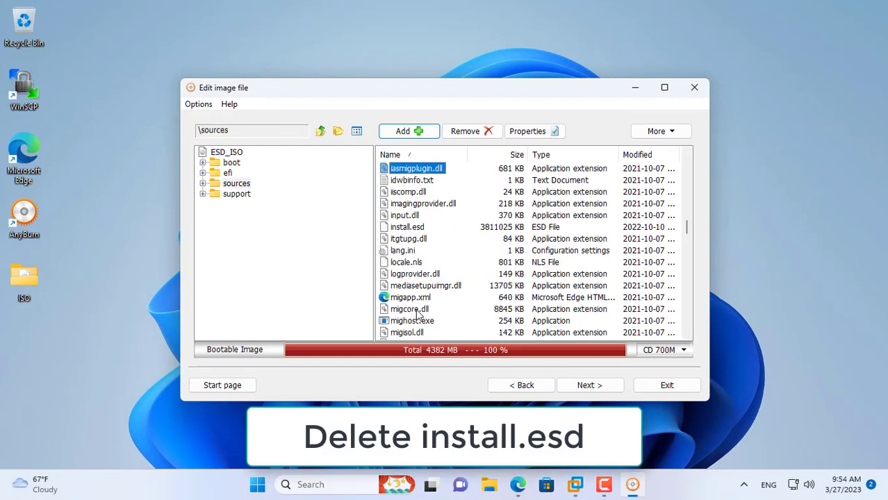
left_click(407, 226)
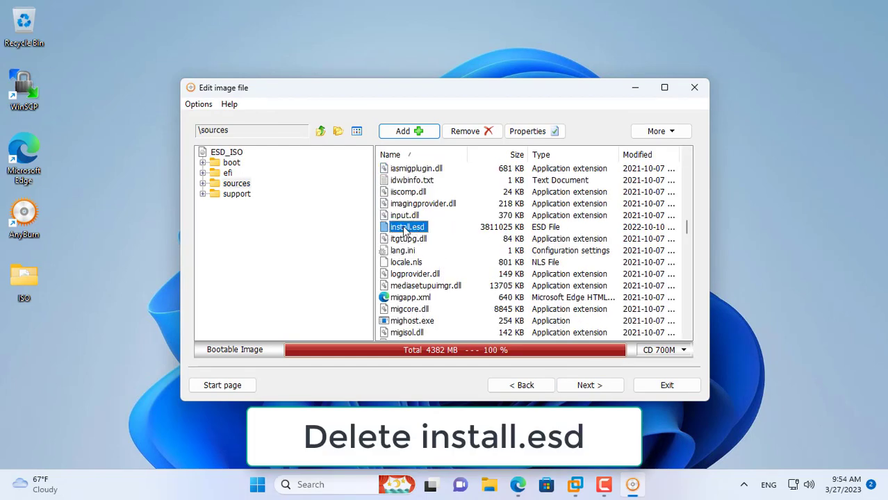
left_click(465, 131)
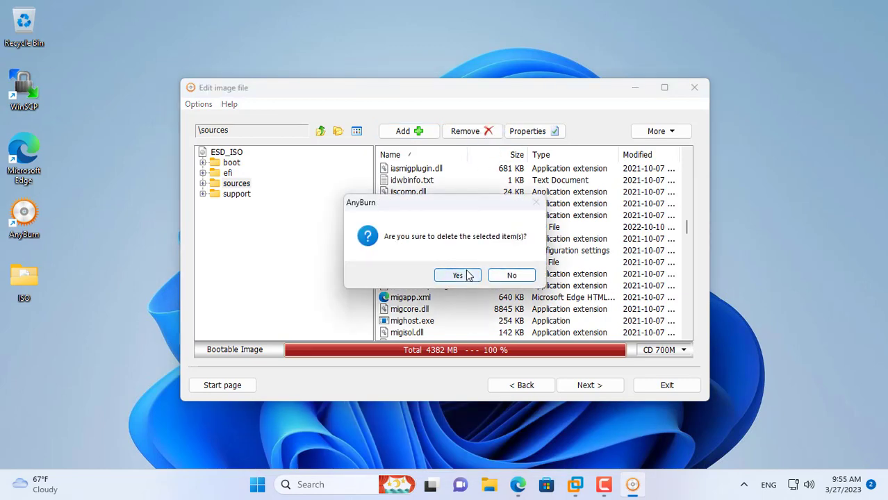
left_click(457, 275)
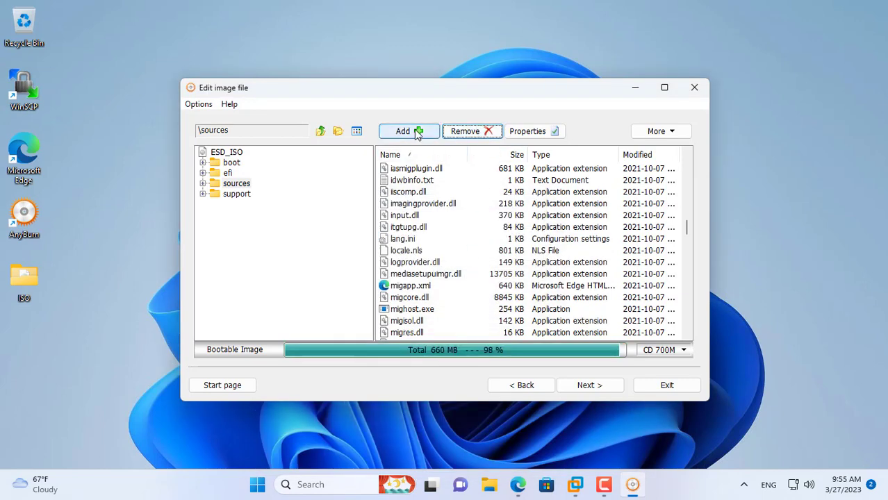
left_click(408, 130)
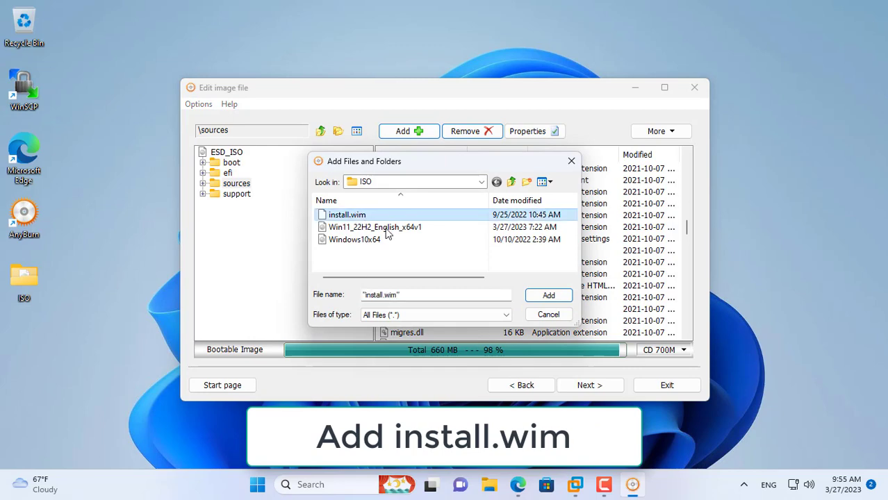
left_click(548, 295)
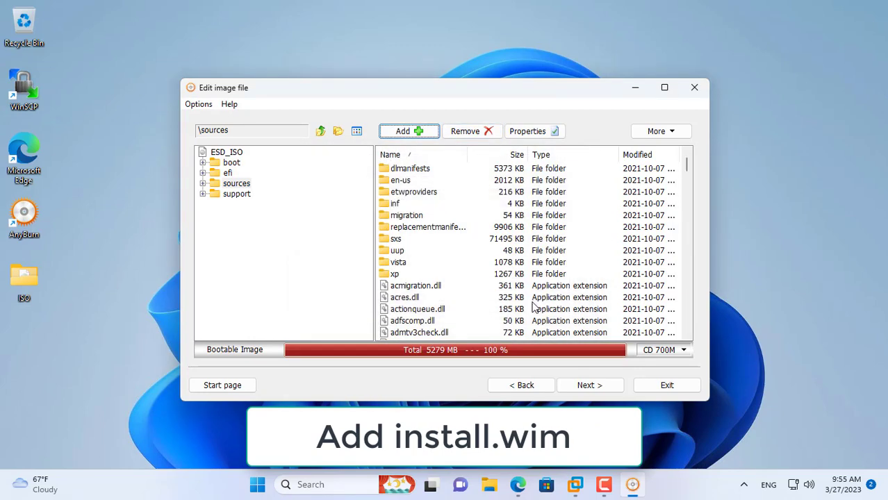
Create the new image as Win11EVE.iso, exit AnyBurn and check it in the ISO folder
left_click(589, 384)
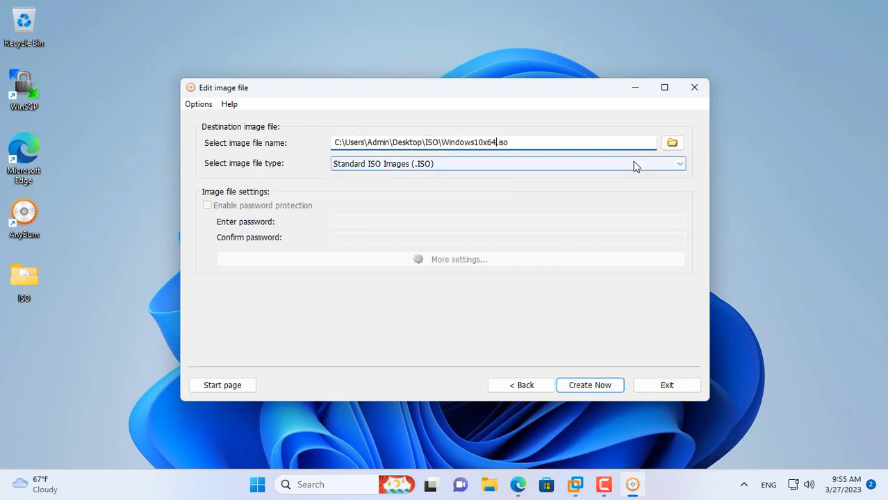
type("Win11.iso")
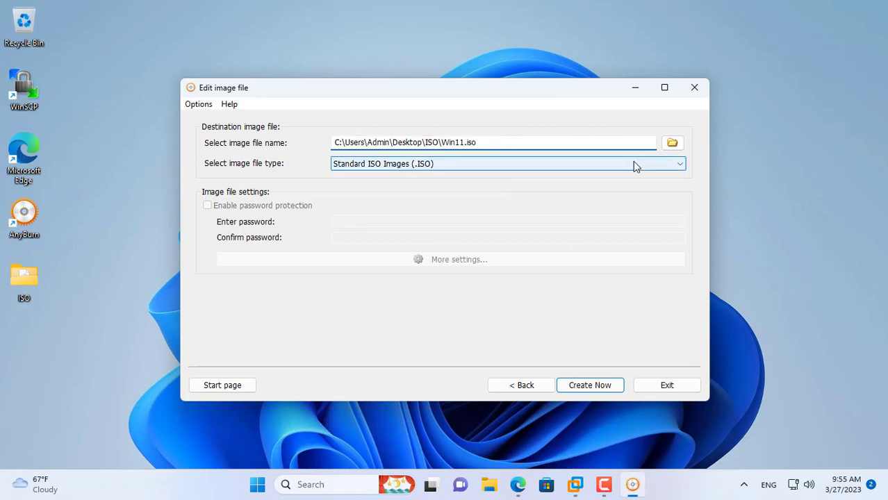
left_click(589, 385)
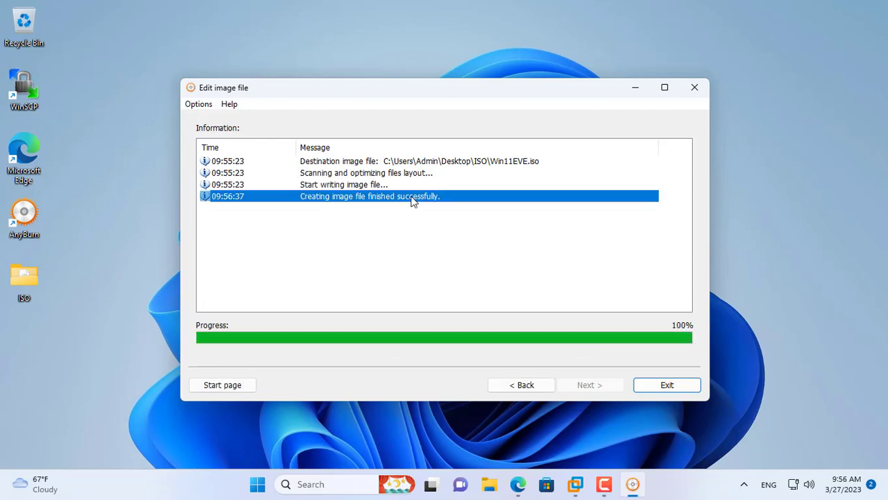
left_click(665, 385)
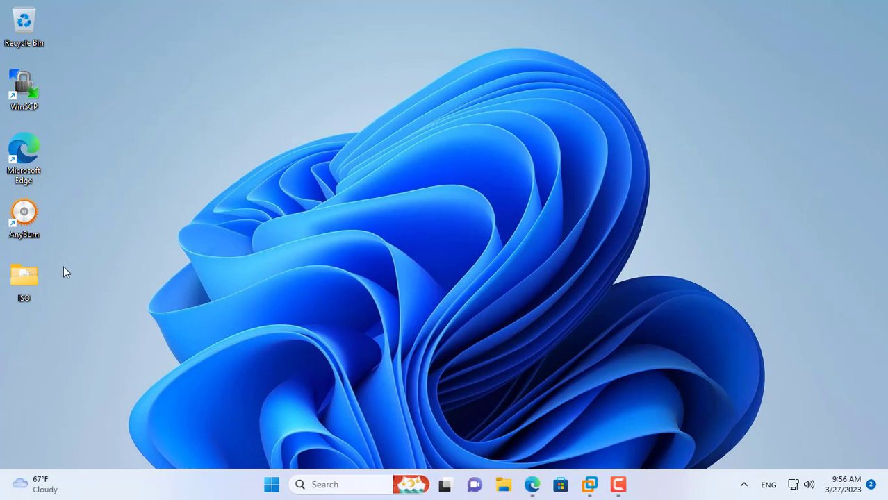
double_click(24, 276)
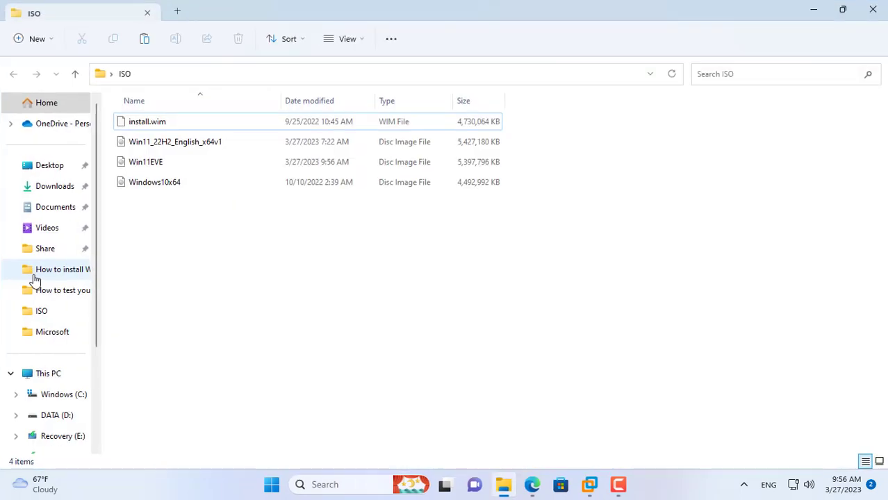
left_click(146, 161)
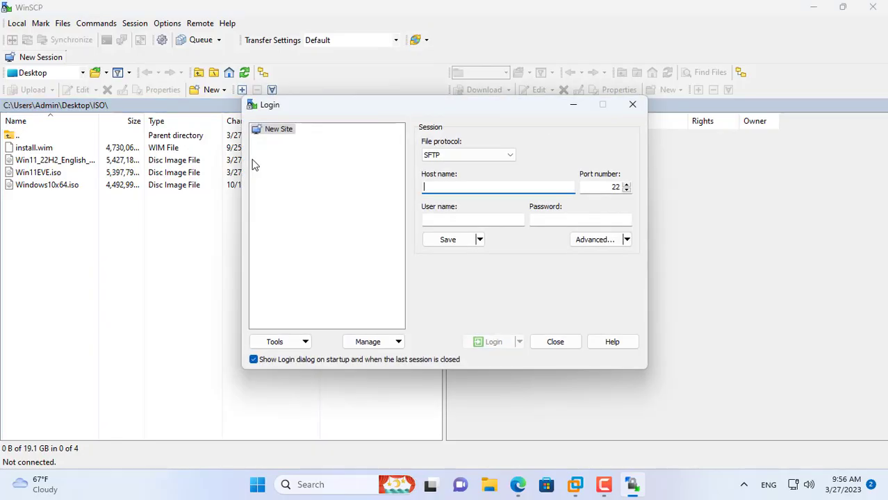
mouse_move(615, 295)
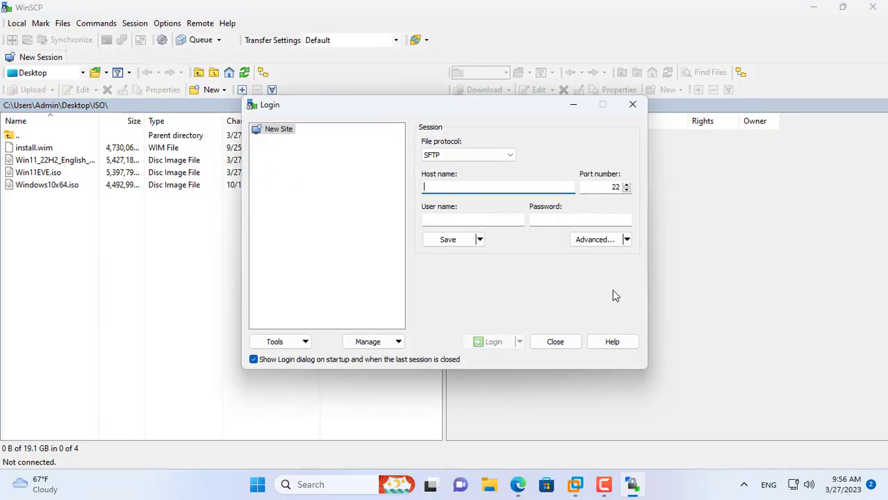
Log in to 192.168.1.12 as root in WinSCP
type("192.168.1.12")
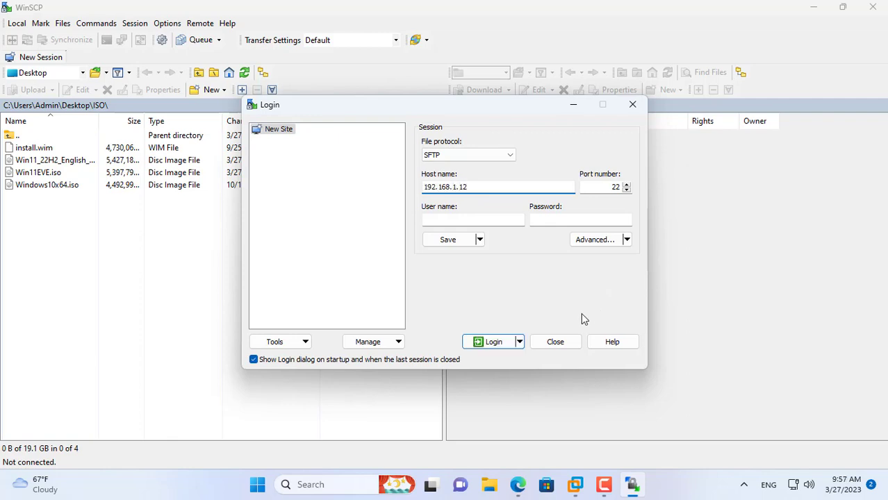
type("root")
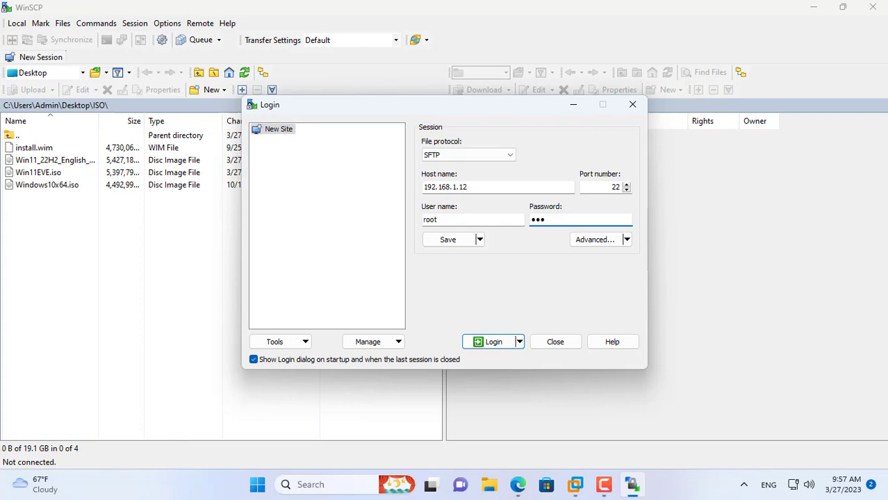
left_click(493, 341)
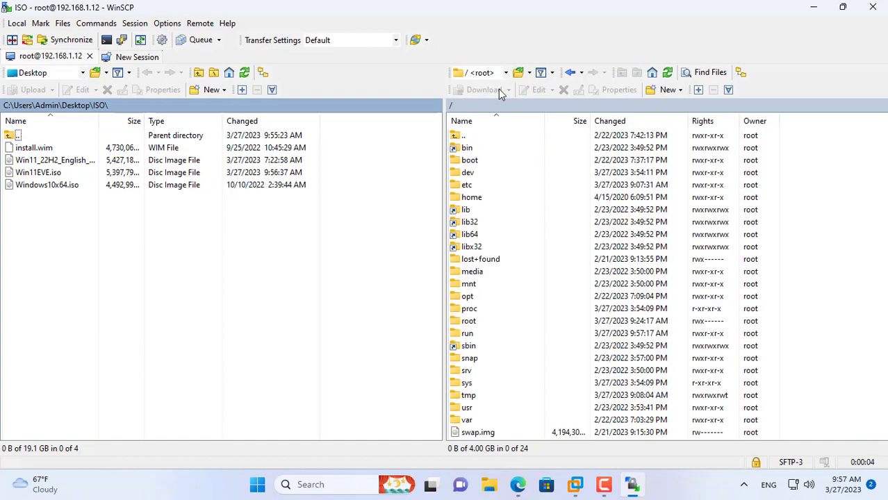
Browse the remote panel into /opt/unetlab/addons/qemu
double_click(468, 296)
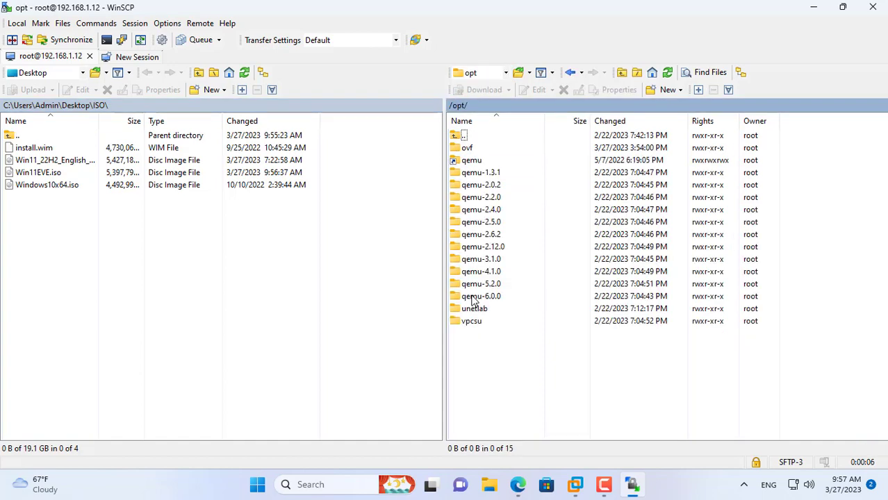
double_click(474, 308)
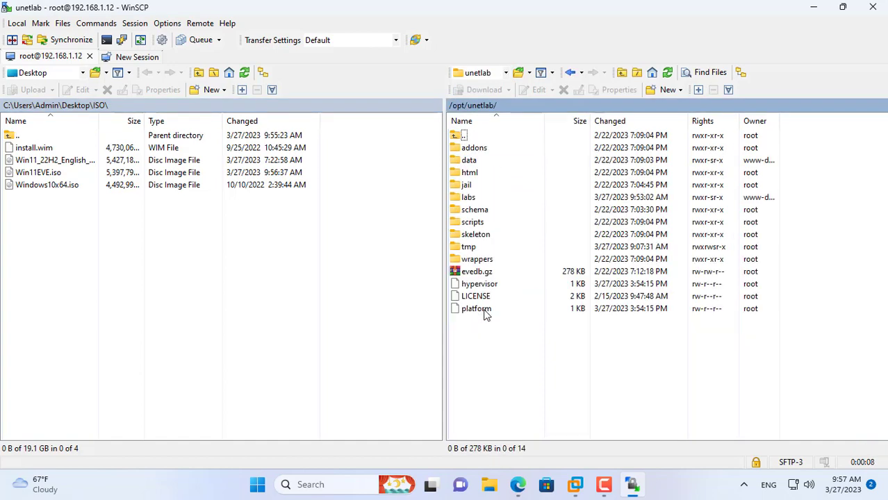
double_click(474, 148)
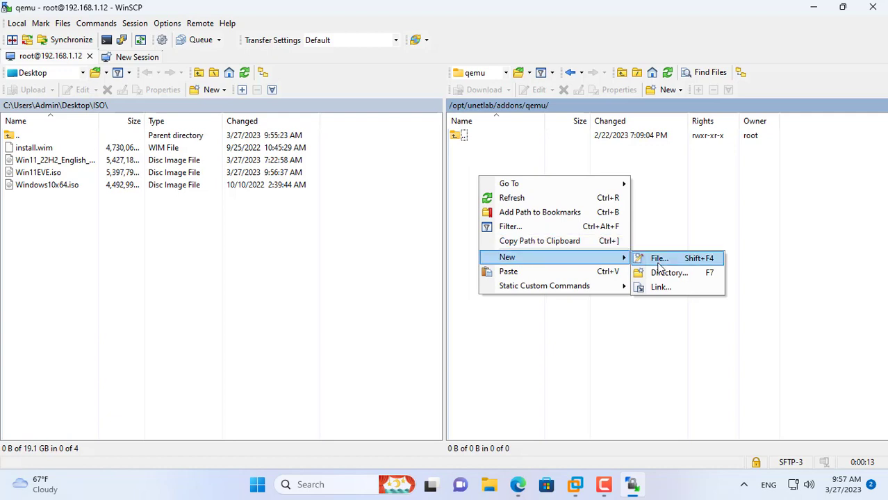
Create a win-11 directory inside qemu on the server
left_click(669, 272)
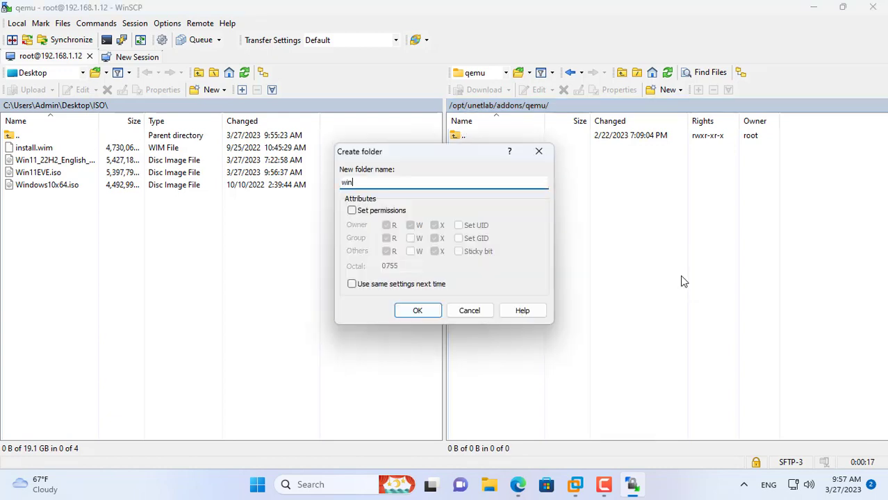
type("-11")
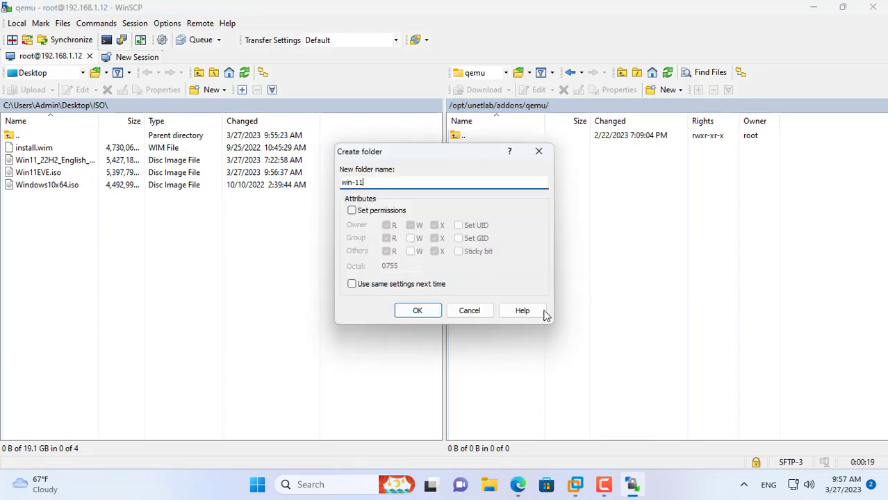
left_click(418, 311)
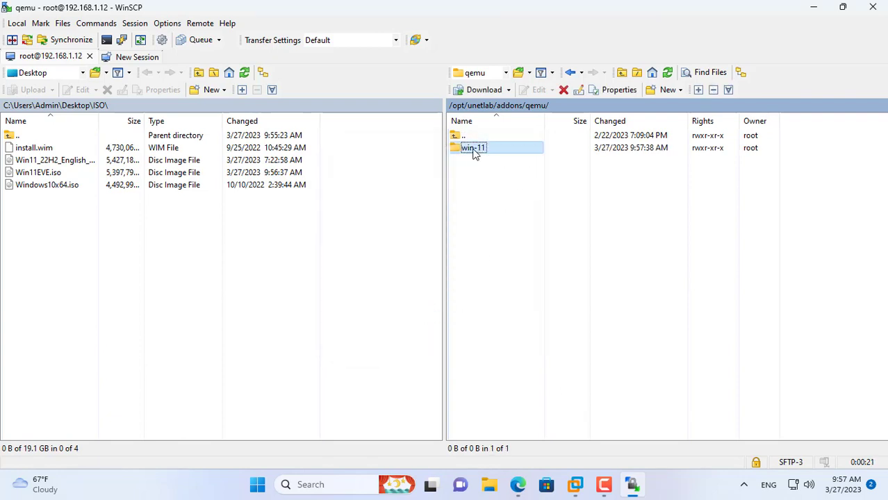
Upload Win11EVE.iso from the local panel into the win-11 folder
double_click(473, 147)
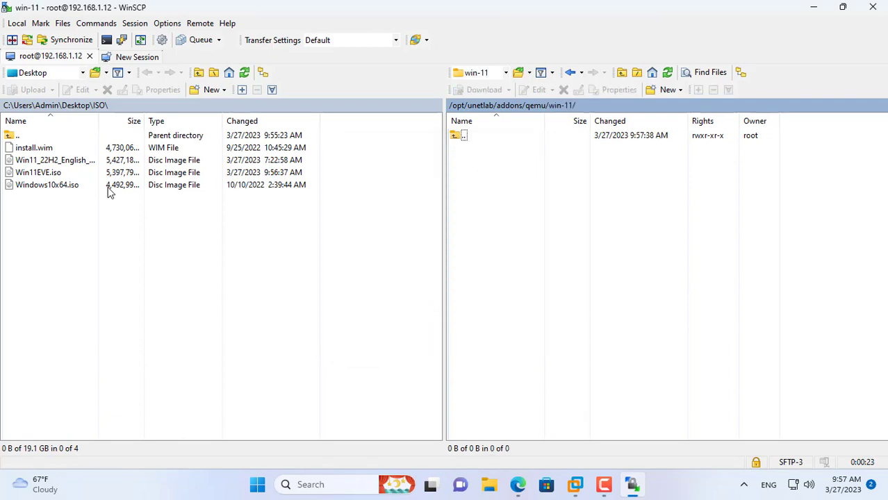
left_click(38, 172)
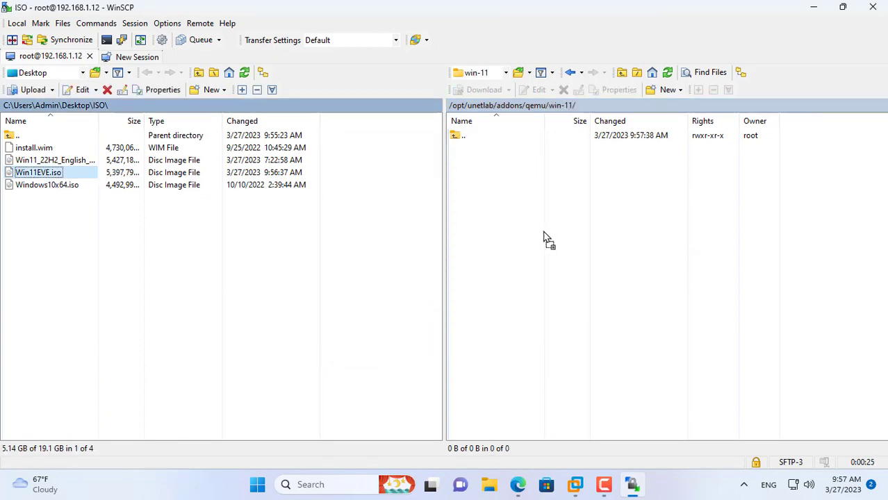
left_click(29, 89)
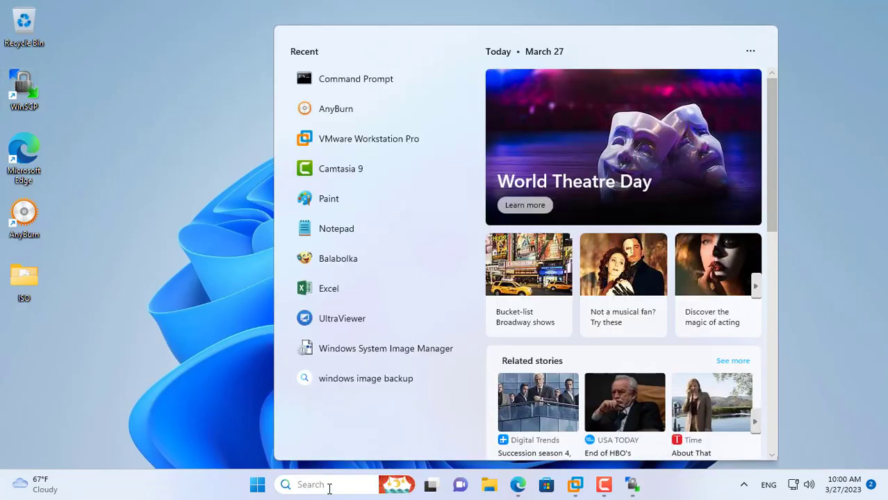
left_click(356, 78)
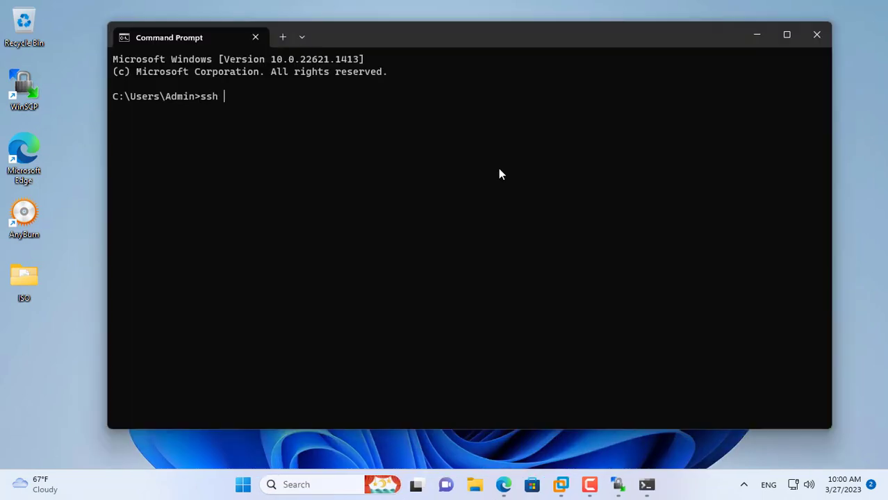
type("root@192.168.1.")
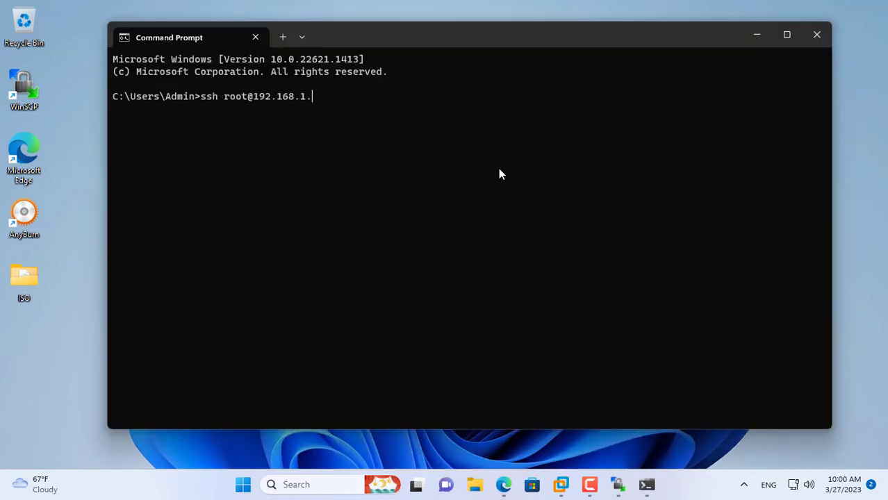
type("12")
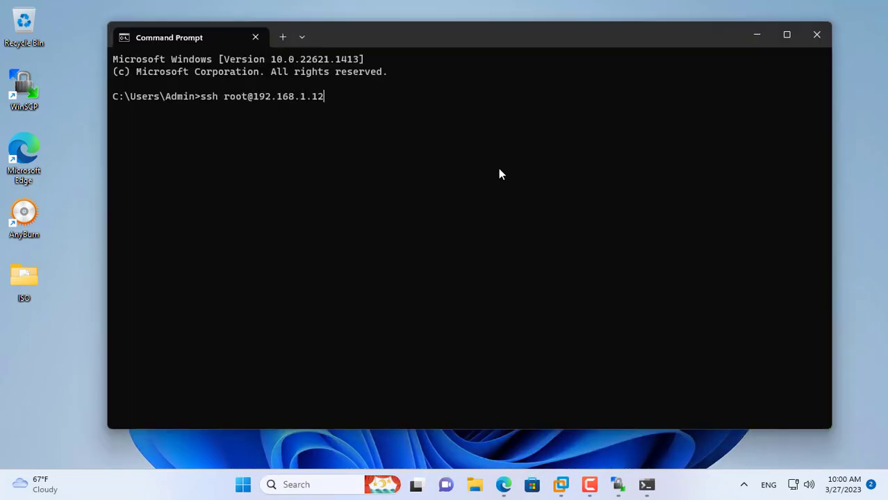
key("Return")
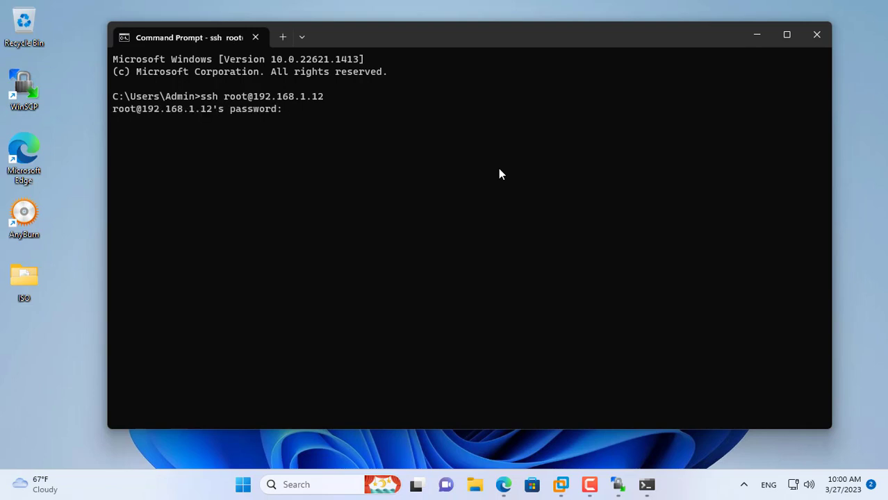
key("Return")
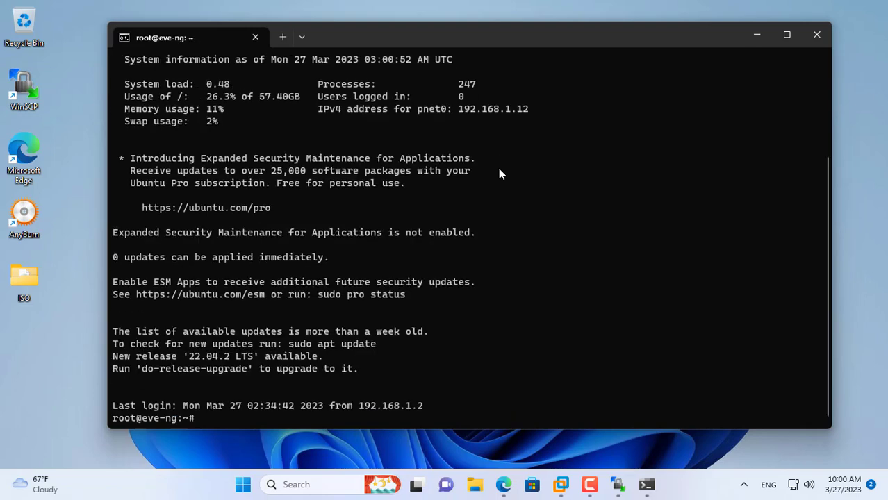
Change directory to /opt/unetlab/addons/qemu/win-11/
type("c")
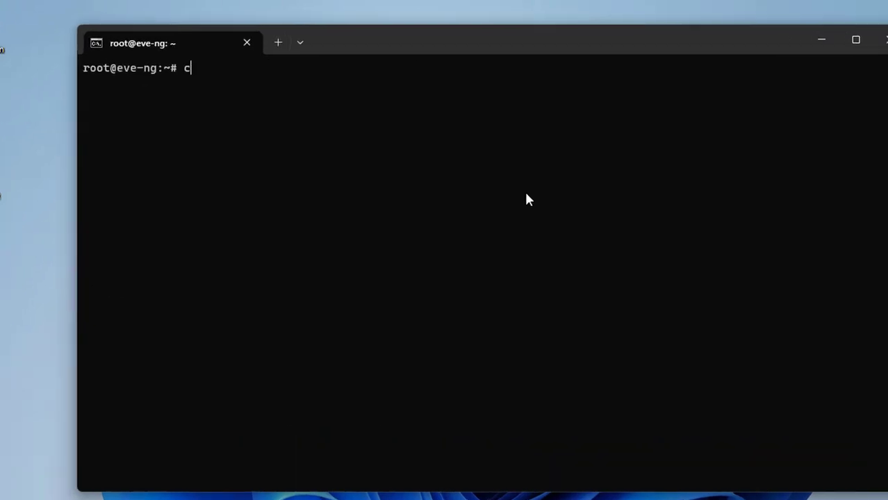
type("d /opt/")
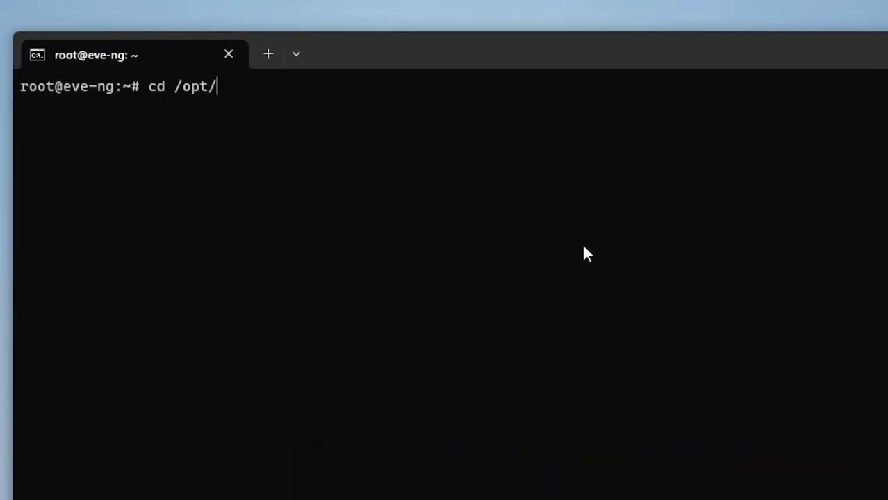
type("unetlab/")
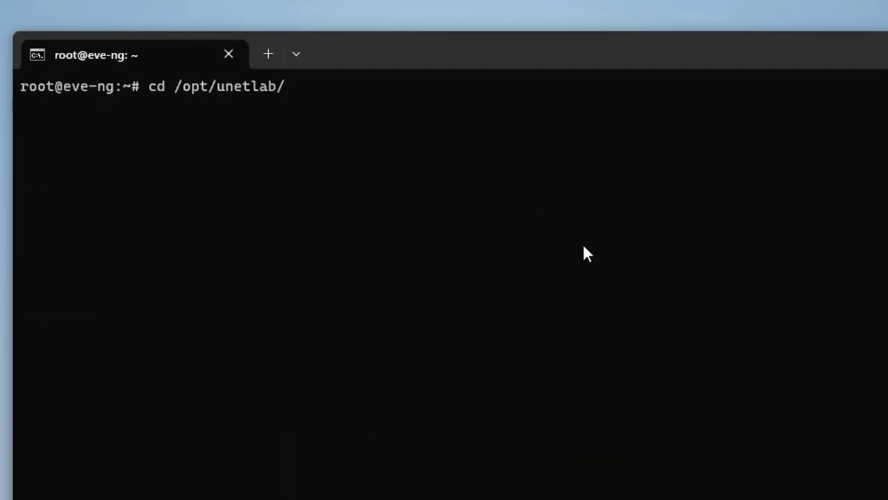
type("addons/")
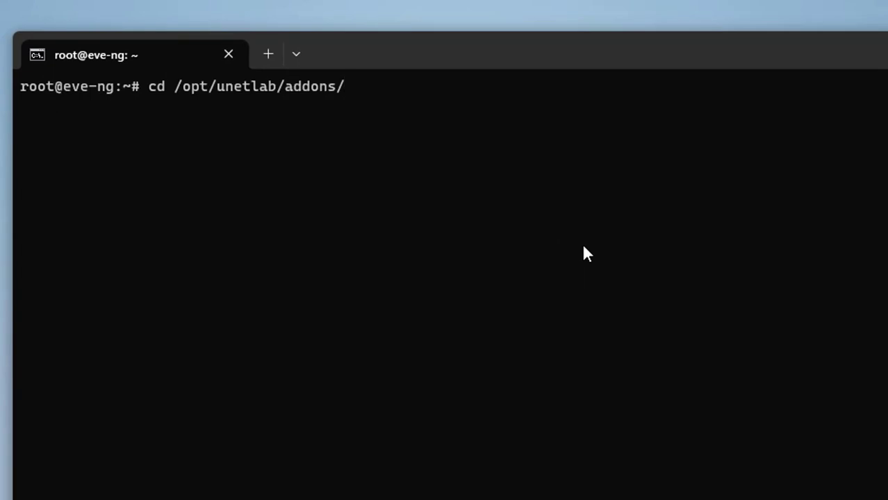
type("qemu/win-11/")
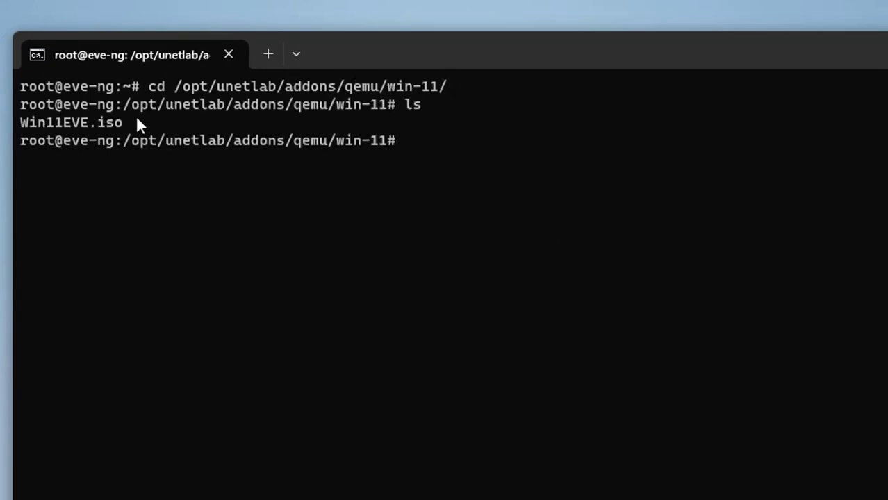
Rename Win11EVE.iso to cdrom.iso with mv and return to the EVE-NG guide
double_click(69, 122)
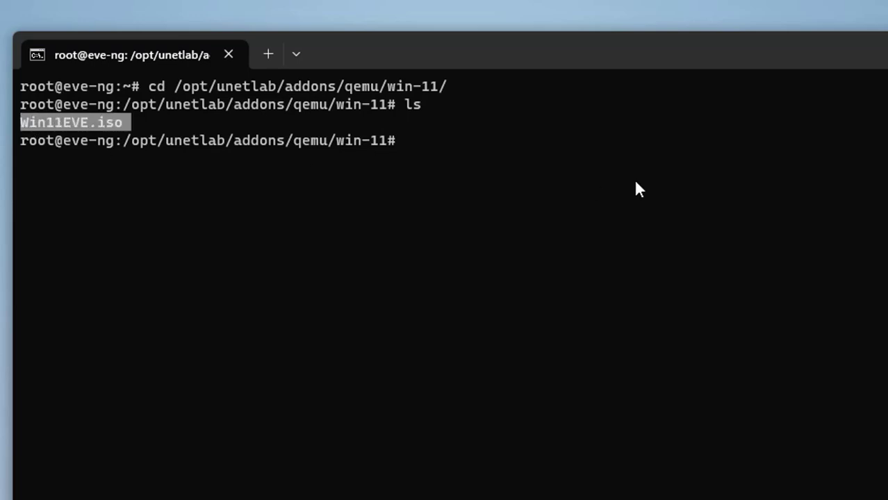
type("mv")
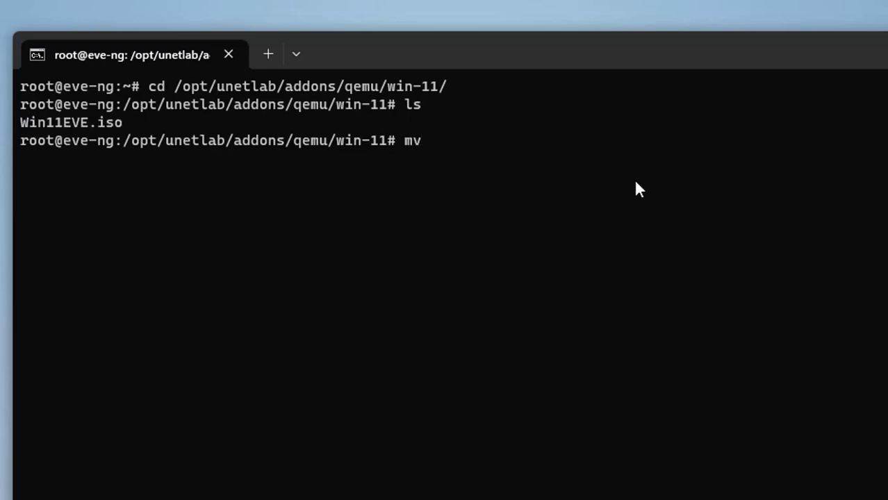
type("Win11EVE.iso cd")
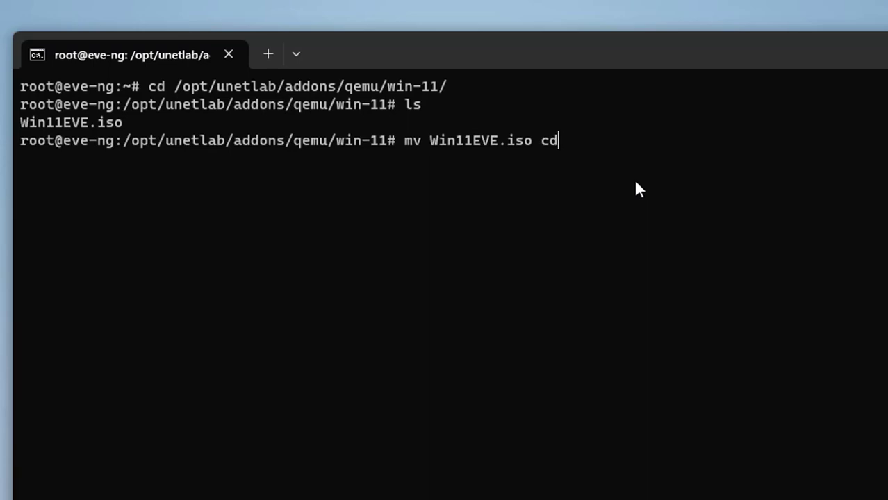
type("rom.i")
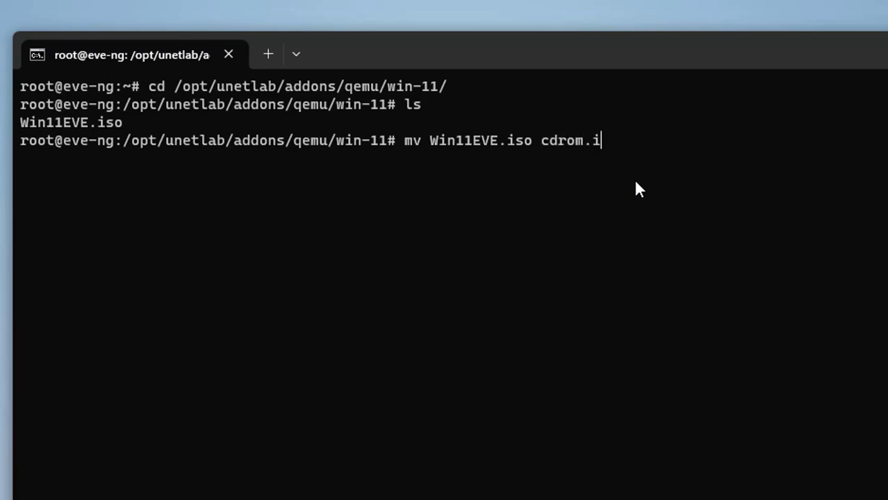
key("Return")
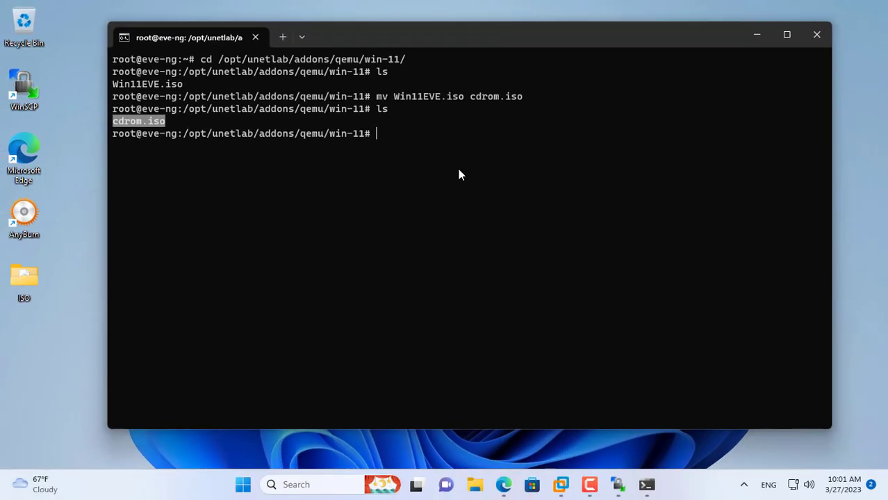
left_click(503, 485)
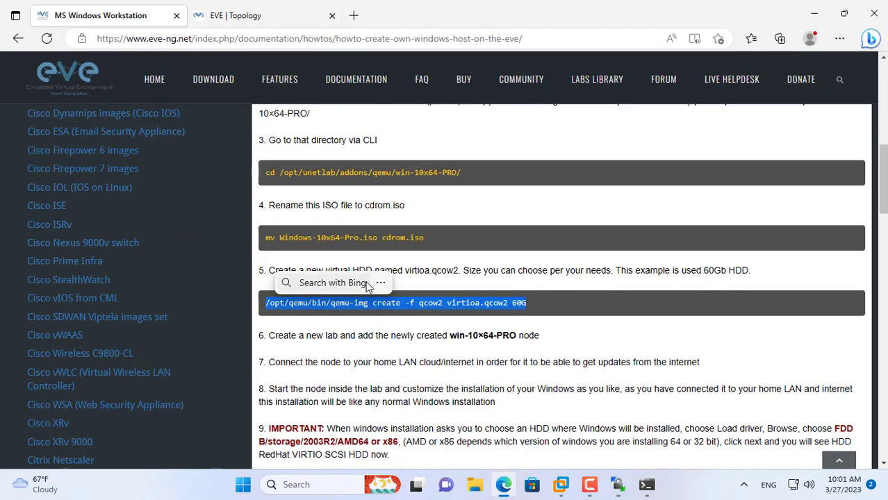
mouse_move(674, 112)
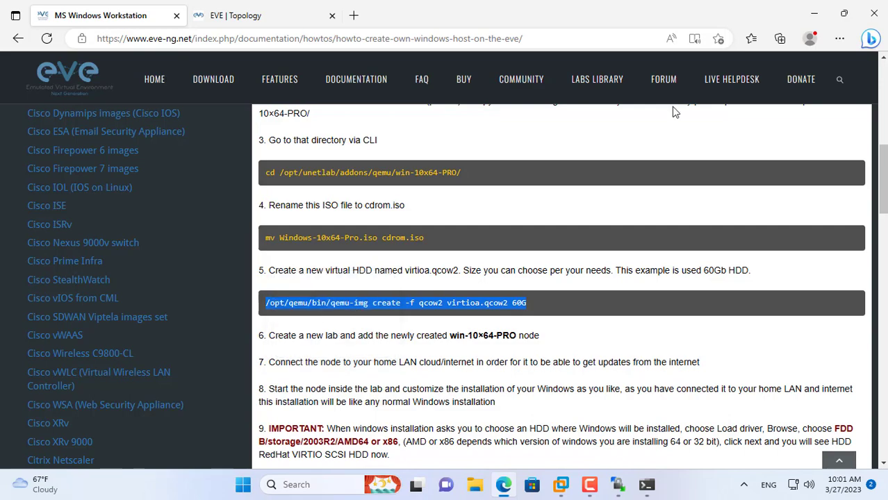
Create the 60G virtioa.qcow2 disk in win-11 and list the folder to confirm
left_click(646, 485)
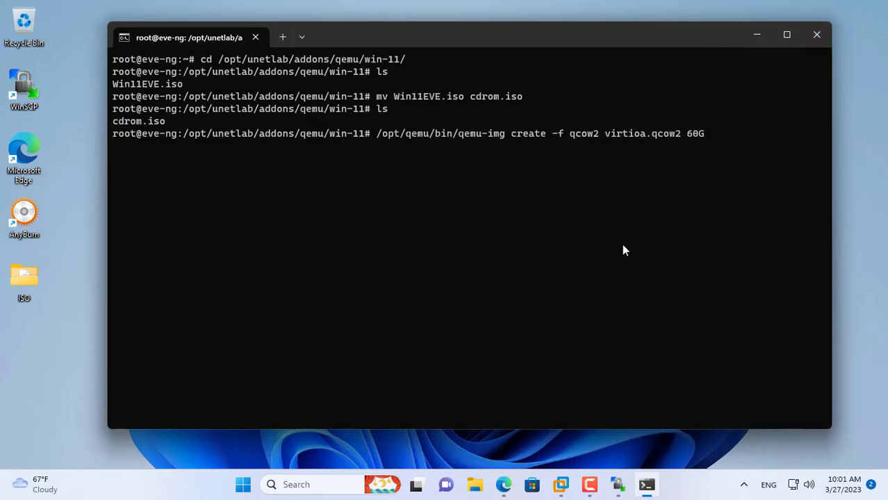
key("Return")
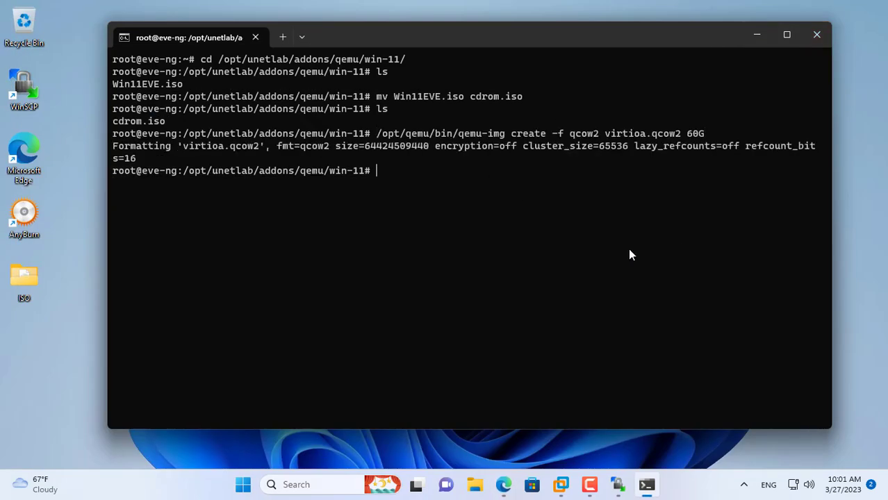
key("Return")
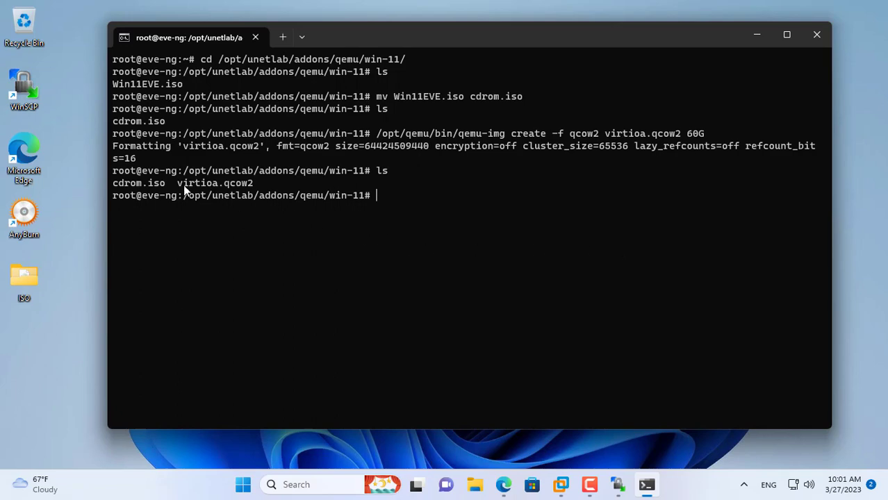
Check cdrom.iso and virtioa.qcow2 in WinSCP's remote pane and bring the guide back up
double_click(214, 182)
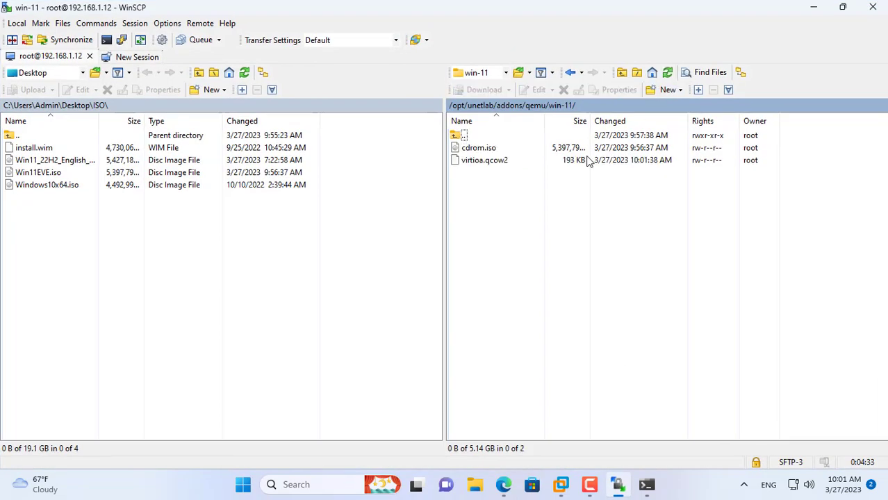
left_click(479, 148)
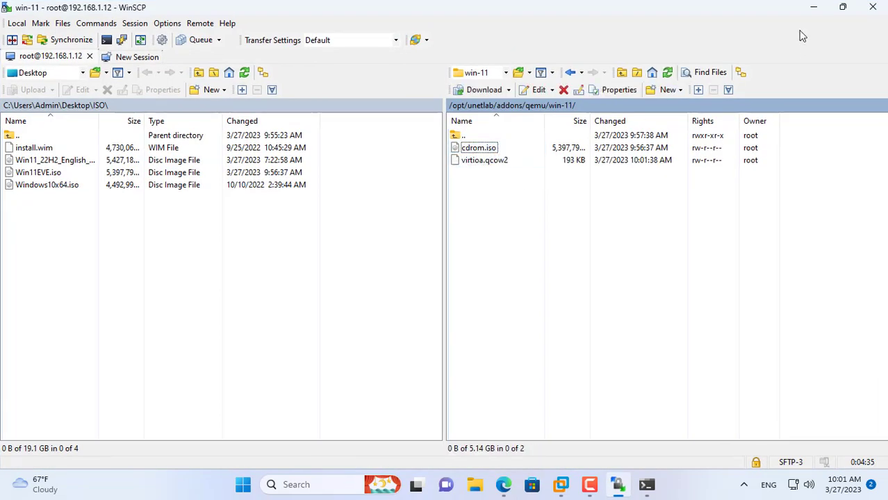
left_click(503, 484)
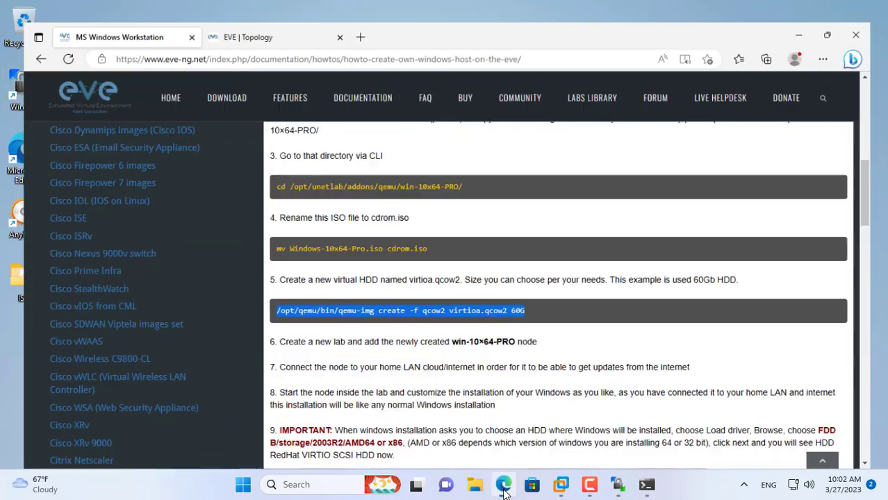
Add a Windows node using the win-11 image to the Windows11 lab topology
left_click(264, 15)
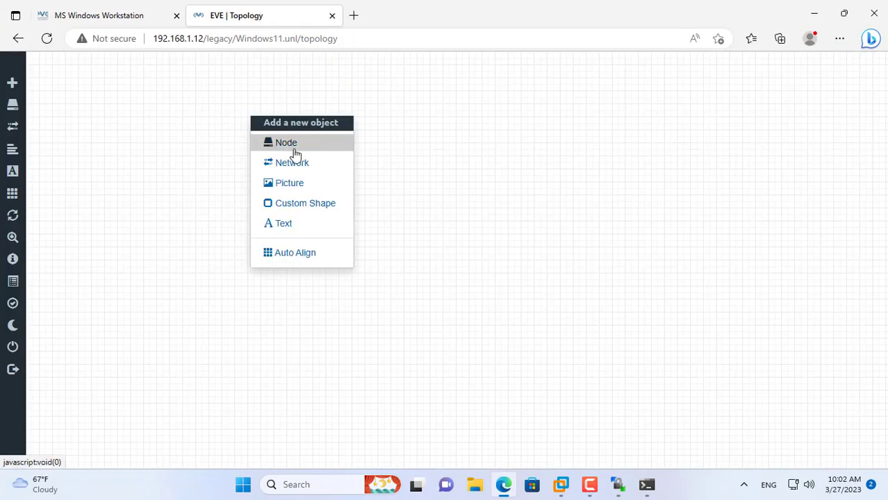
left_click(285, 142)
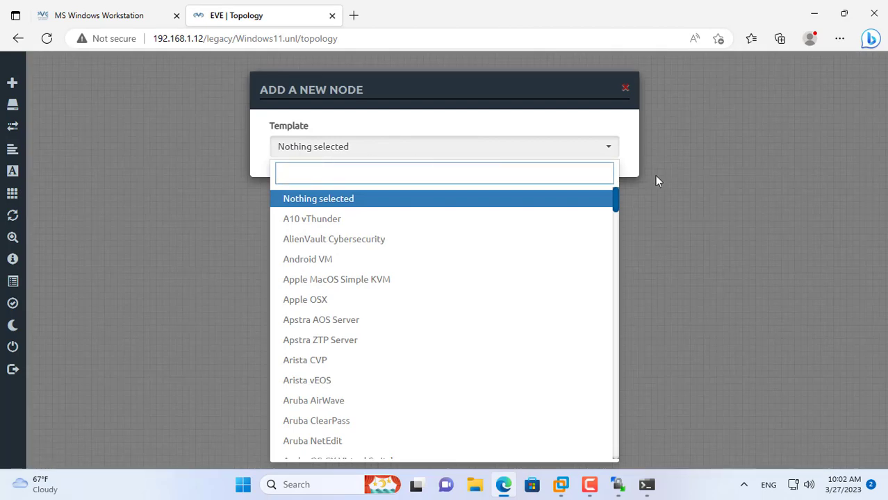
type("Wi")
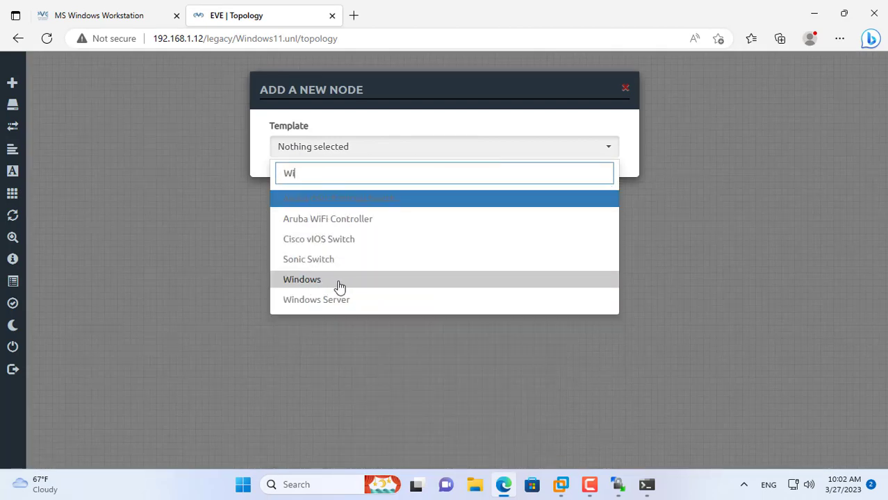
left_click(301, 279)
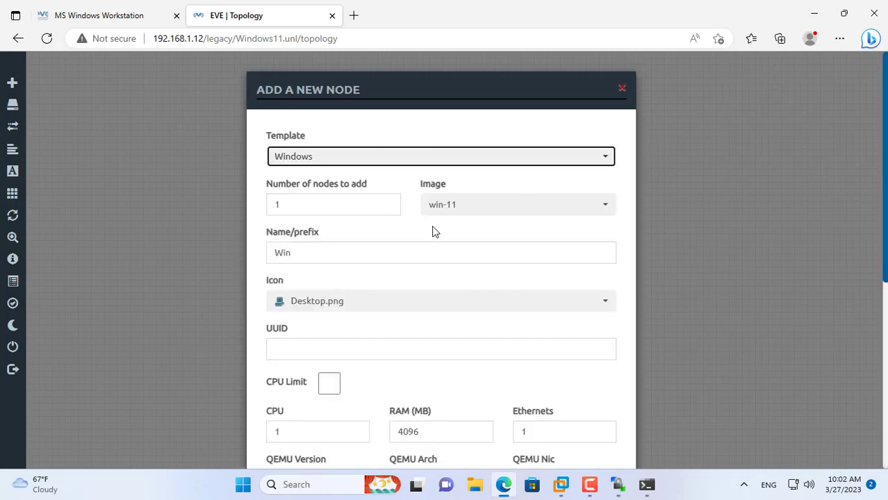
scroll("down", 3)
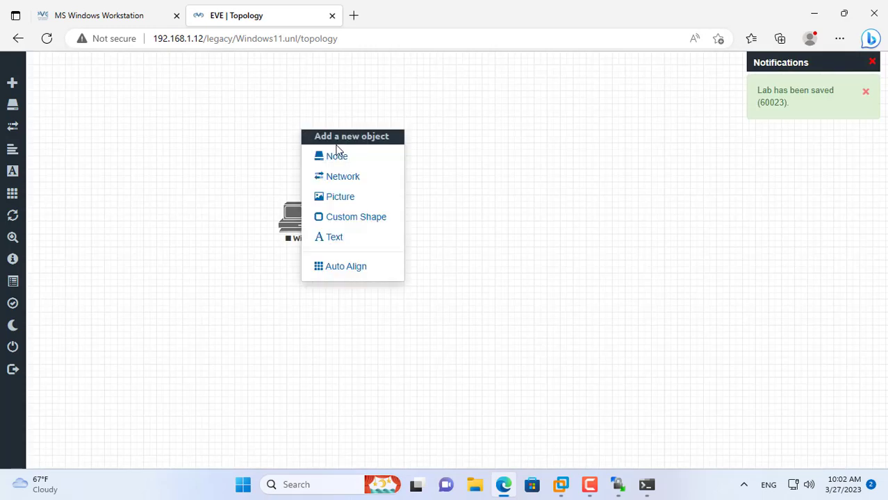
Add a Management(Cloud0) network Net and link it to Win e0, saving both
left_click(342, 176)
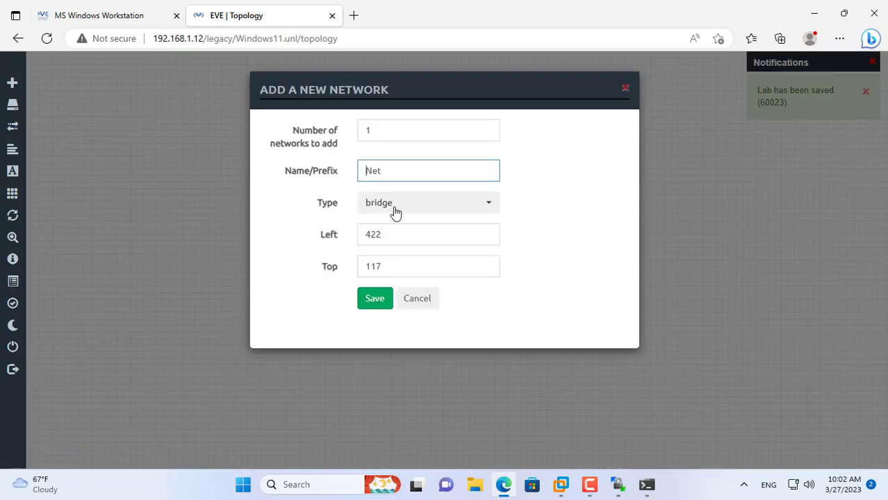
left_click(427, 202)
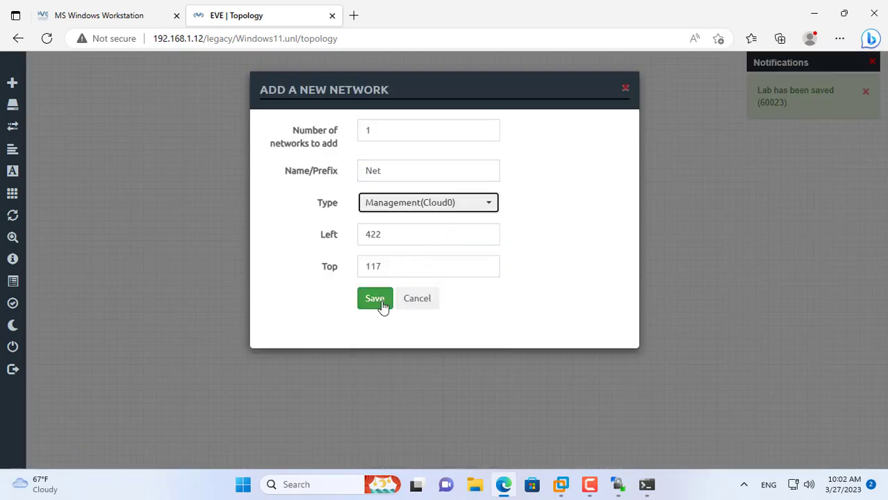
left_click(375, 298)
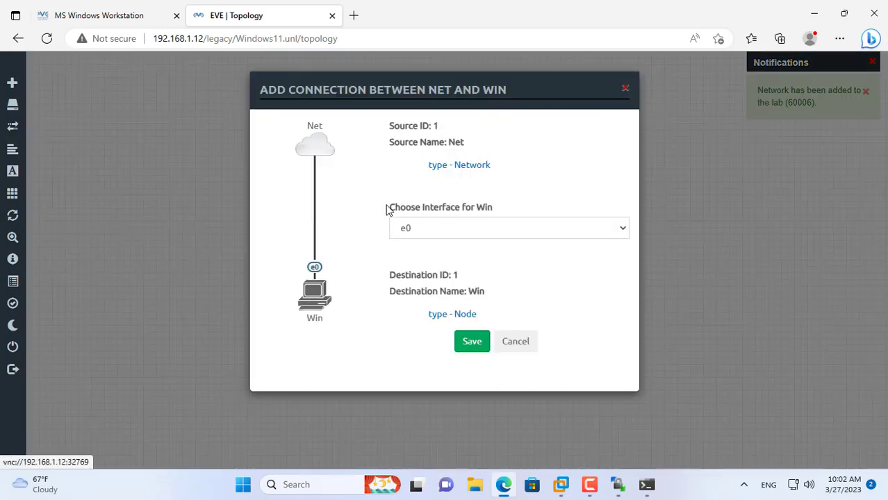
left_click(471, 341)
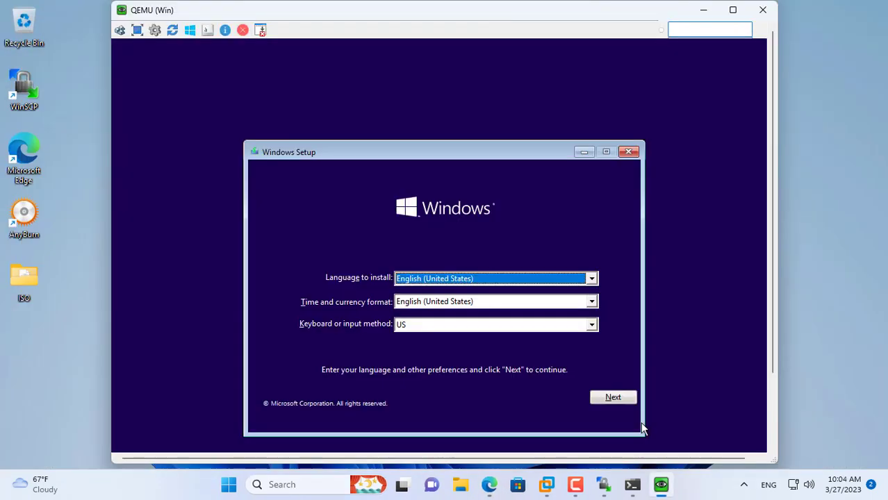
Accept language settings, start installation and select the Windows 11 Pro edition
left_click(612, 397)
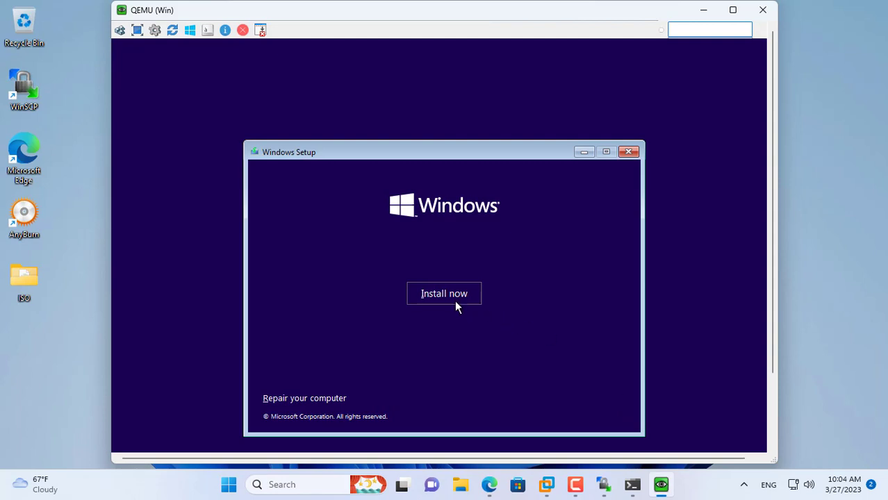
left_click(444, 294)
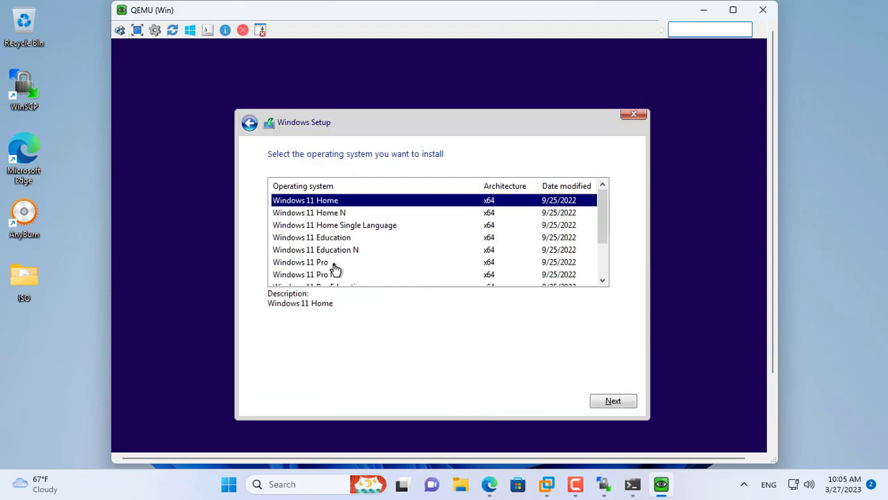
left_click(300, 262)
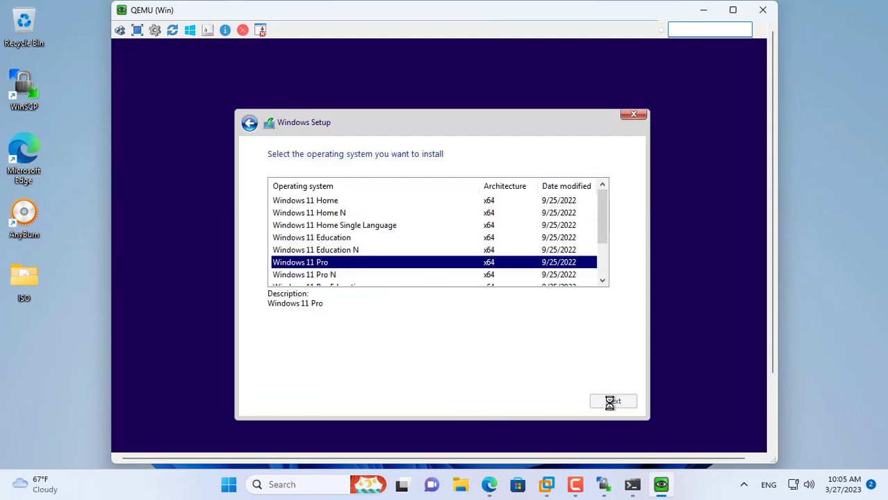
left_click(613, 401)
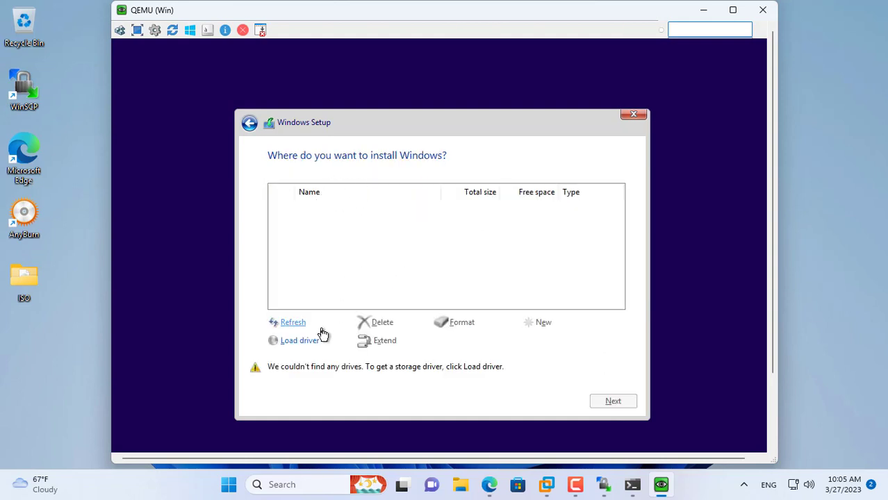
Browse for a storage driver in B:\storage\2003R2\amd64 on the floppy
left_click(299, 340)
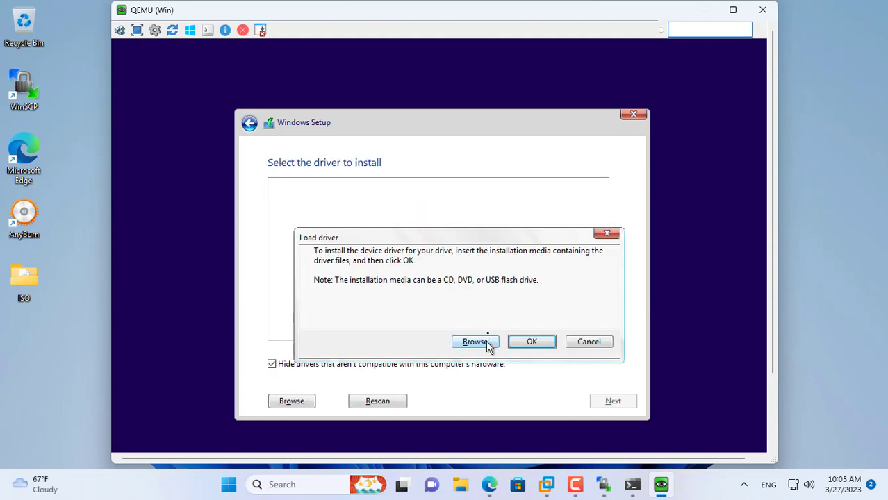
left_click(476, 341)
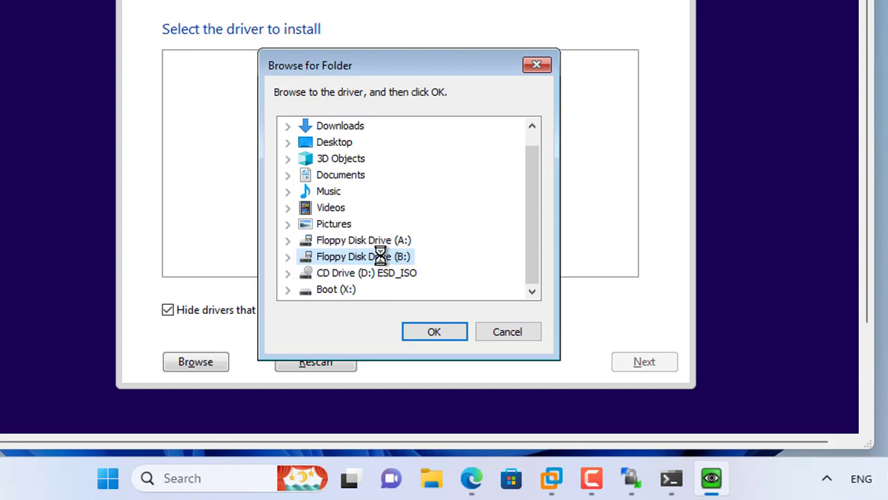
left_click(288, 257)
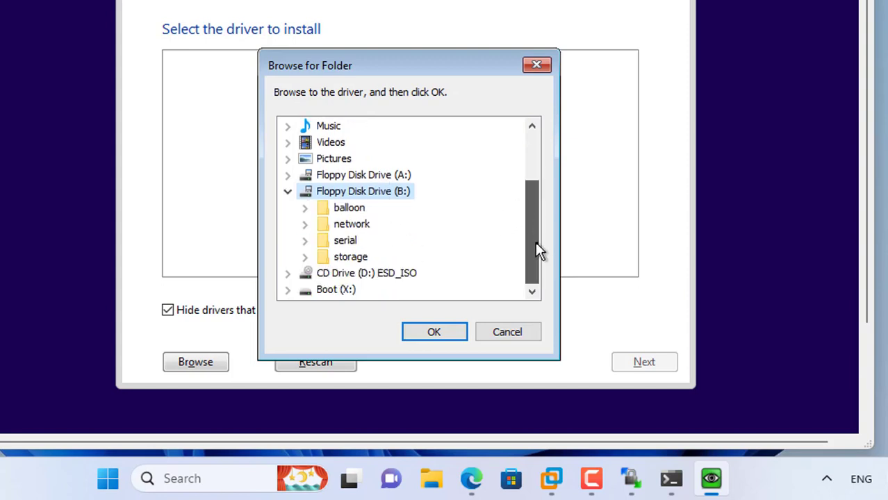
left_click(304, 257)
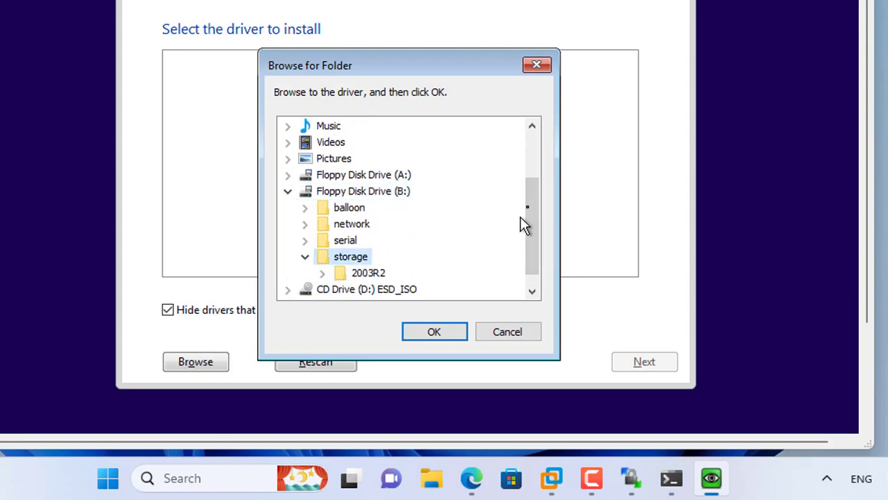
left_click(322, 273)
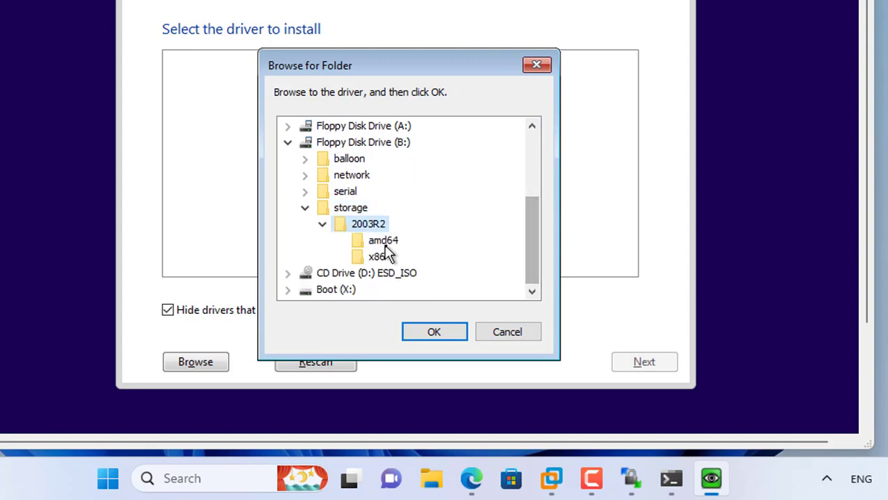
left_click(383, 240)
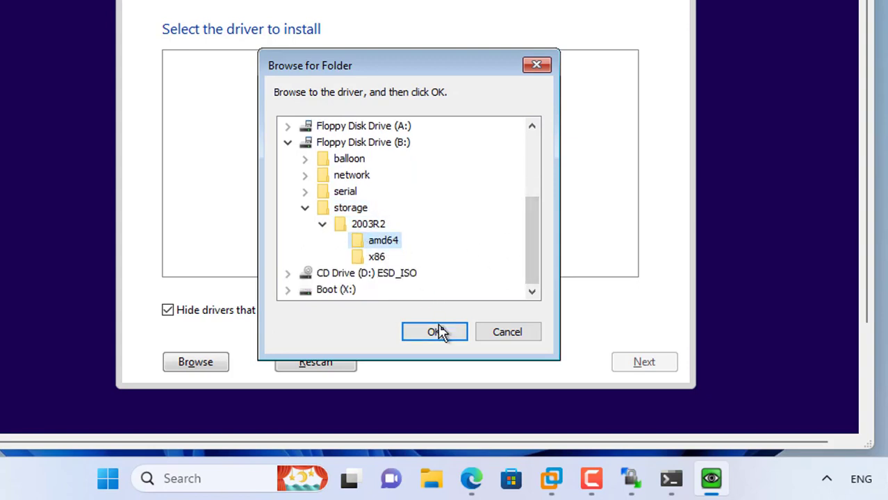
left_click(435, 331)
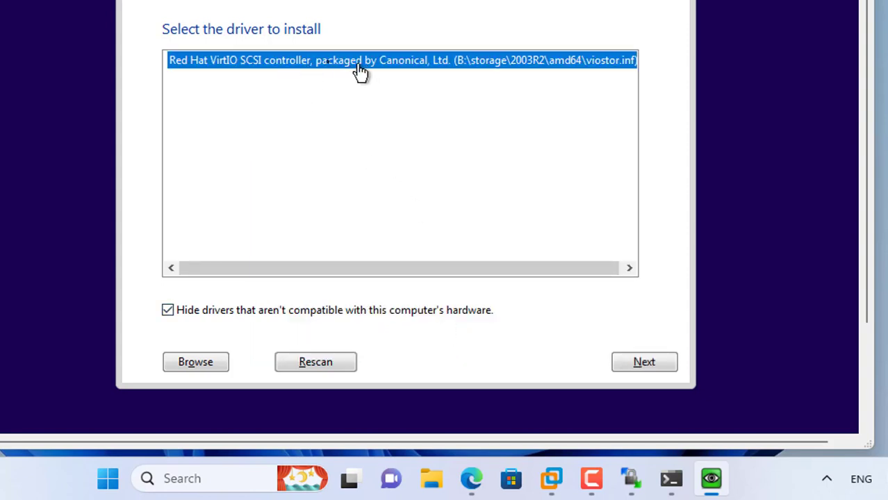
Install the Red Hat VirtIO SCSI driver so the 60 GB Drive 0 appears
left_click(644, 361)
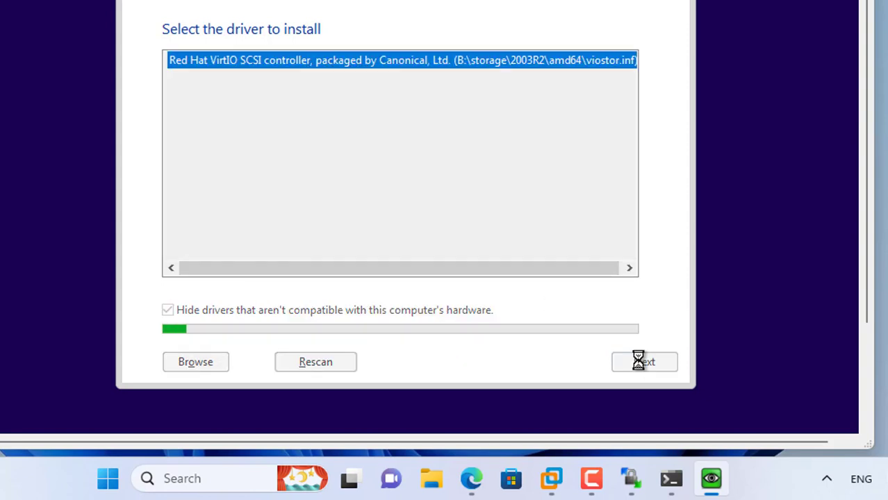
left_click(643, 361)
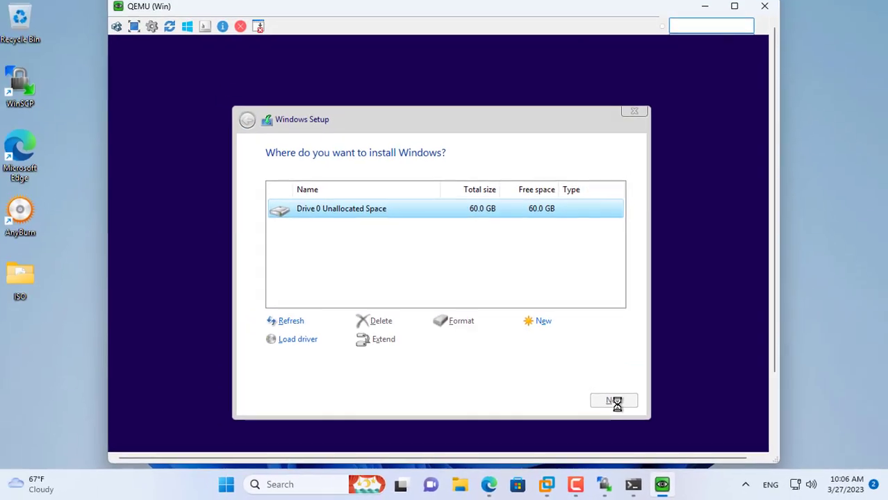
Install Windows on the 60 GB drive, then run oobe\bypassnro from a Shift+F10 prompt
left_click(610, 401)
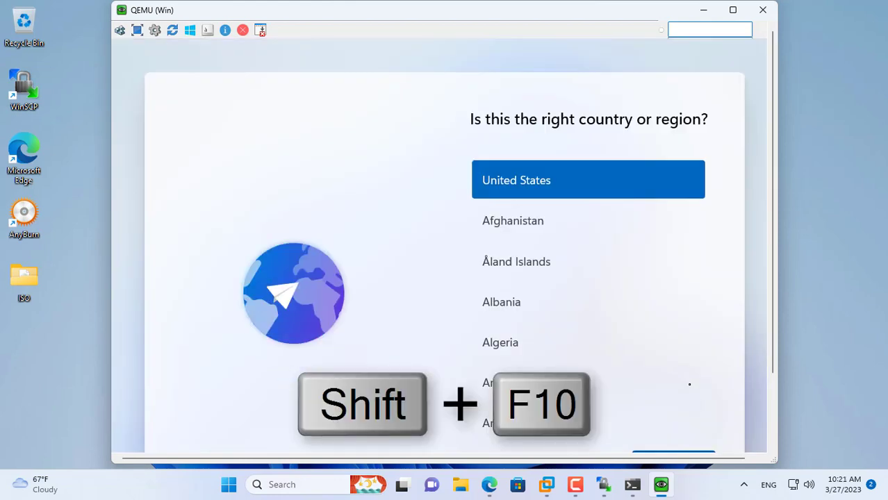
key("shift+f10")
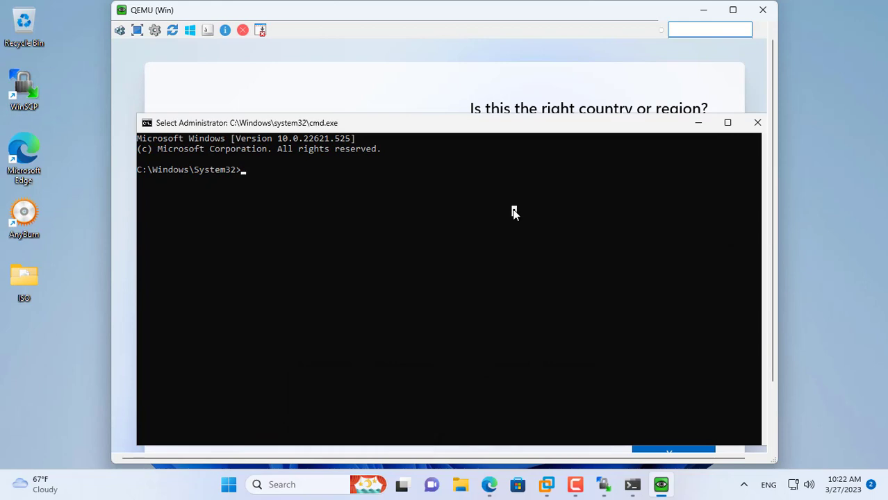
type("oobe\\bypassn")
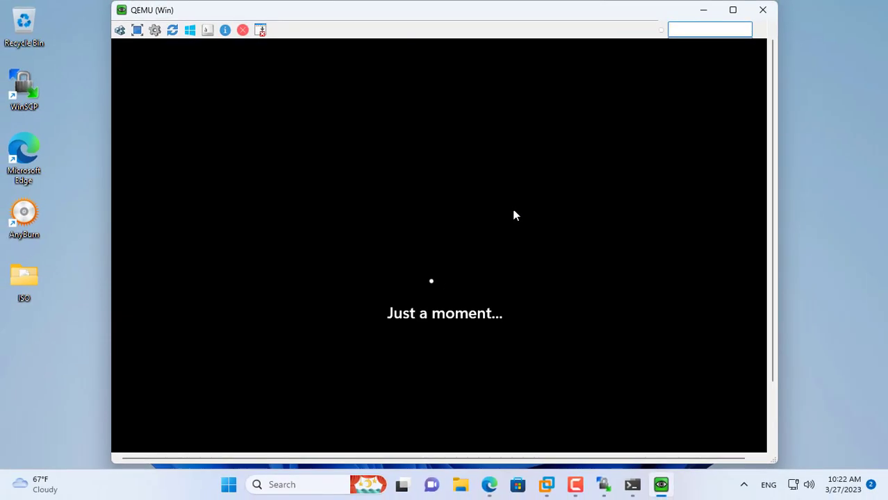
left_click(702, 10)
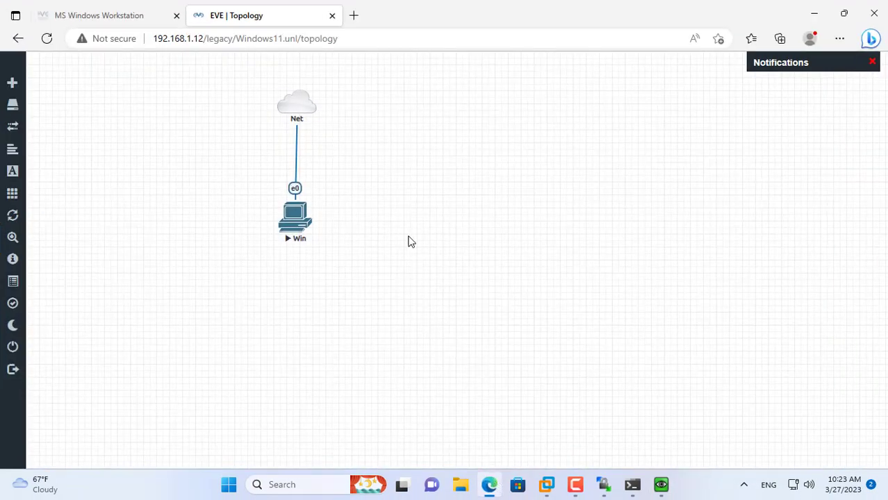
Stop the Win node, start it again and reopen its QEMU console
right_click(295, 215)
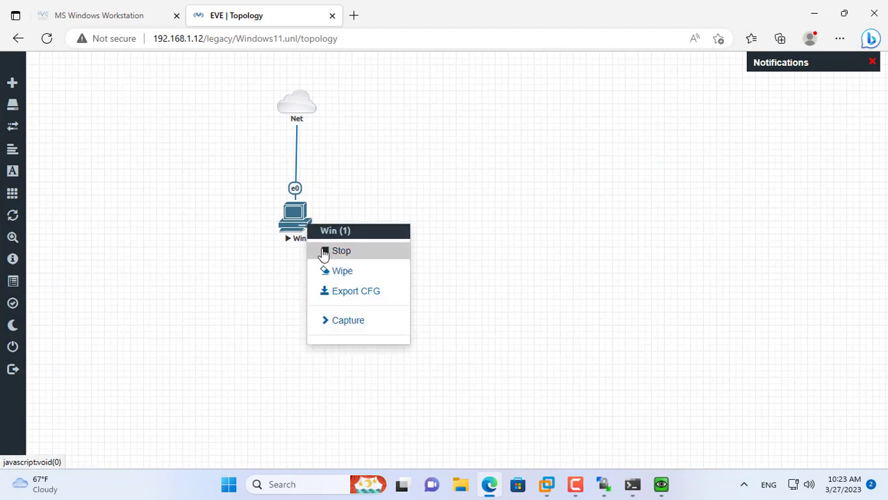
left_click(341, 251)
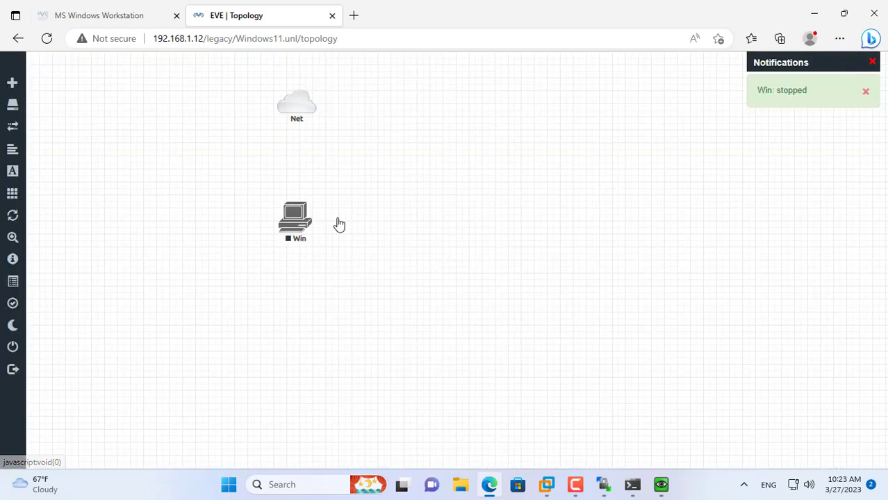
right_click(294, 219)
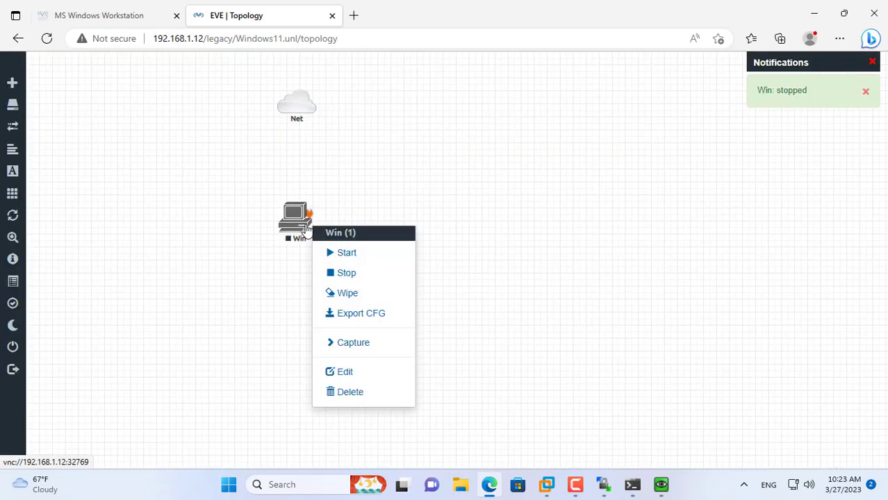
left_click(346, 252)
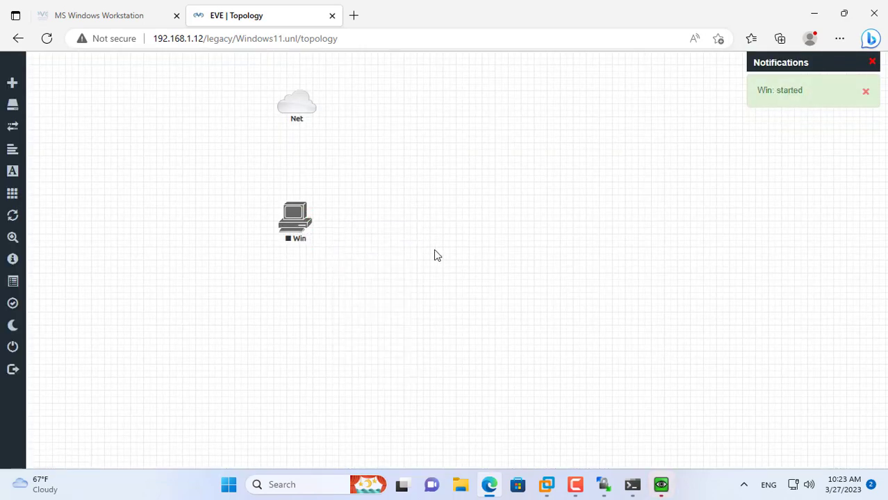
double_click(295, 216)
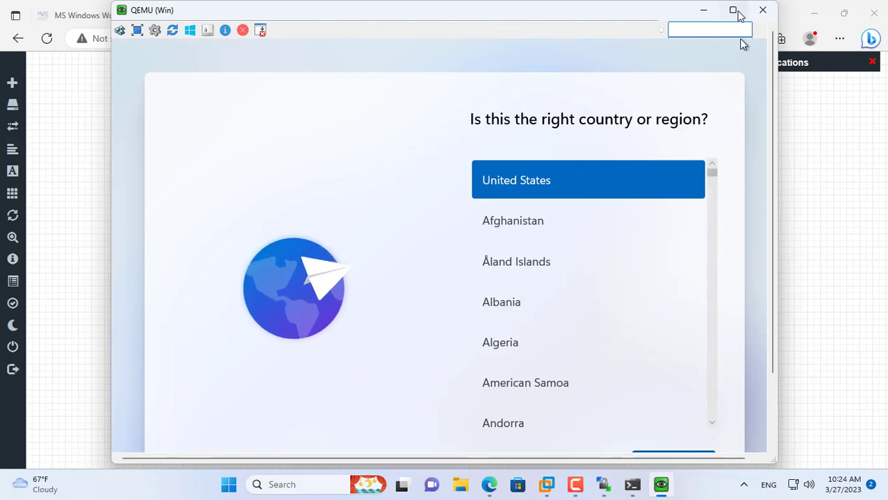
Complete offline setup with United States region and a passwordless local account NETVN
left_click(732, 9)
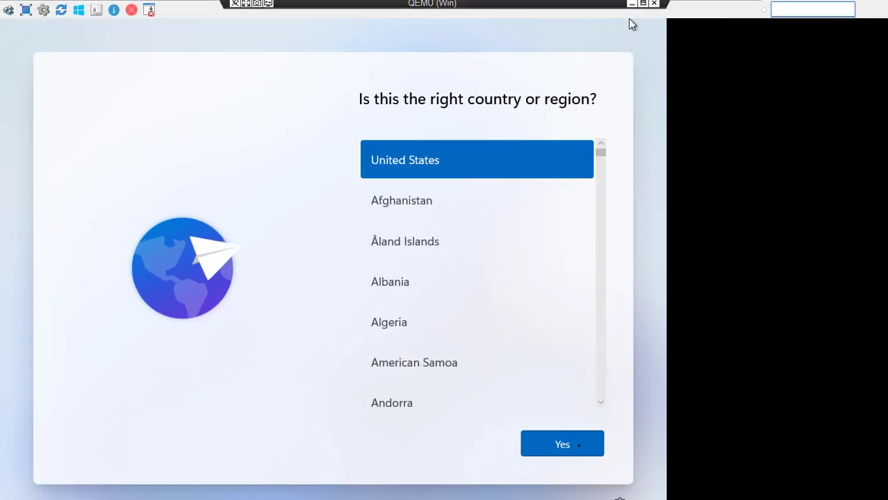
left_click(561, 444)
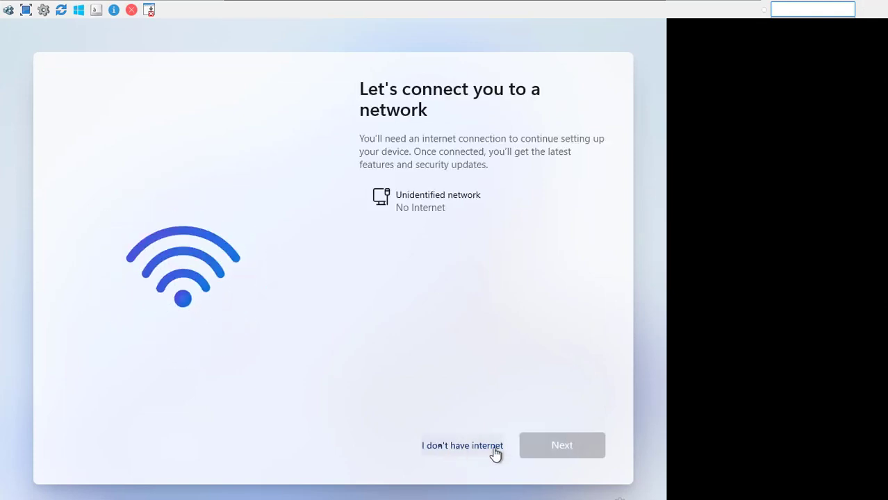
left_click(462, 446)
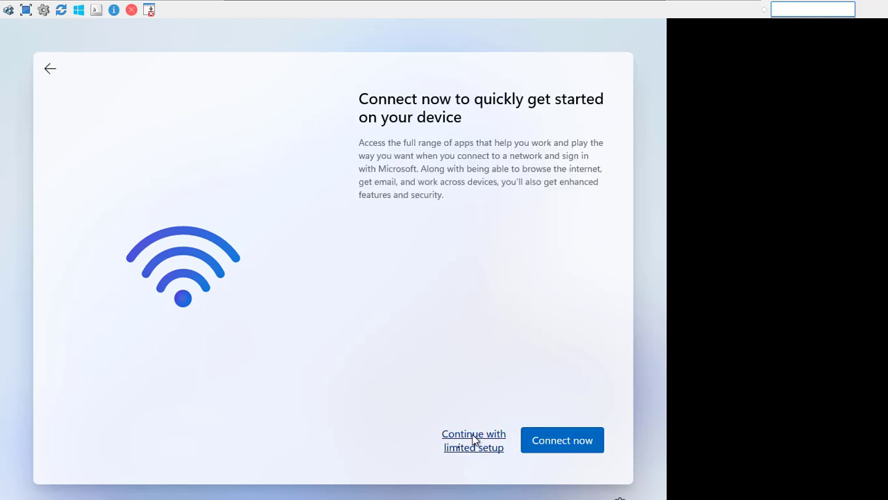
left_click(473, 440)
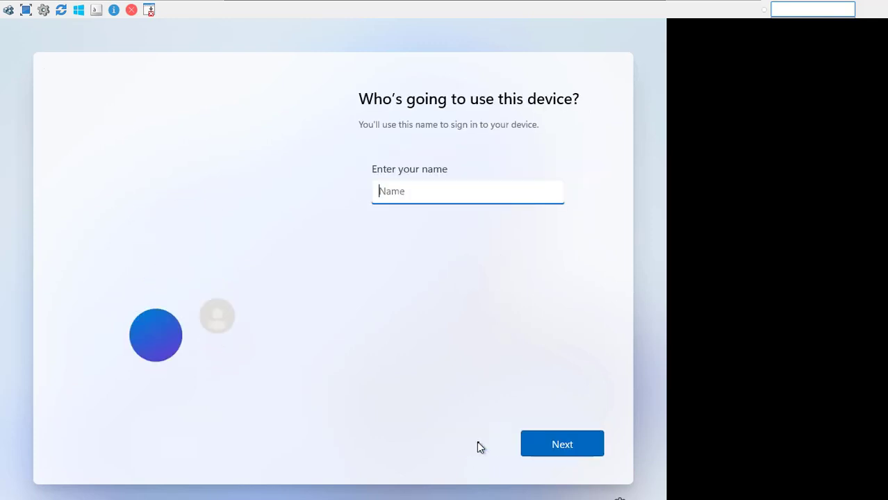
type("NETVN")
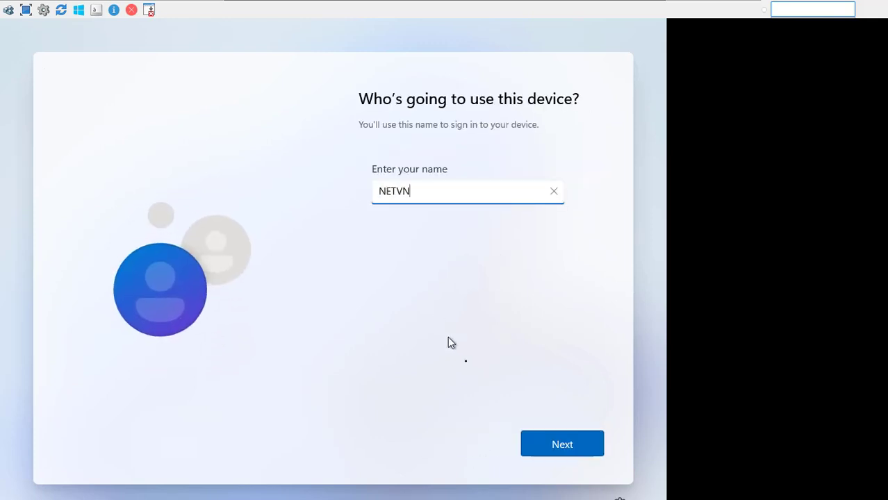
left_click(561, 444)
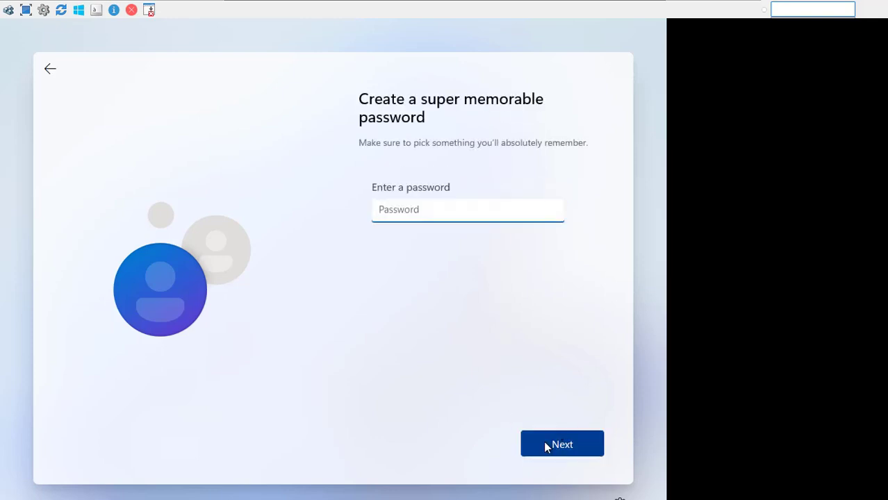
left_click(561, 444)
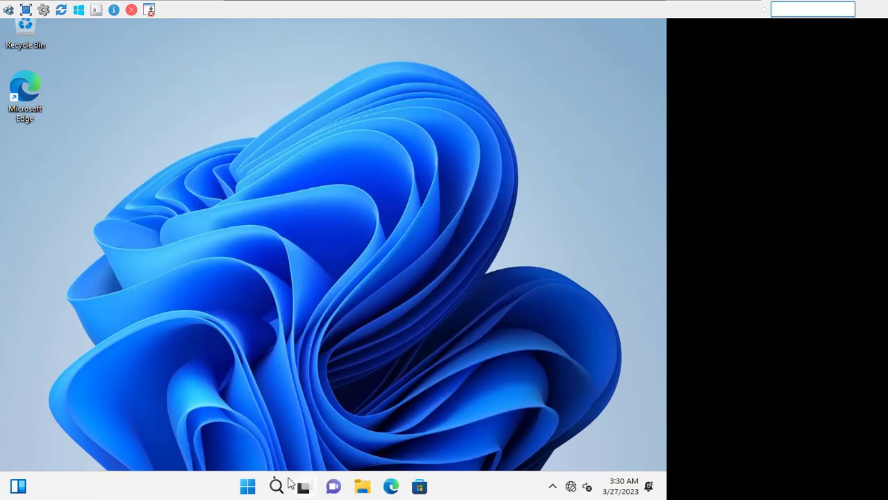
Shut Windows 11 down from the guest's Start menu power options
left_click(247, 486)
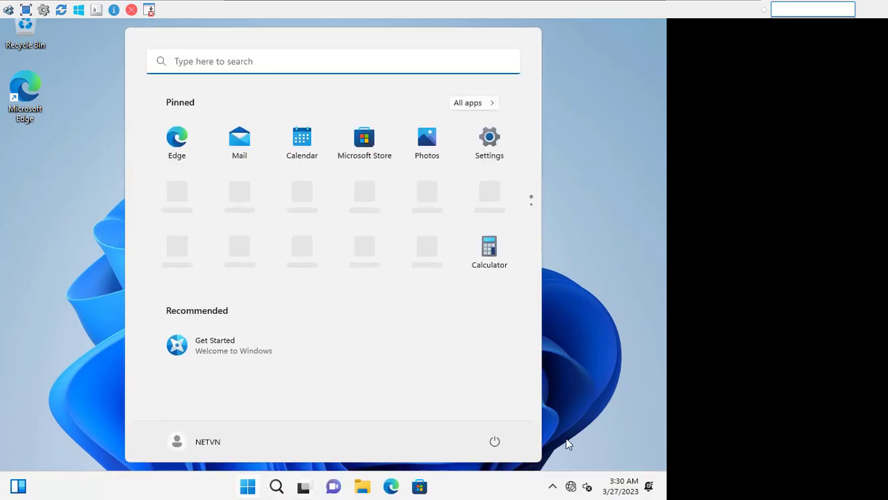
left_click(494, 442)
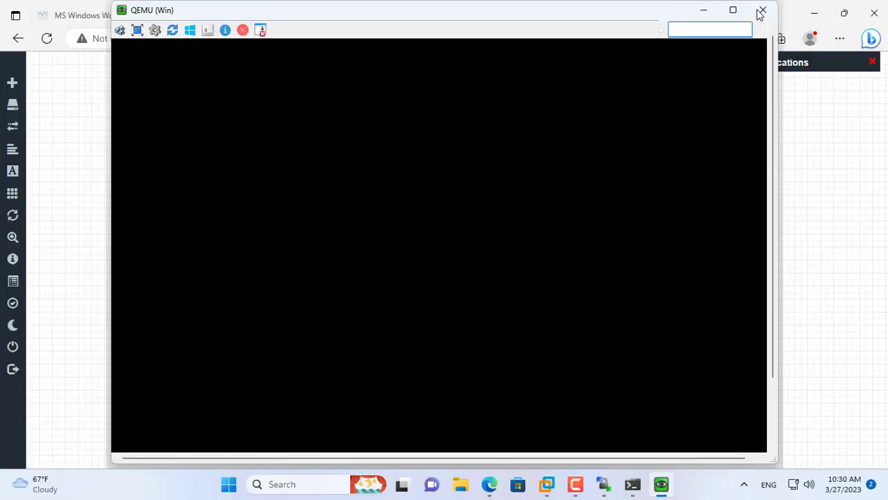
Close the console and link the Net cloud to the Win node's e0 interface
left_click(762, 12)
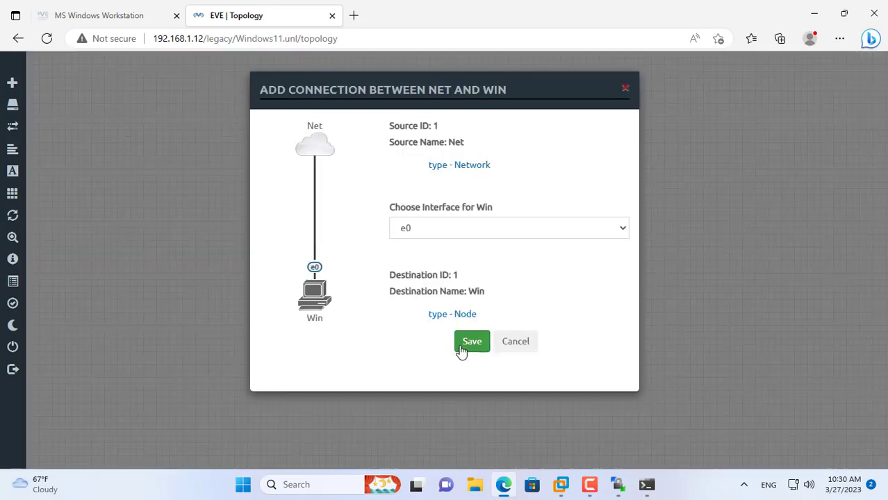
left_click(472, 341)
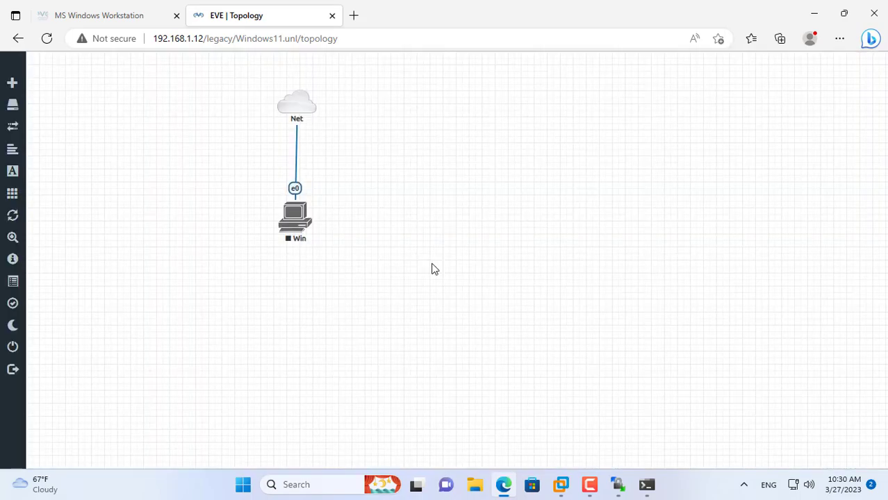
left_click(99, 16)
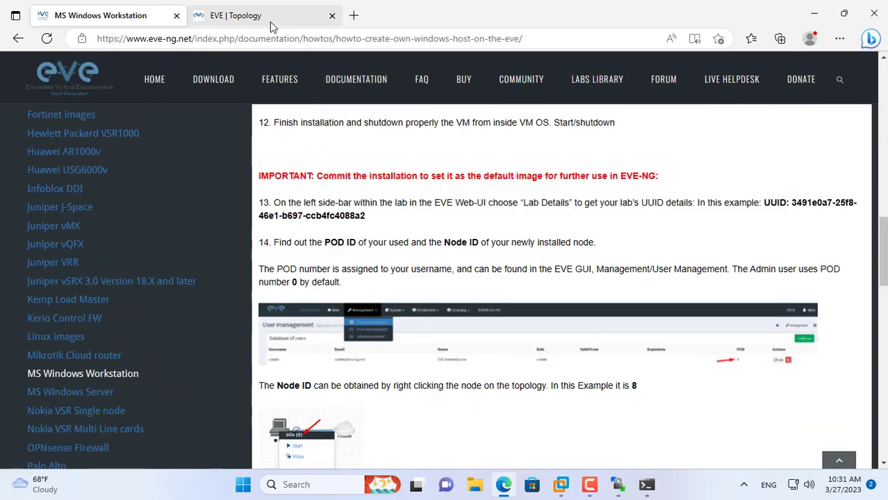
left_click(264, 15)
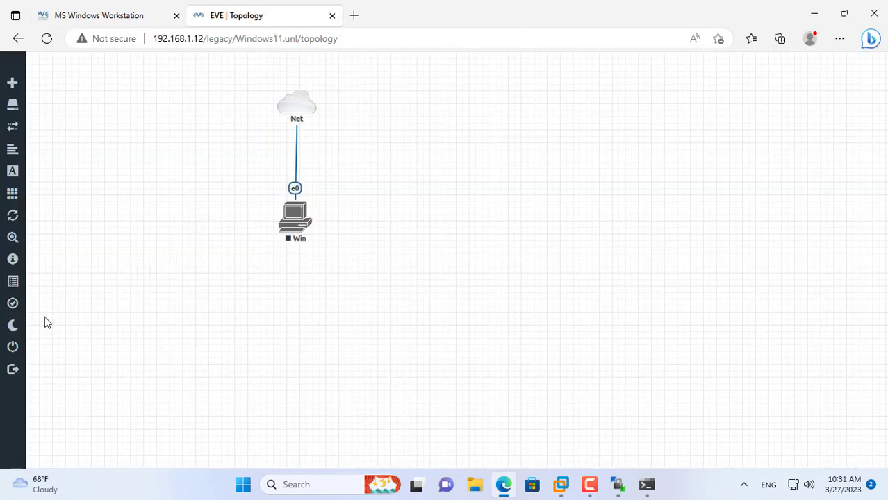
Paste the lab UUID 0e3d9229-929e-4688-87c3-2513efac49d0 into Notepad and note NodeID 1
left_click(44, 283)
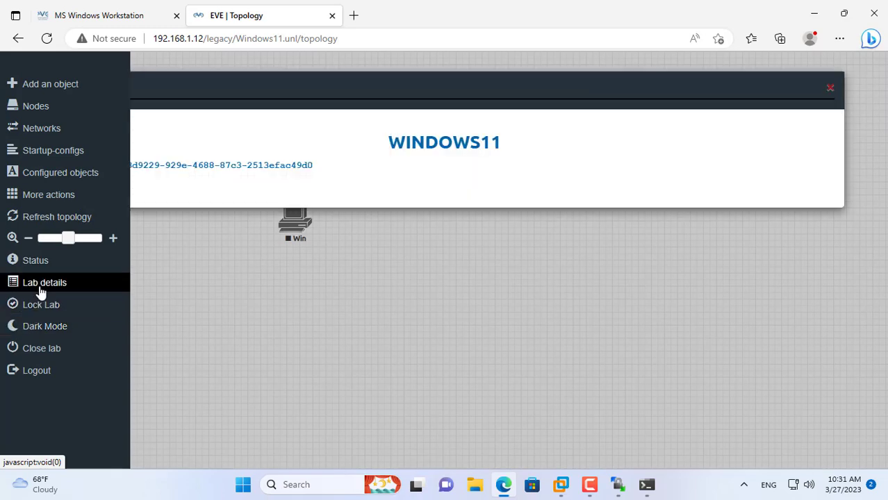
left_click(44, 282)
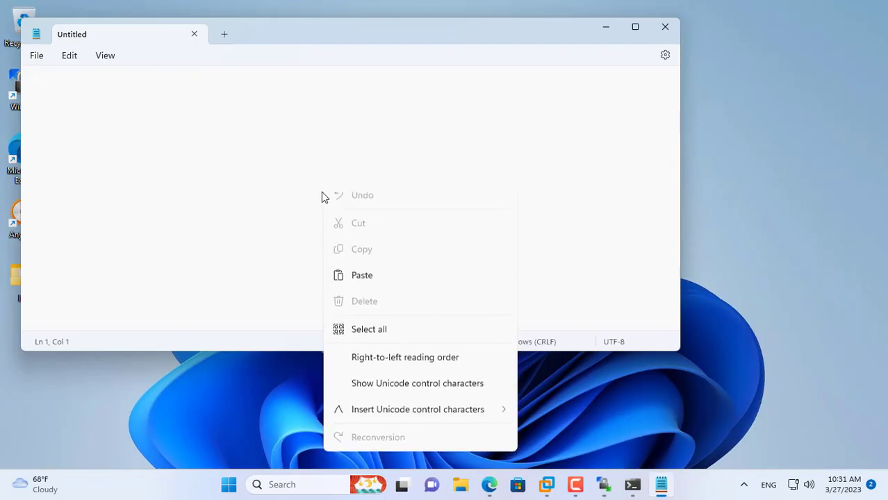
left_click(362, 274)
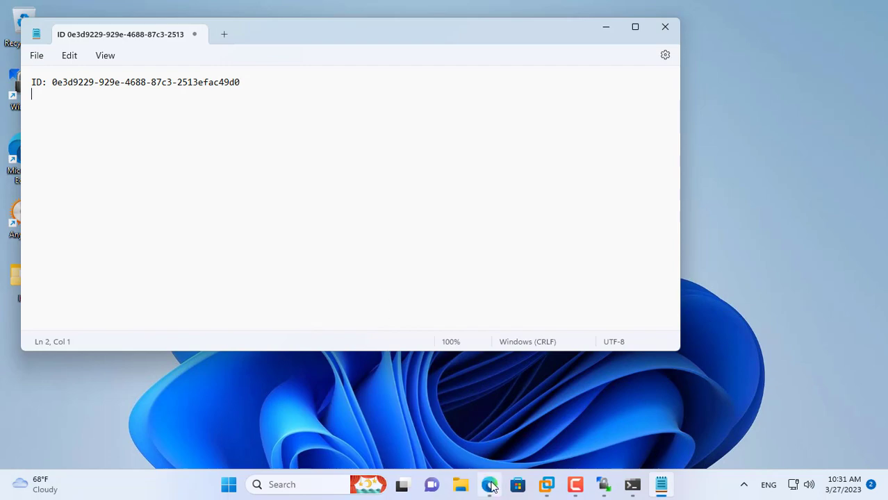
left_click(489, 484)
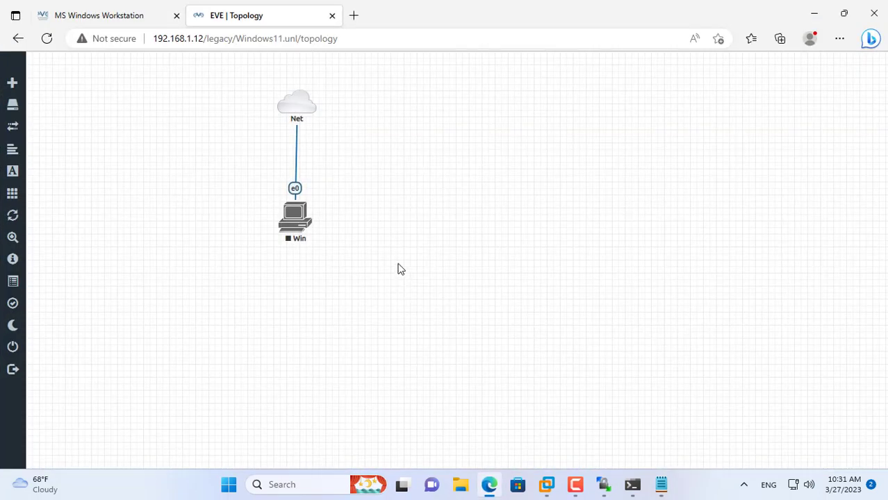
right_click(295, 219)
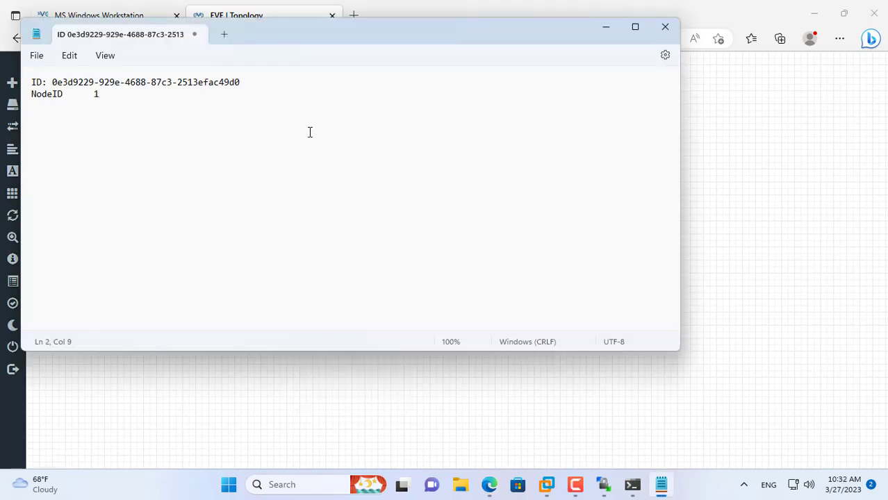
key("Return")
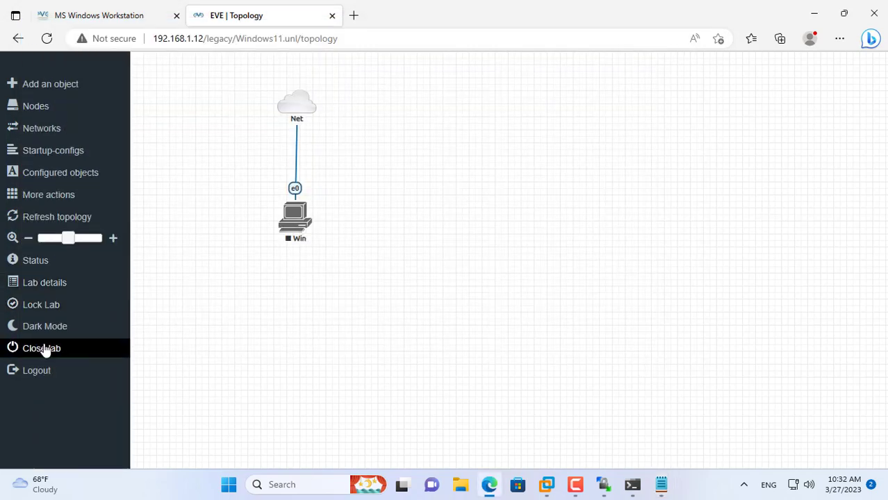
Close the lab, read admin's POD in User management and note POD 0
left_click(41, 348)
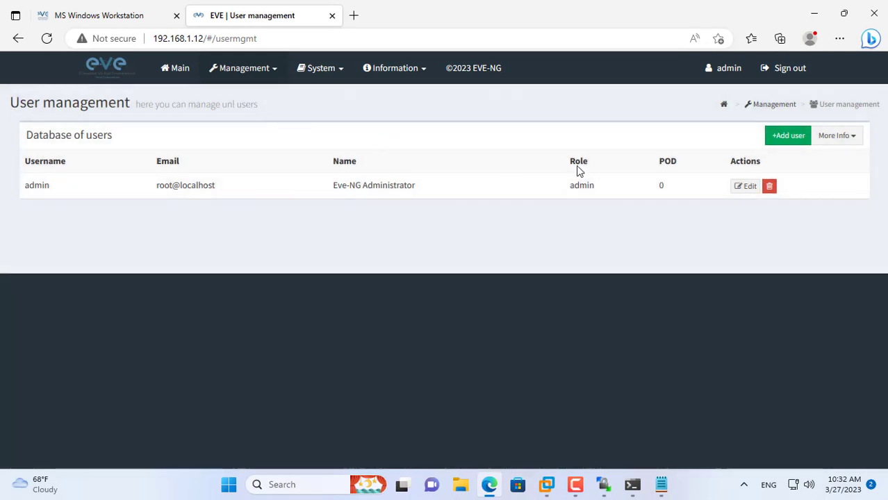
mouse_move(661, 174)
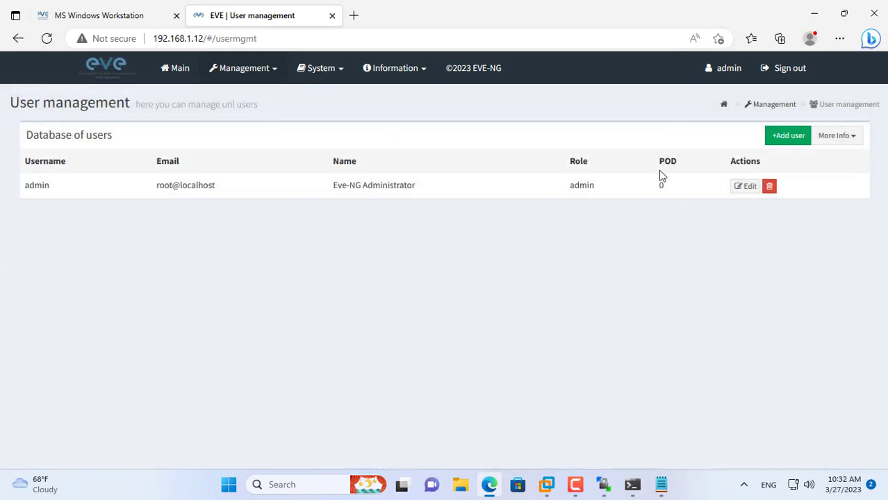
left_click(661, 484)
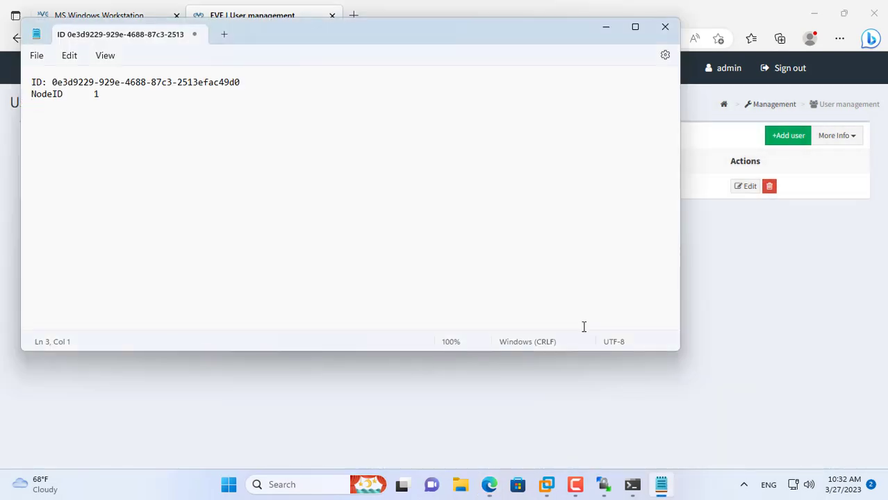
type("POD")
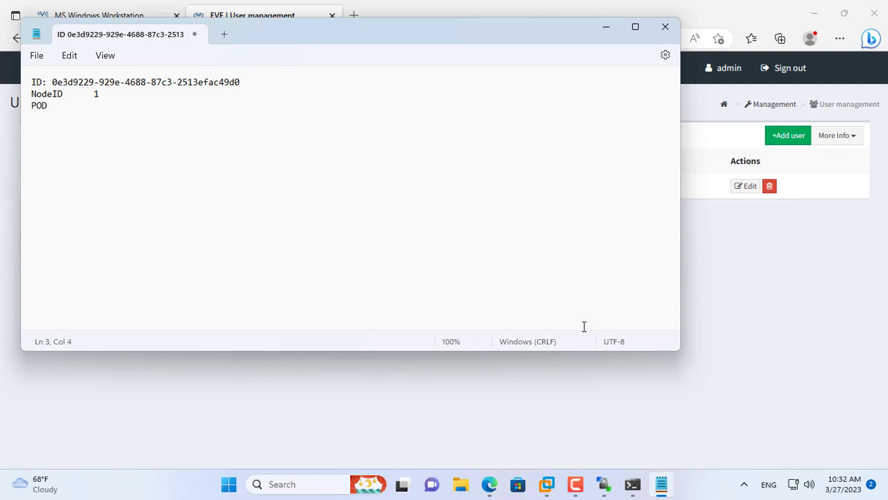
type("0")
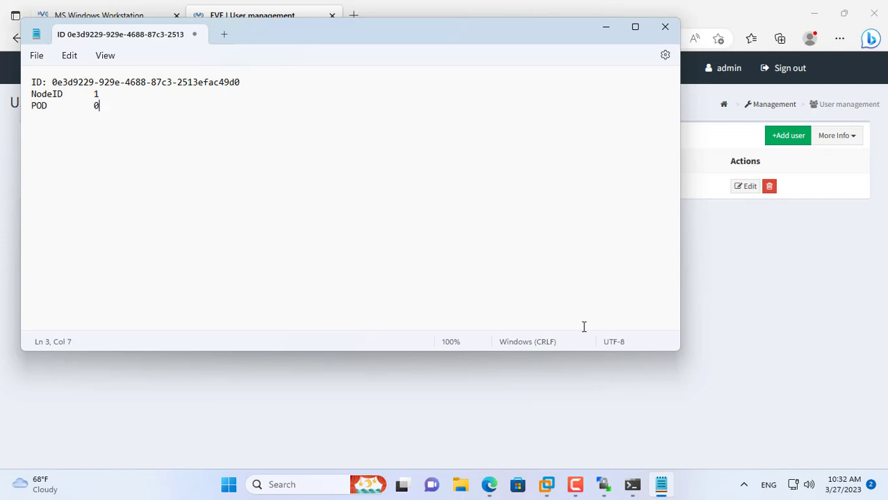
mouse_move(728, 312)
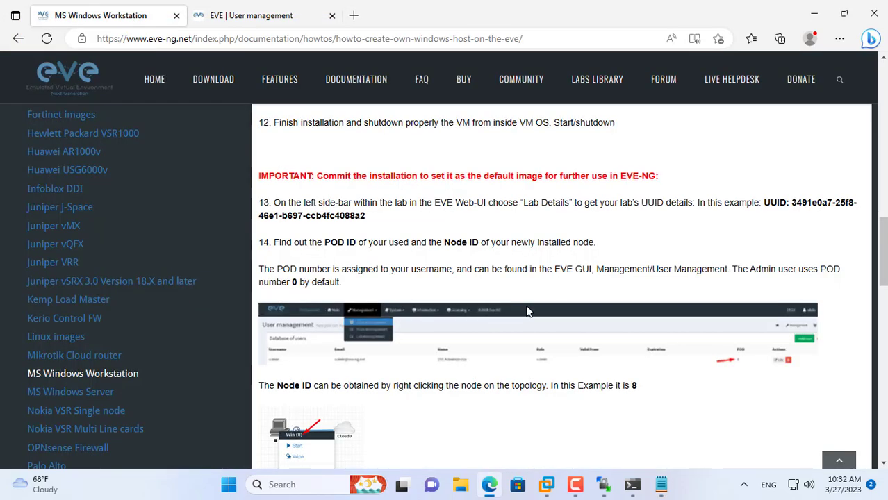
Edit the cd path to /opt/unetlab/tmp/0/0e3d9229-929e-4688-87c3-2513efac49d0/1/ using the noted IDs
scroll("down", 3)
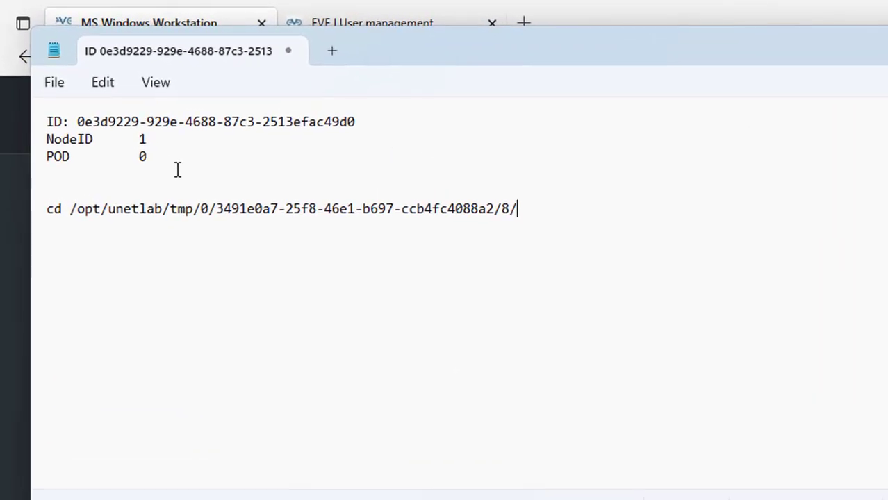
double_click(142, 156)
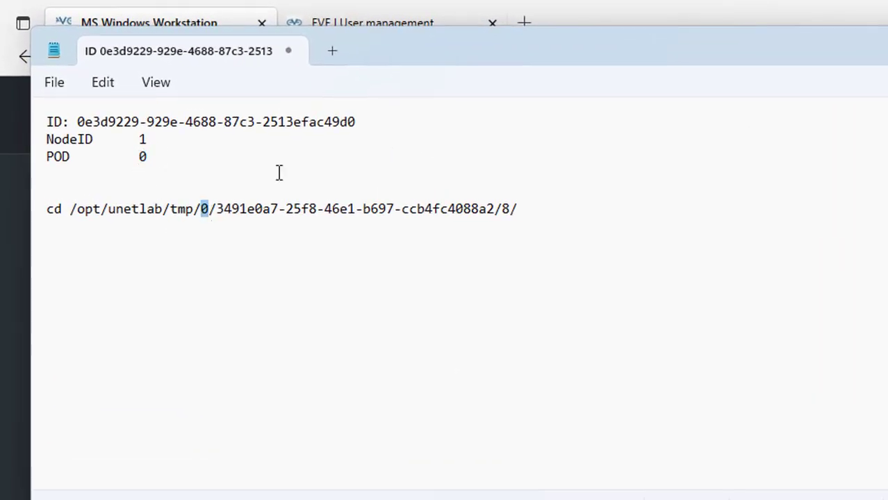
double_click(215, 122)
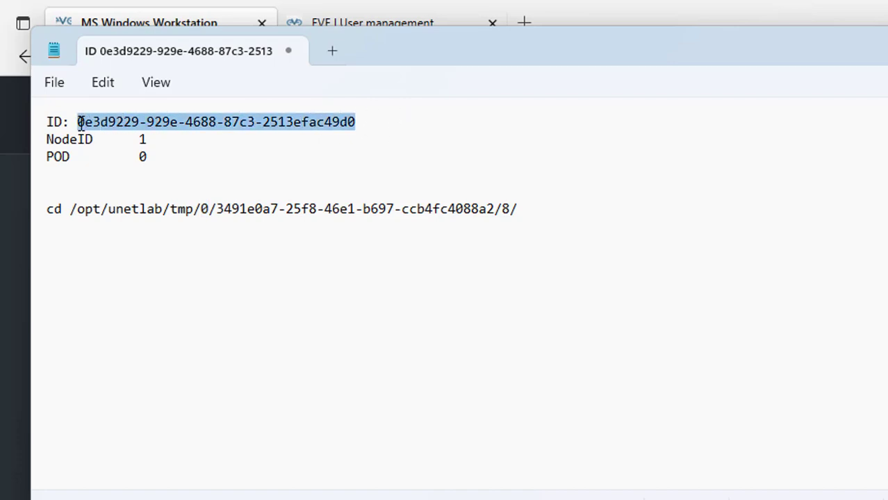
right_click(208, 122)
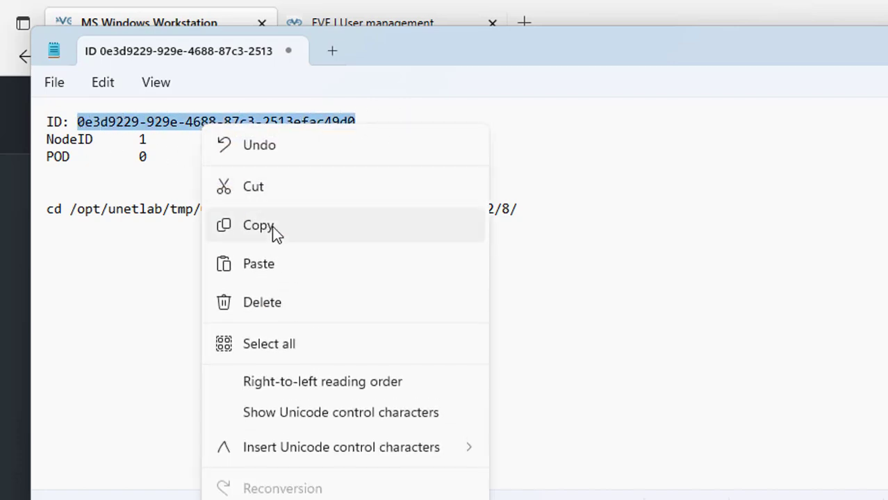
left_click(258, 225)
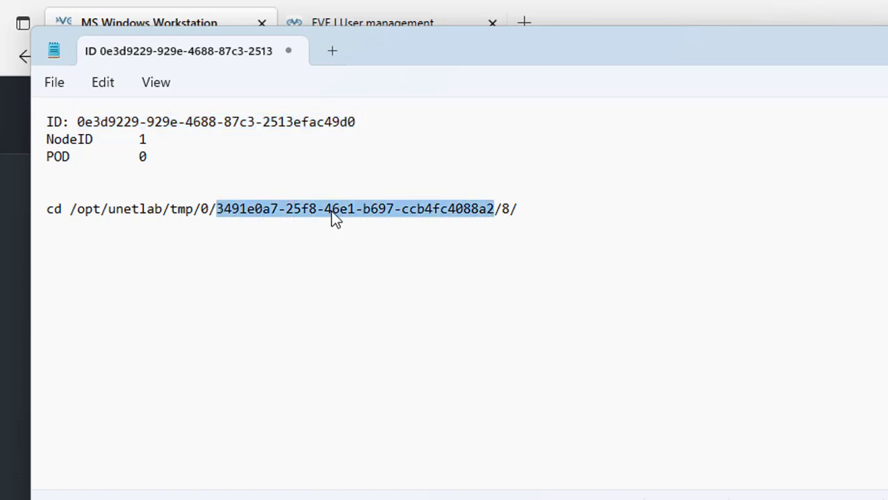
key("Delete")
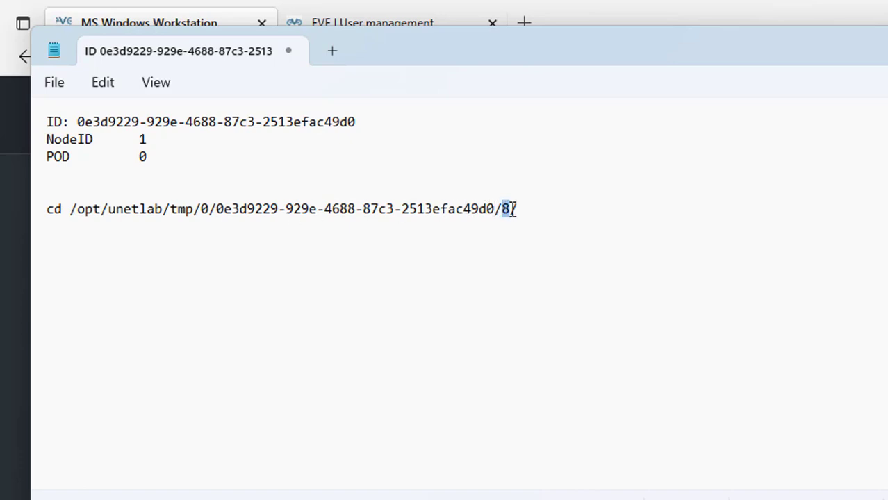
double_click(142, 139)
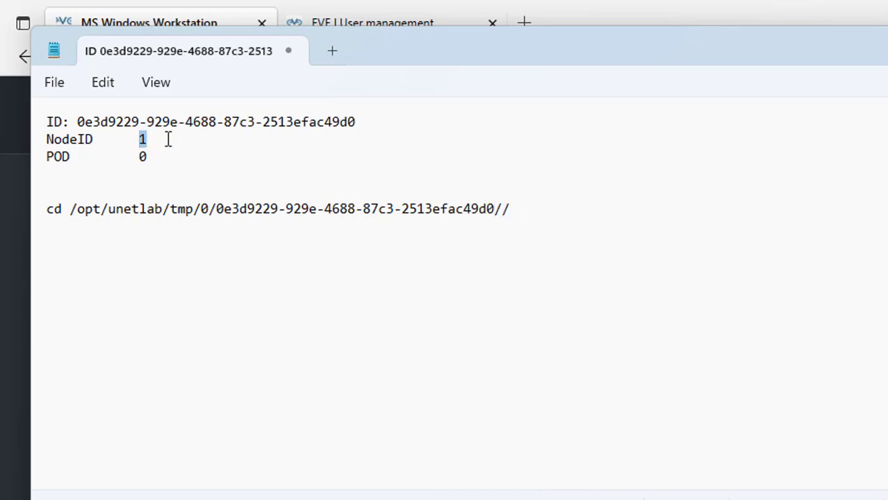
left_click(510, 208)
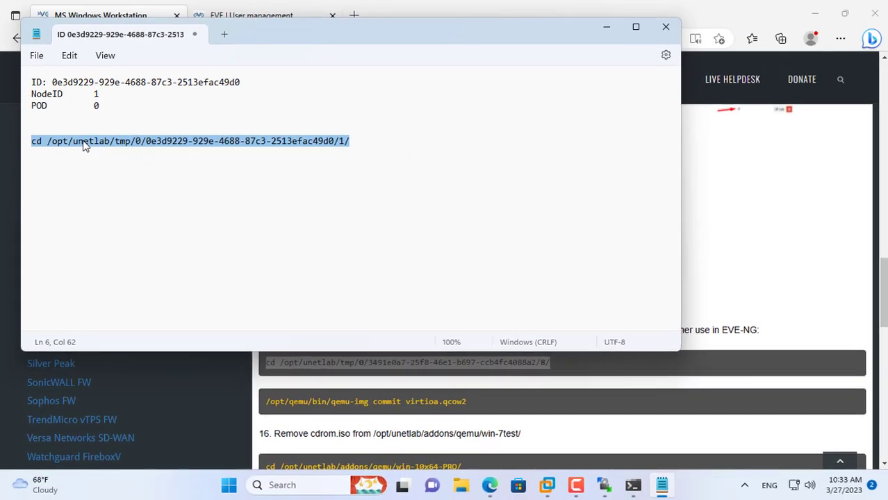
mouse_move(615, 50)
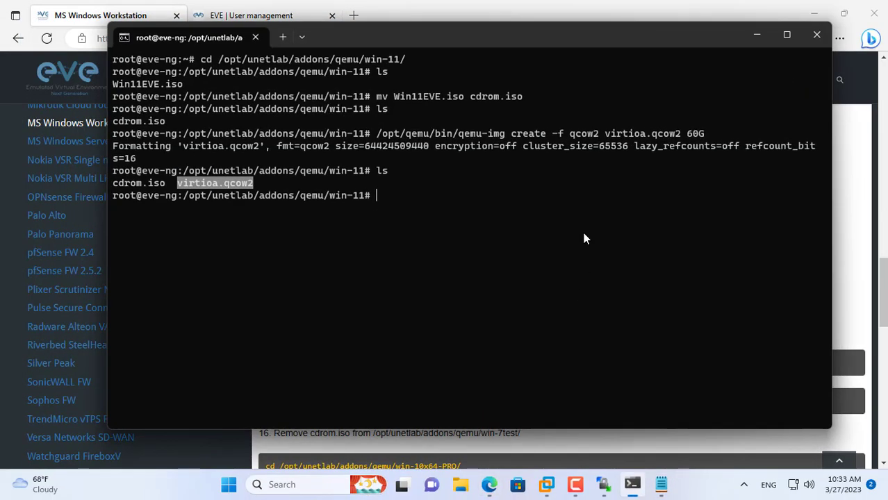
Enter the node's tmp folder and run /opt/qemu/bin/qemu-img commit virtioa.qcow2
key("Return")
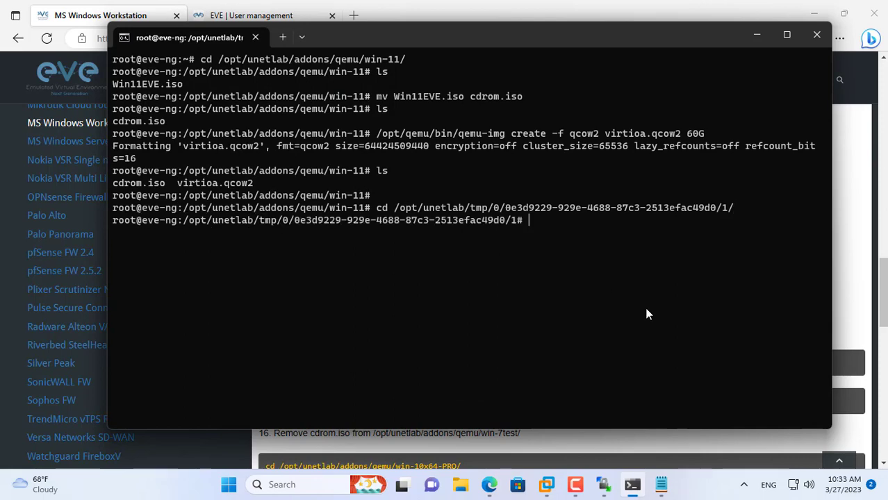
left_click(817, 35)
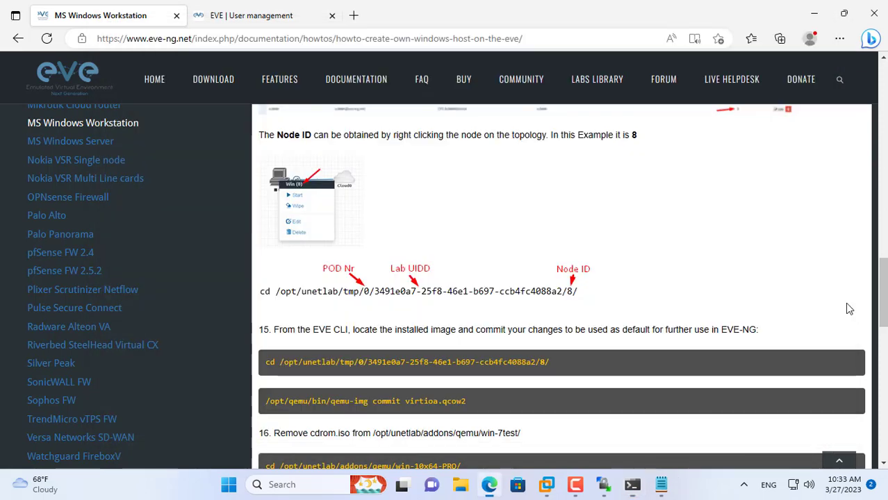
scroll("down", 3)
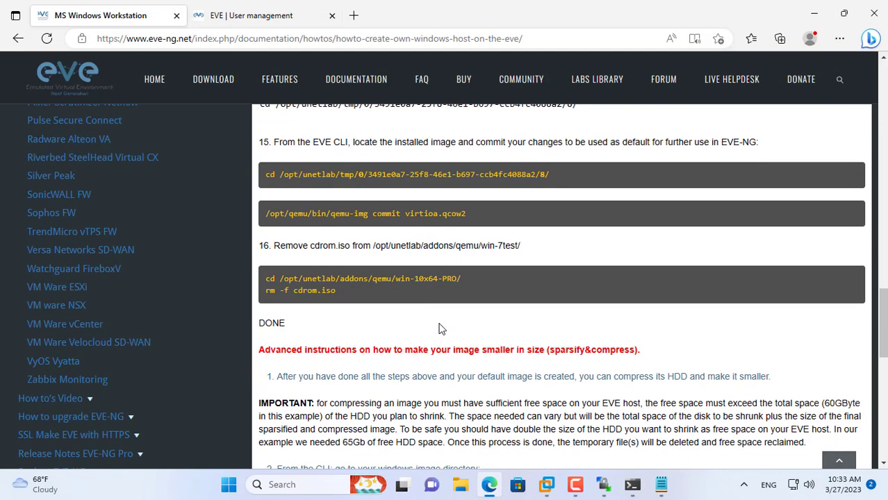
triple_click(364, 213)
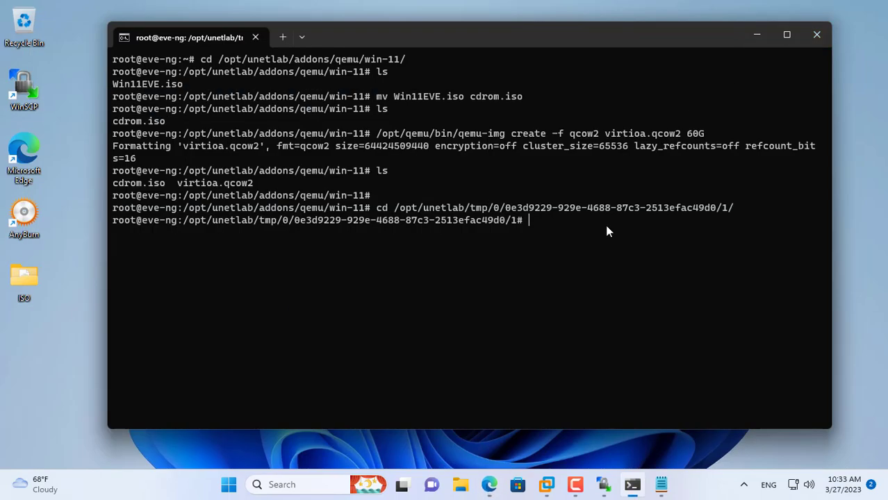
type("/opt/qemu/bin/qemu-img commit virtioa.qcow2")
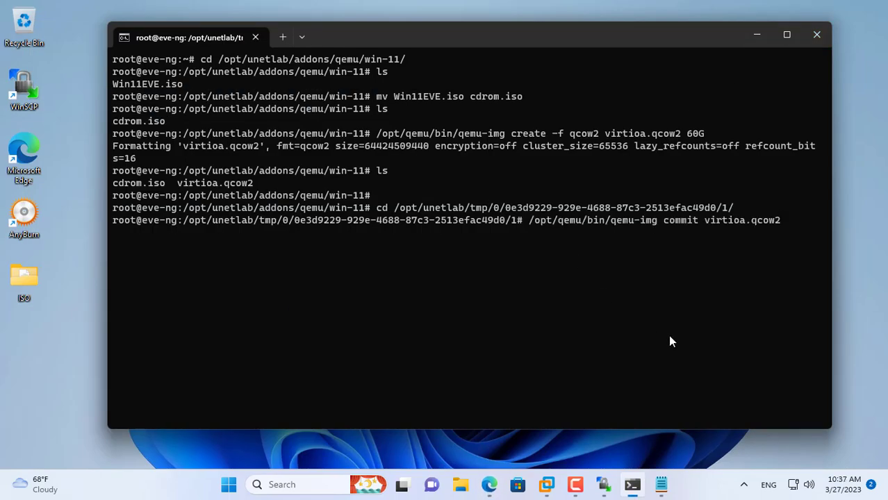
key("Return")
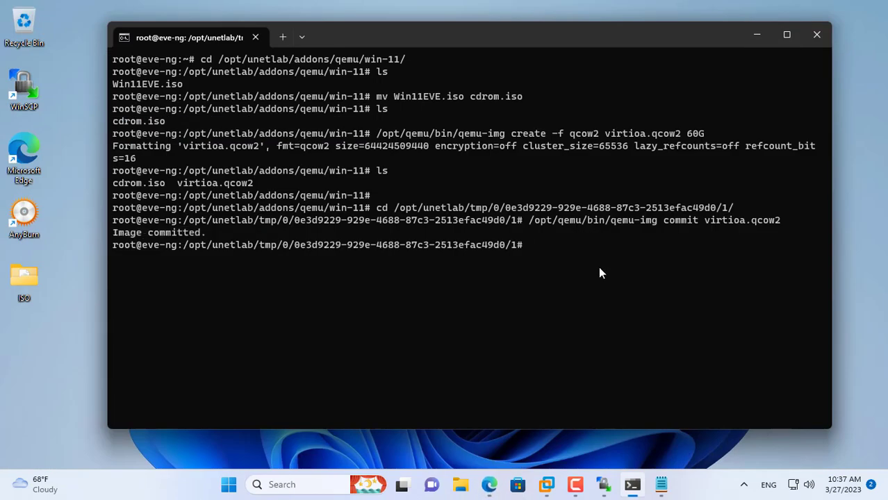
Change into /opt/unetlab/addons/qemu/win-11/ in the terminal
type("cd /")
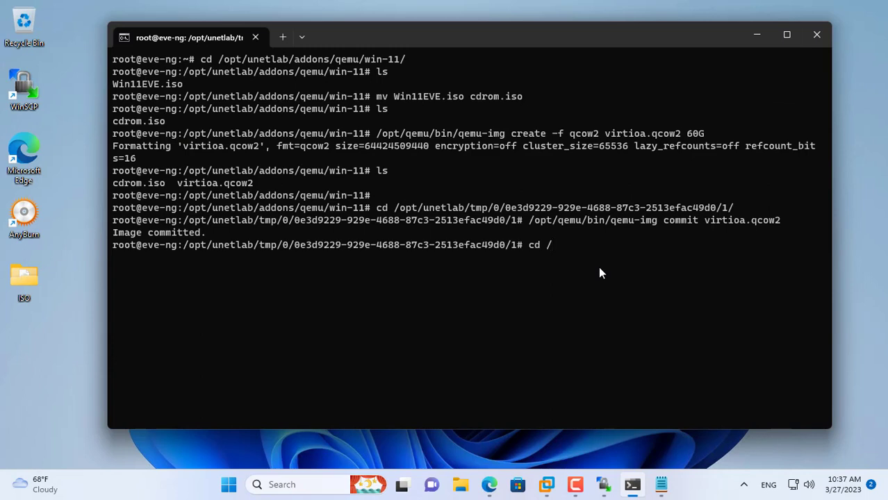
type("op")
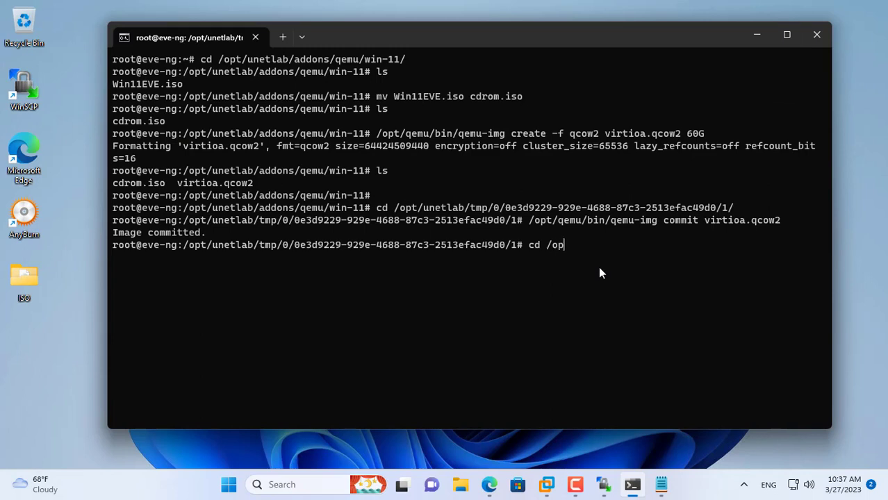
type("t/unetlab/")
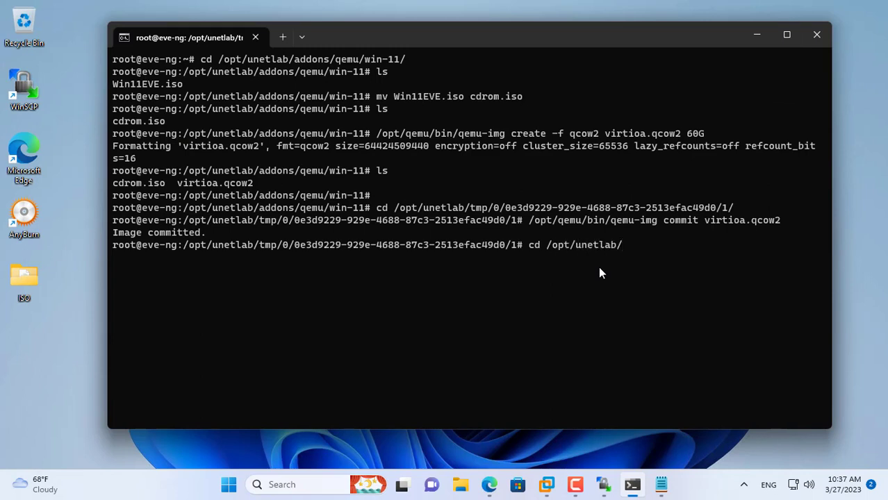
type("addons/q")
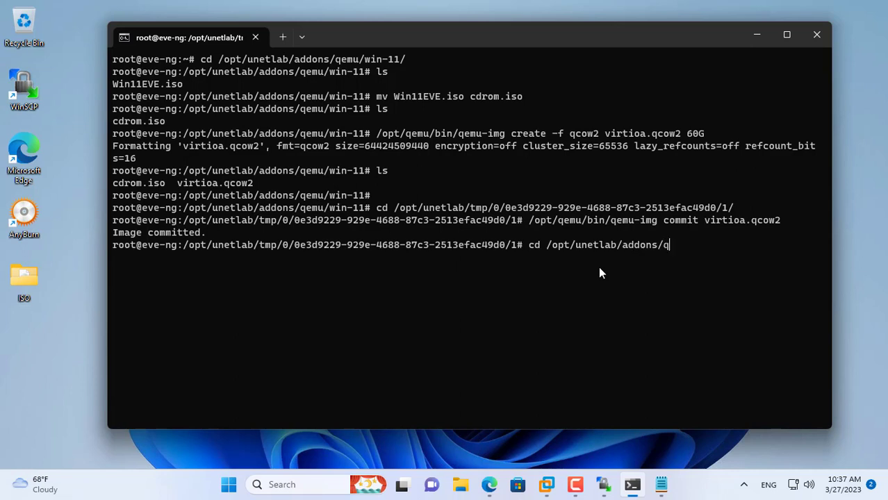
type("emu/win-11/")
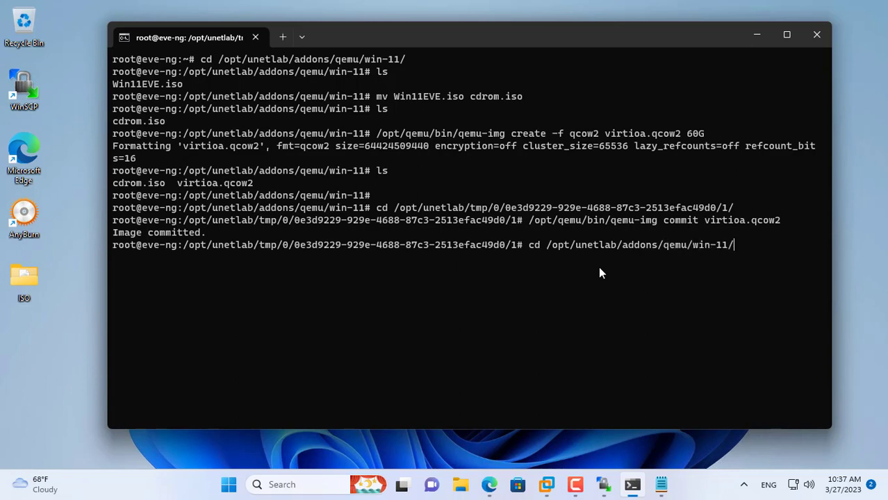
key("Return")
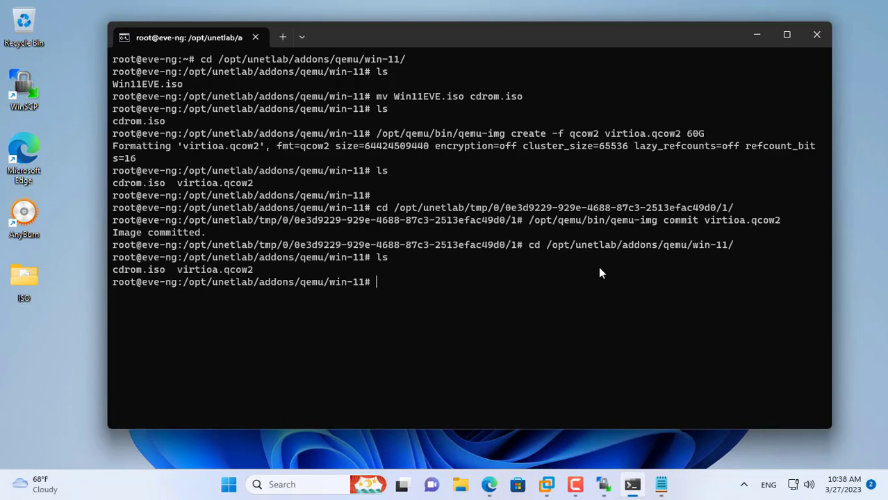
Delete cdrom.iso with rm -f so only virtioa.qcow2 remains in the folder
type("rm -")
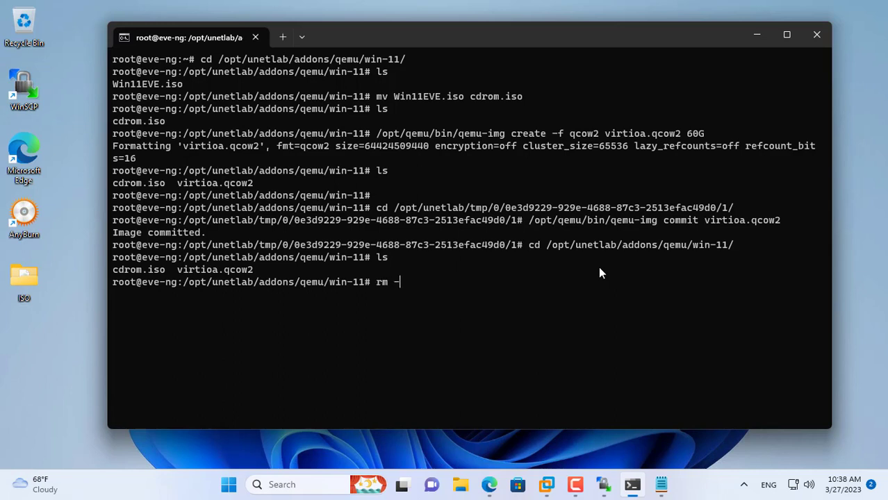
type("f cdrom.iso")
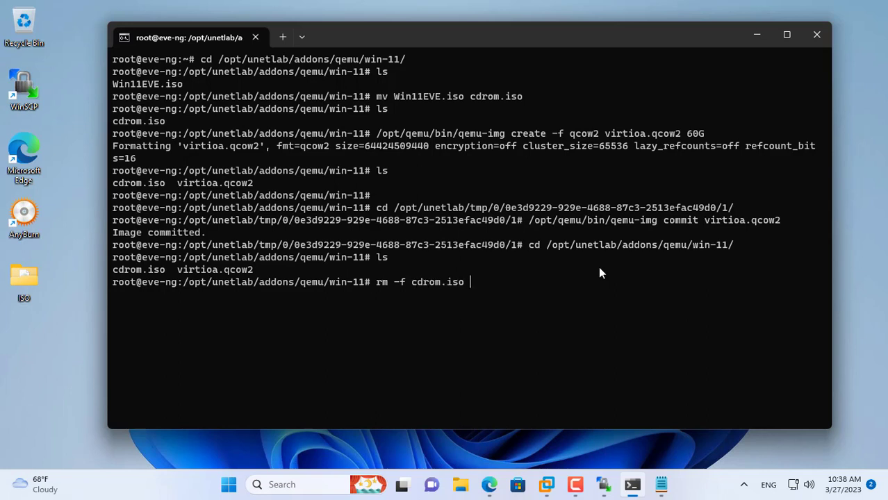
key("Return")
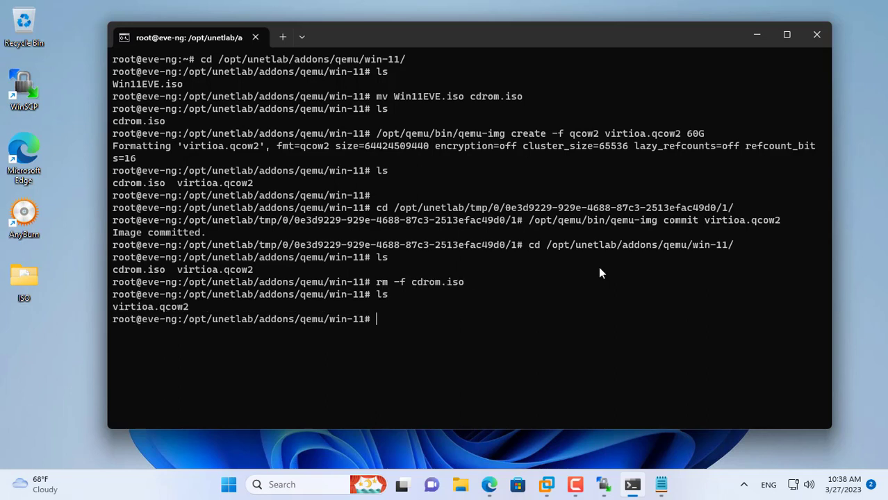
double_click(150, 307)
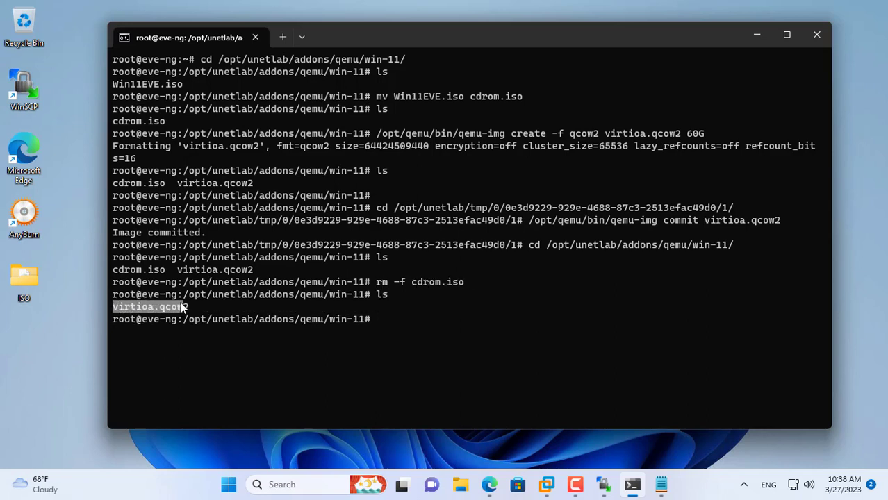
mouse_move(817, 35)
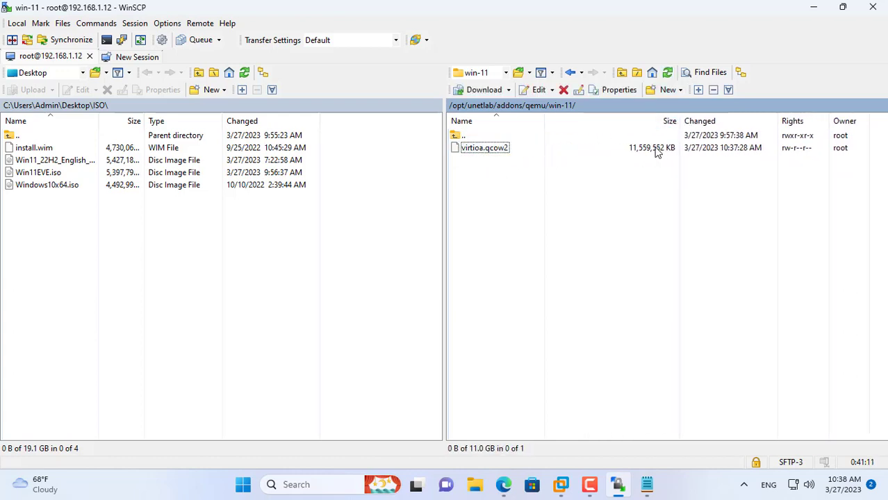
Confirm virtioa.qcow2 in the remote win-11 folder in WinSCP and close WinSCP
left_click(483, 147)
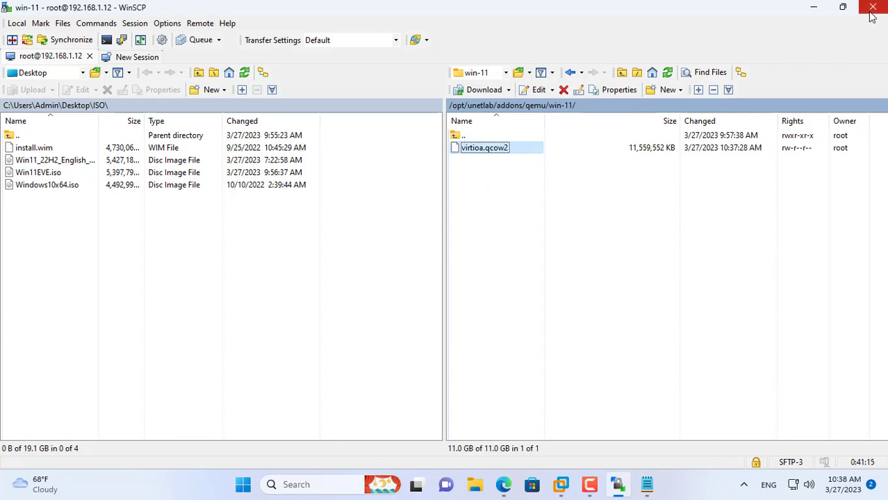
left_click(873, 8)
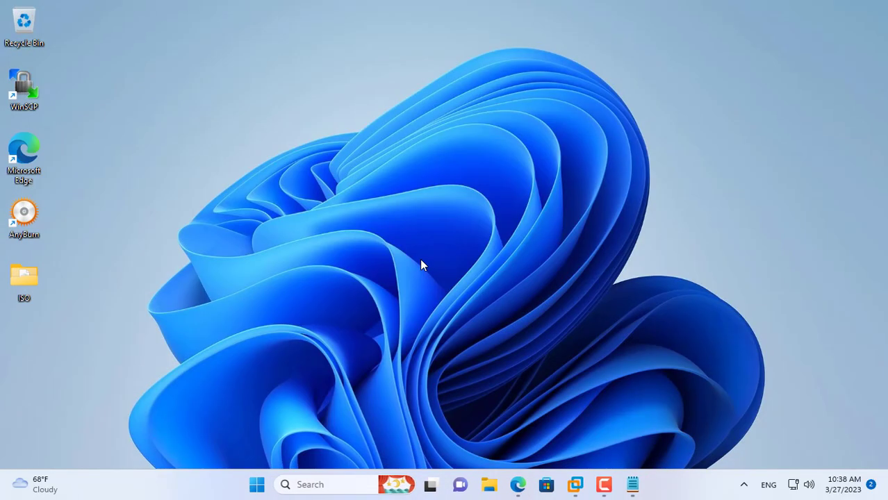
Return to the EVE-NG lab list, reopen Windows11.unl and start the Win node
left_click(517, 484)
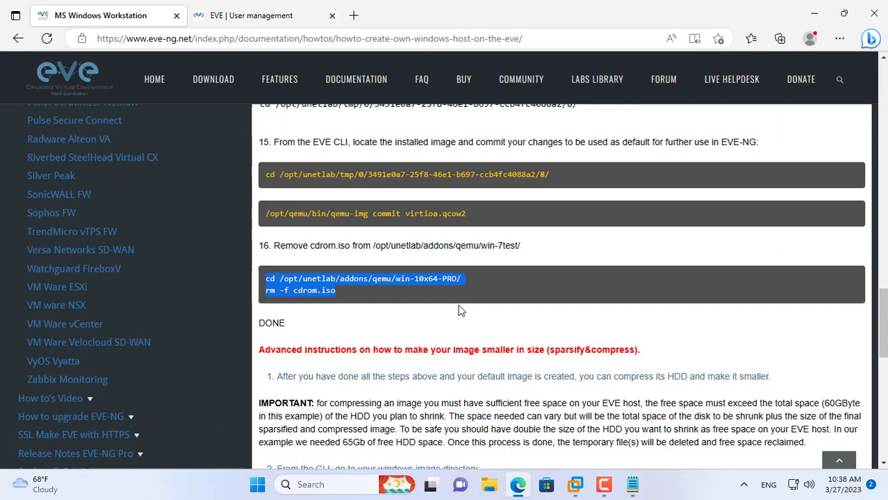
left_click(251, 15)
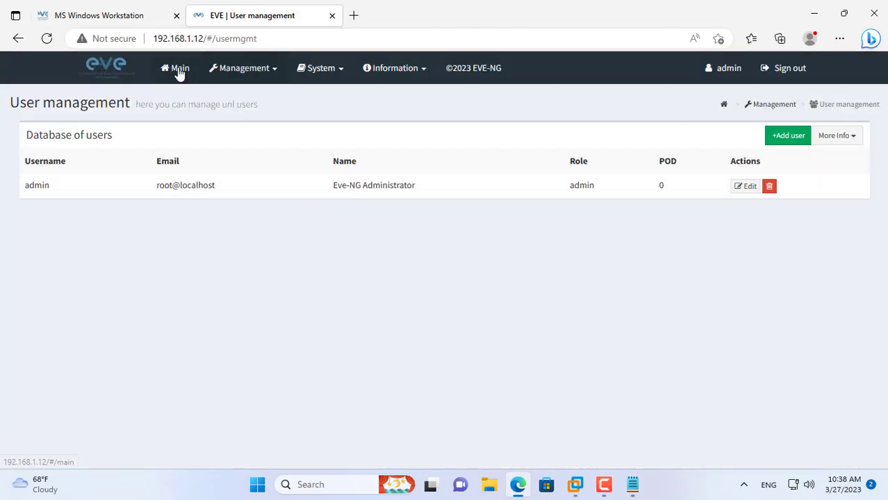
left_click(175, 68)
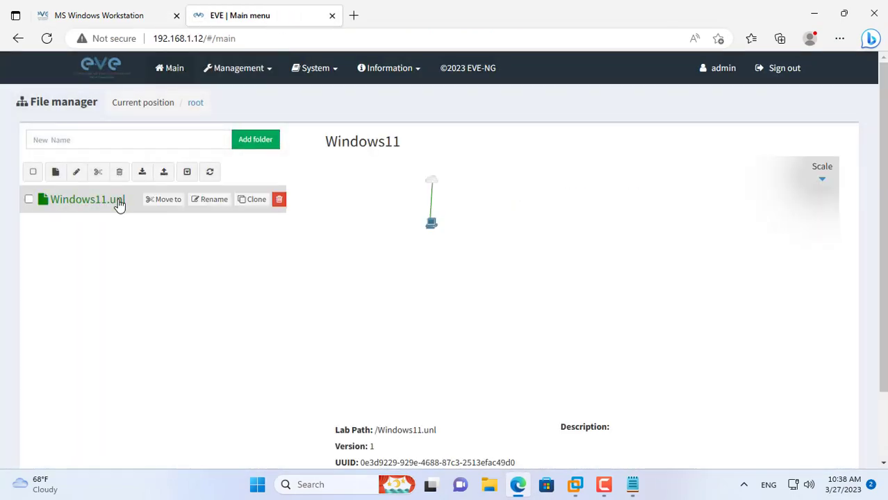
left_click(86, 199)
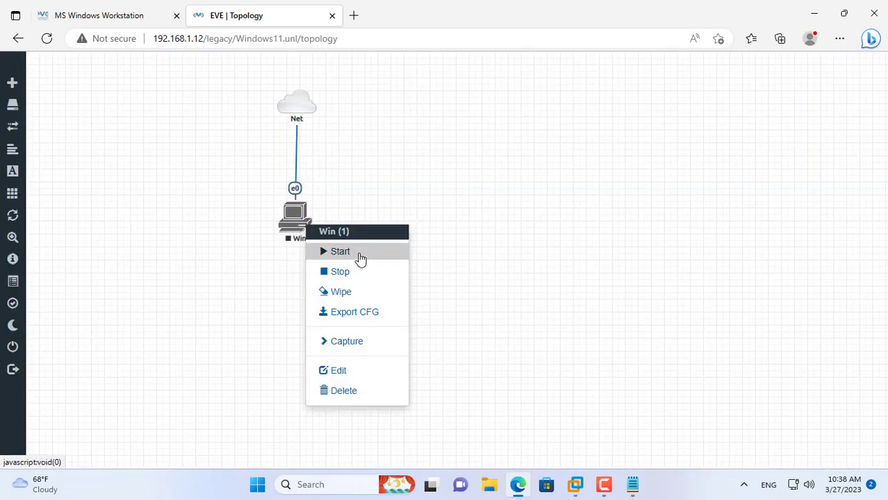
left_click(340, 252)
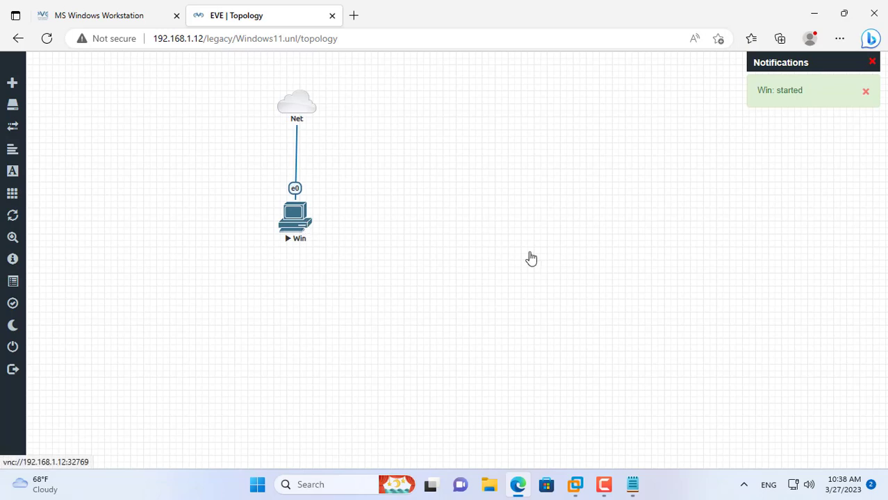
mouse_move(619, 230)
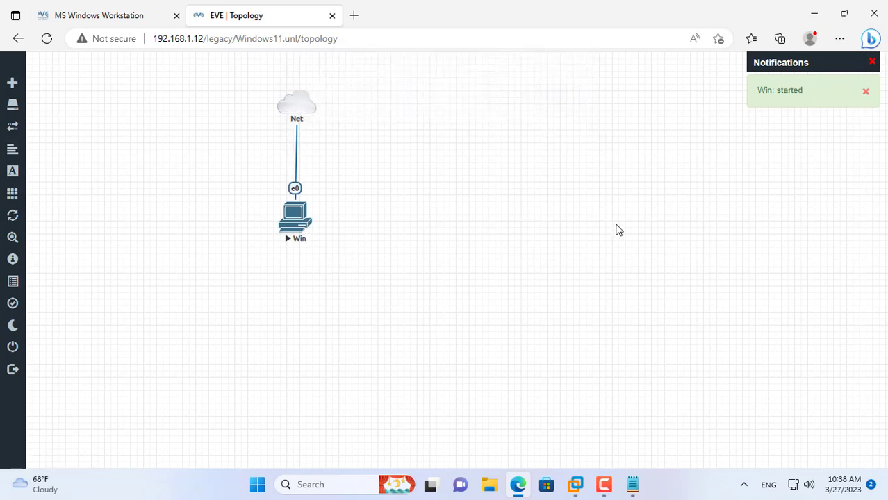